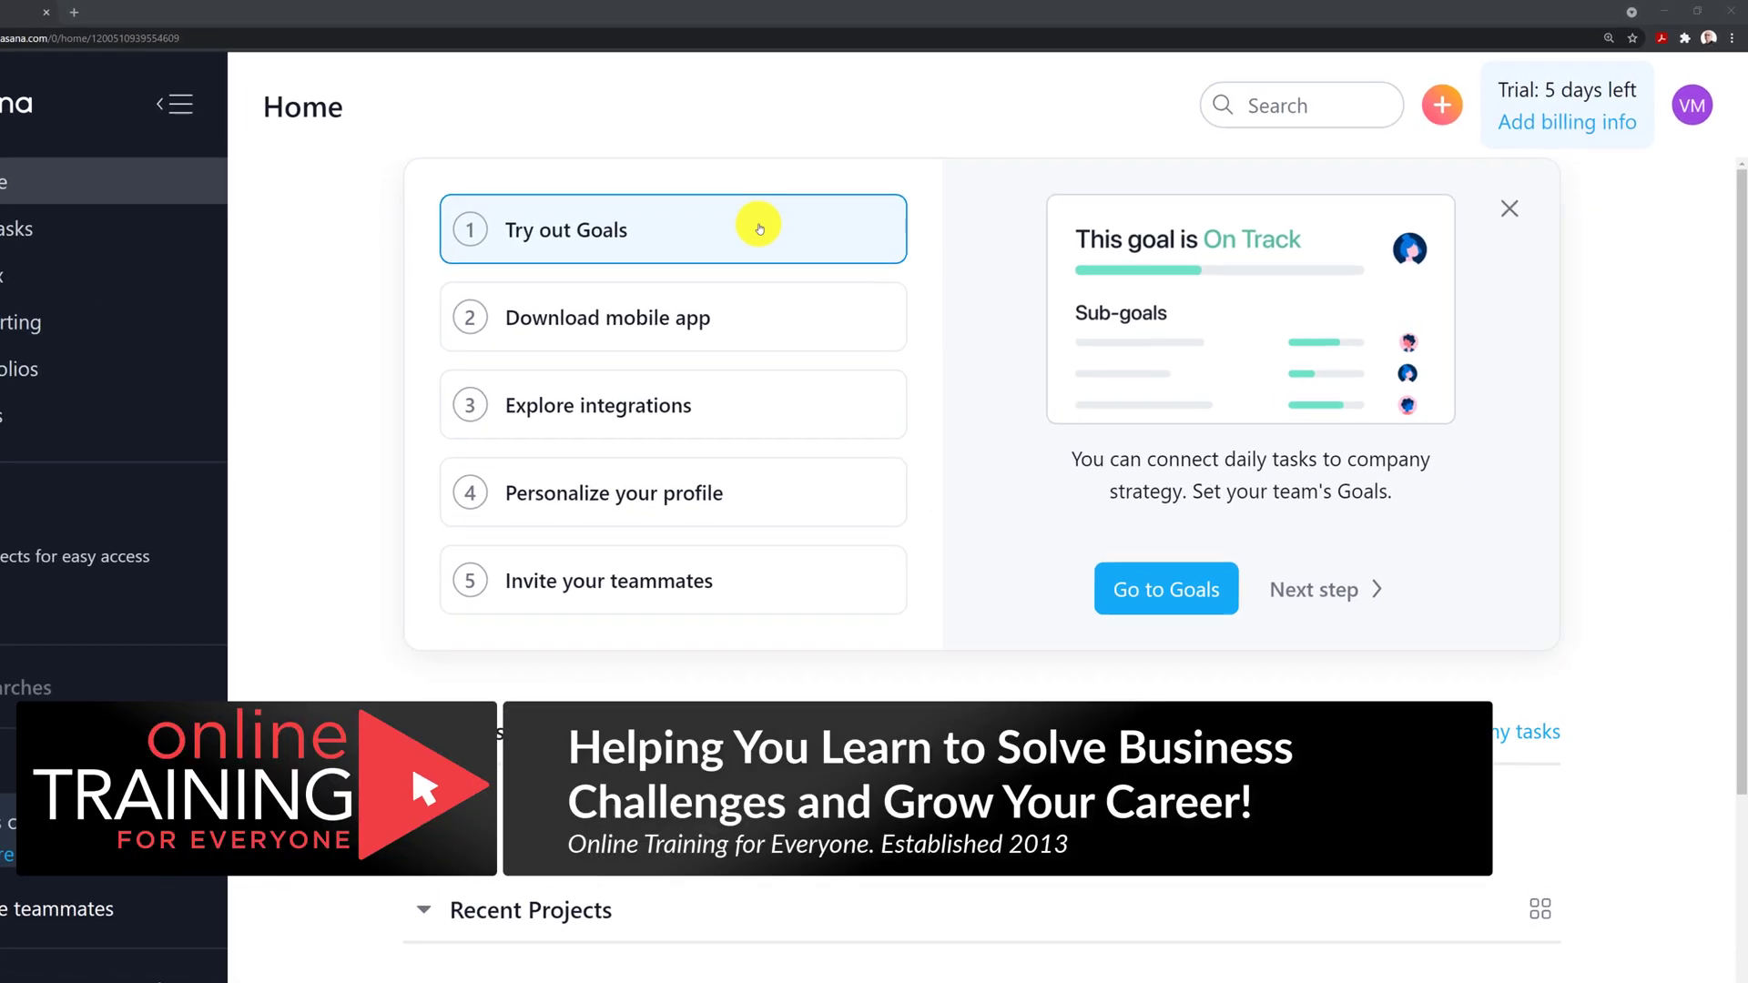
Start a new project from the quick-create menu on the home page.
{"action": "left_click", "coordinate": [1438, 105]}
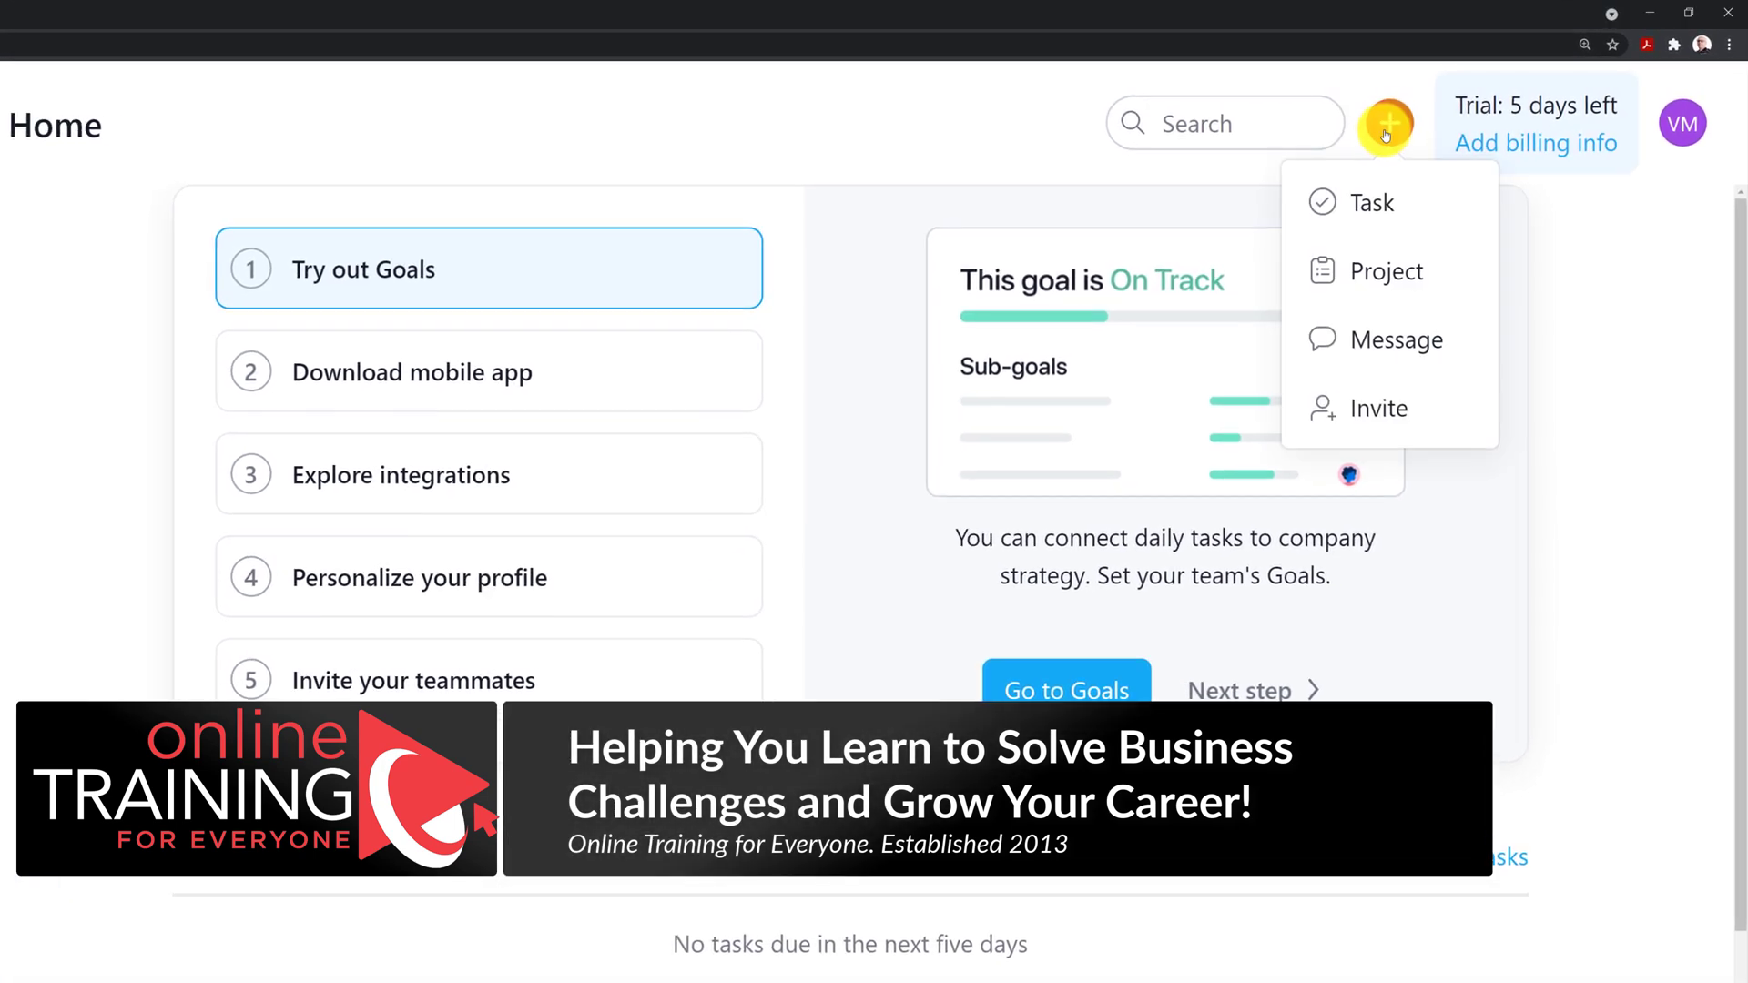
{"action": "left_click", "coordinate": [1387, 272]}
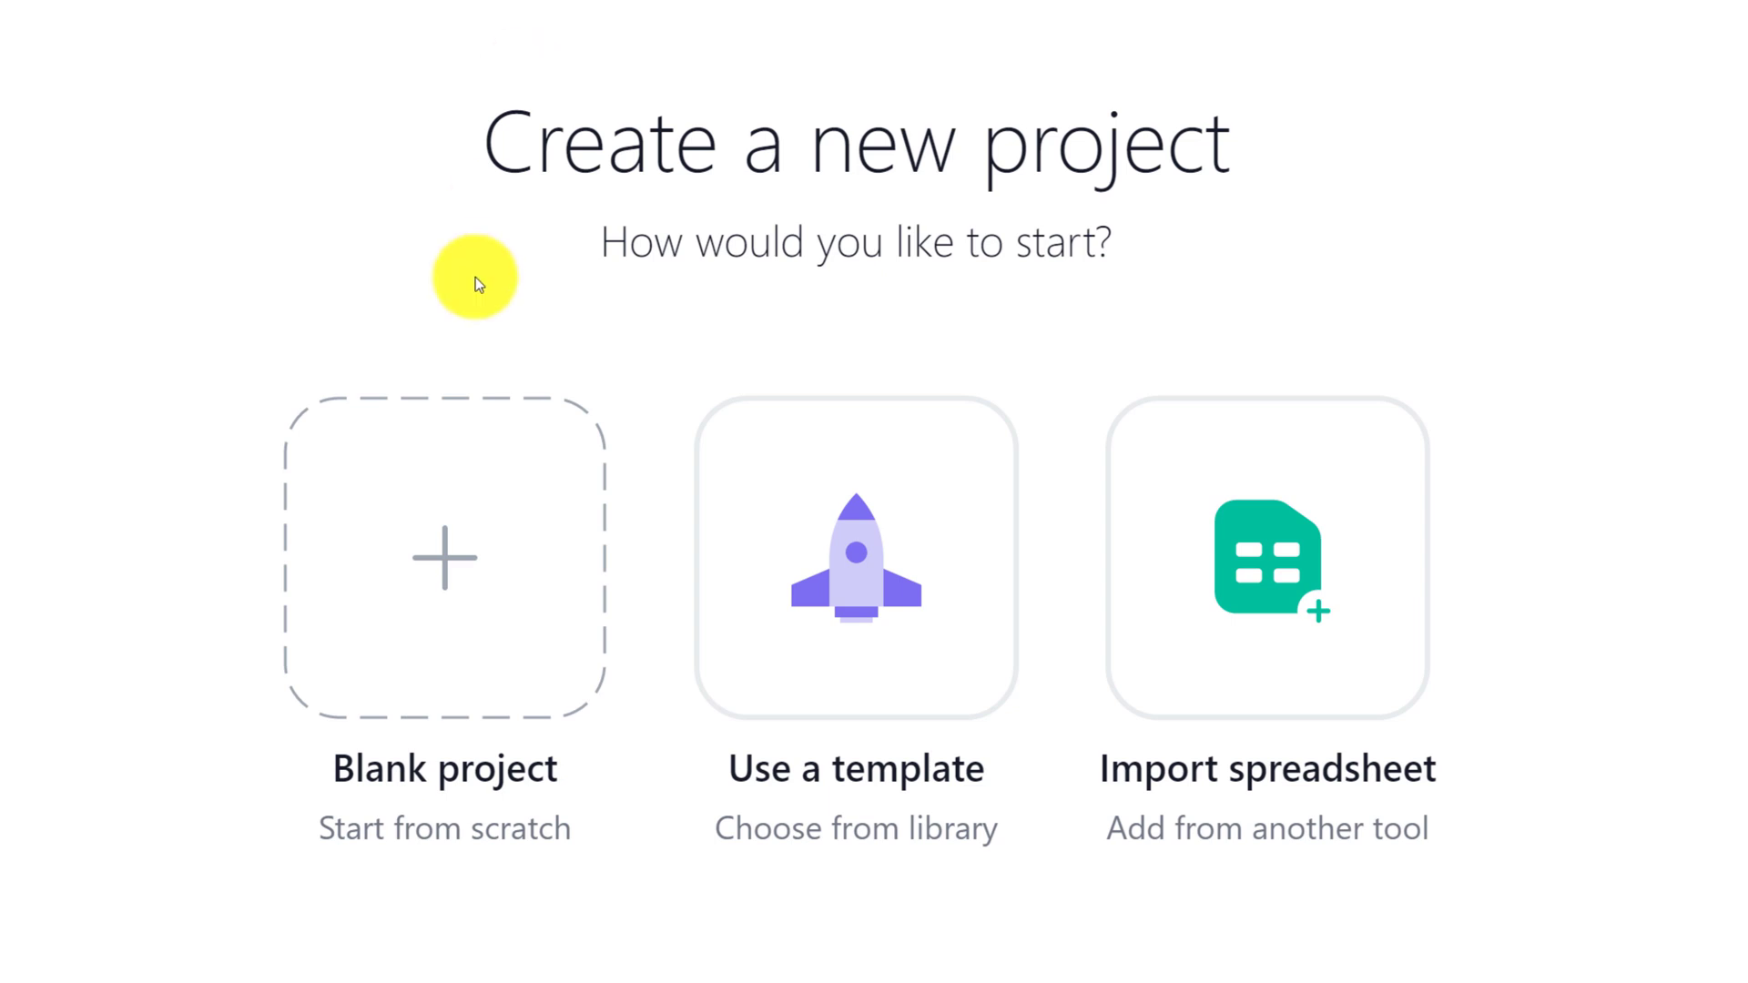
{"action": "mouse_move", "coordinate": [468, 568]}
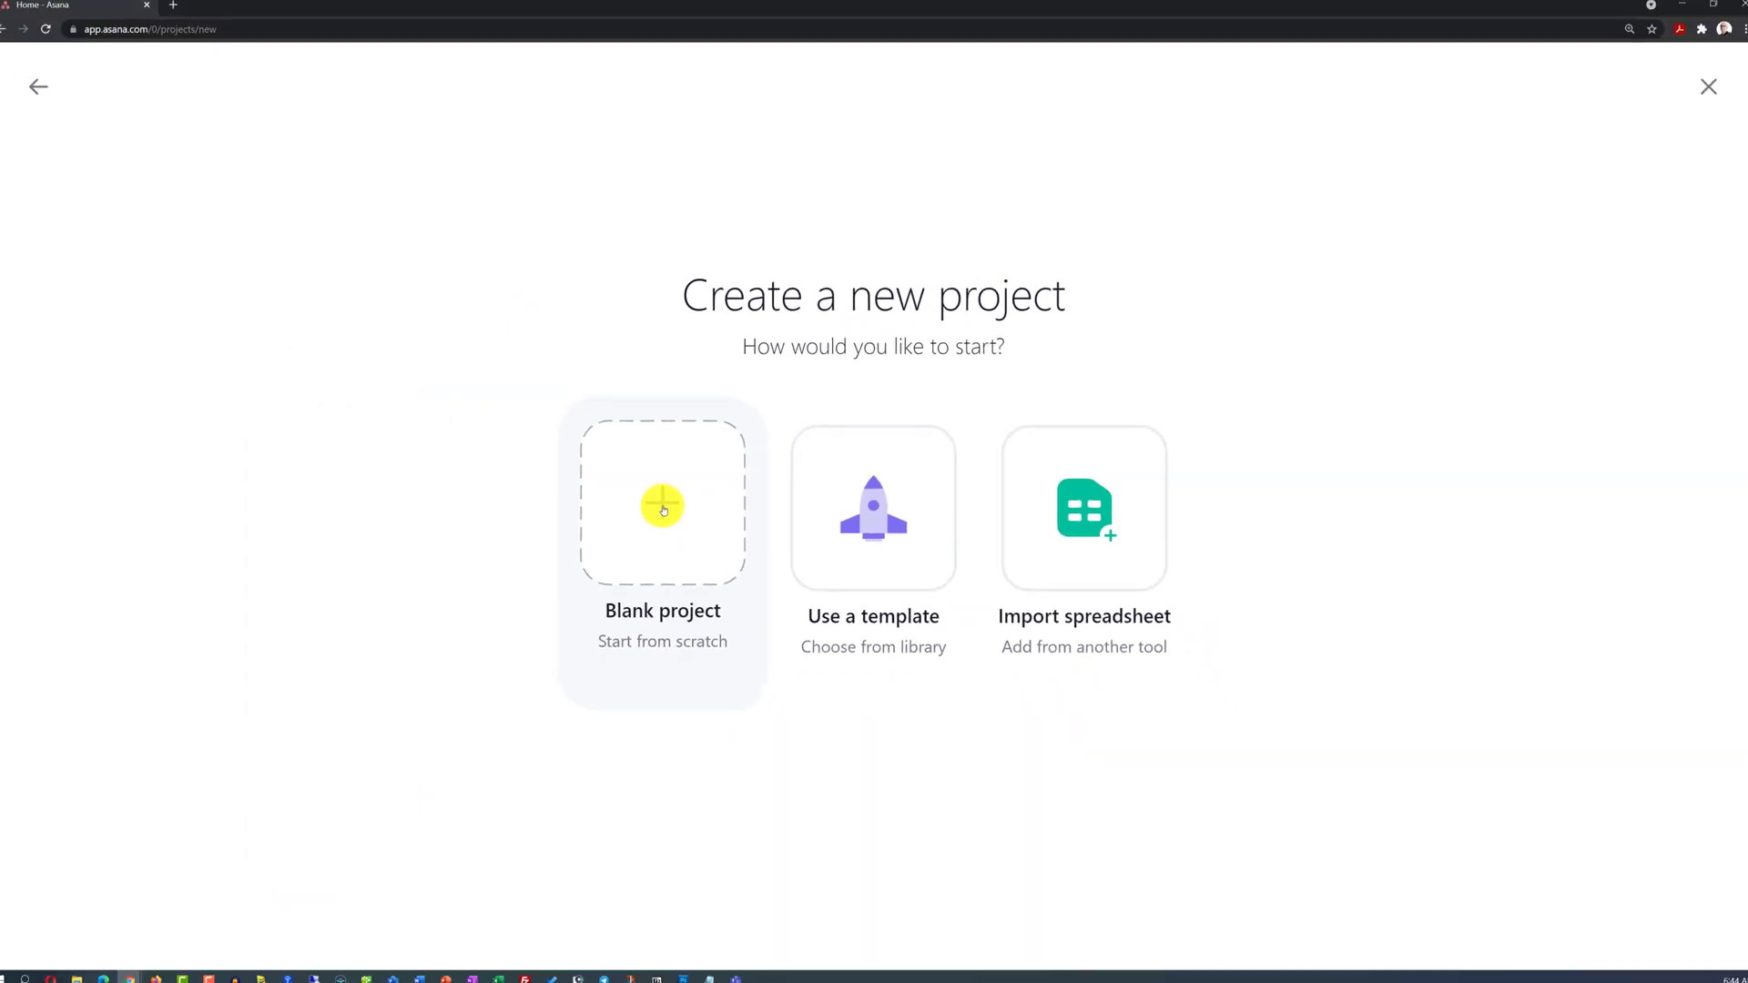
Start a blank project named WooCommerce Implementation on WordPress, preview board and timeline, keep Board as default.
{"action": "left_click", "coordinate": [663, 503]}
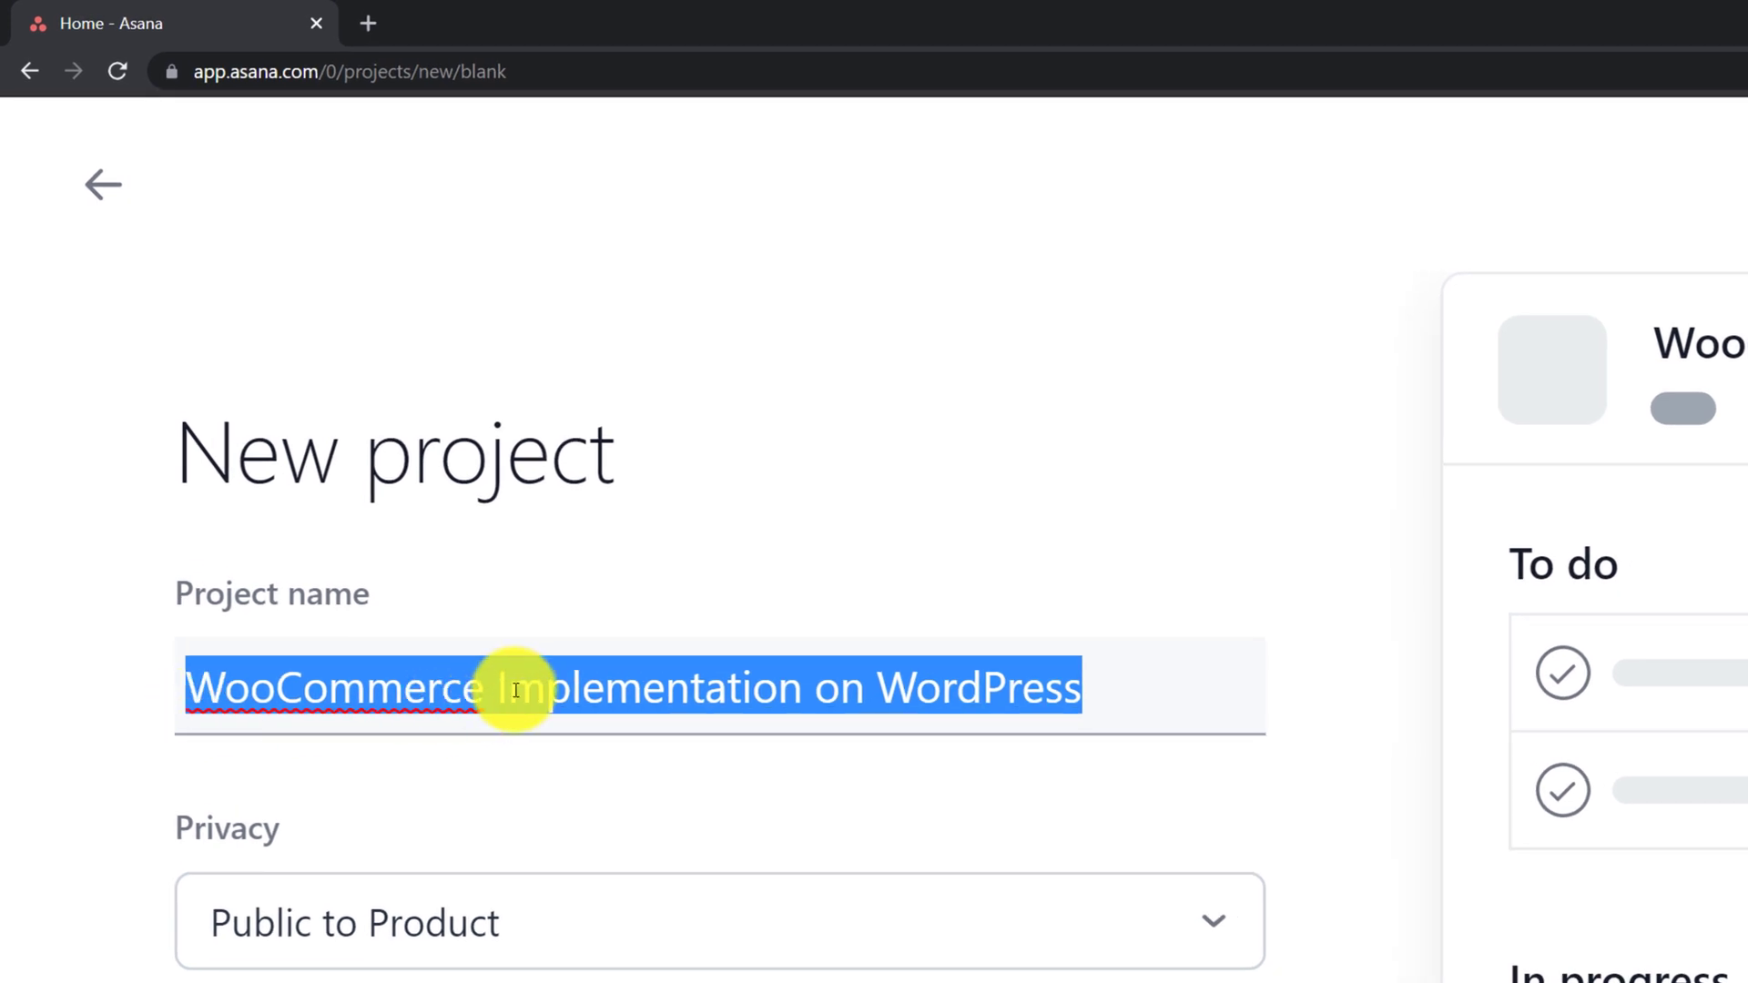
{"action": "scroll", "scroll_direction": "down", "scroll_amount": 3}
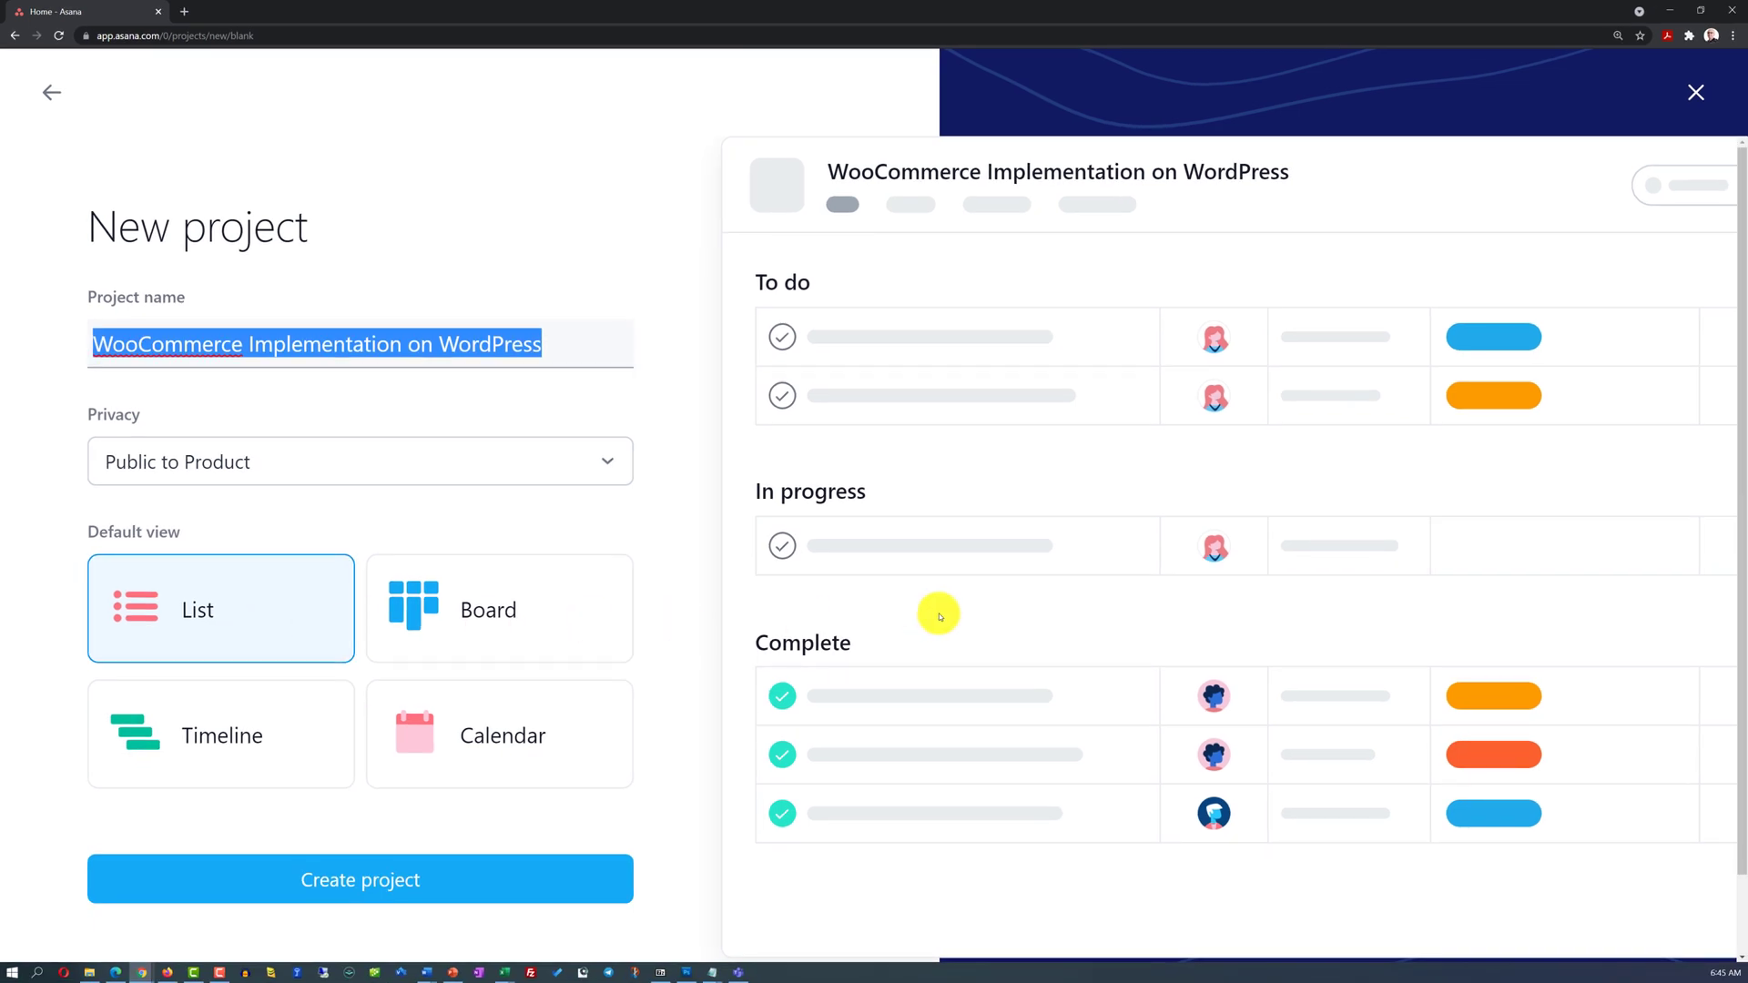
{"action": "mouse_move", "coordinate": [1607, 198]}
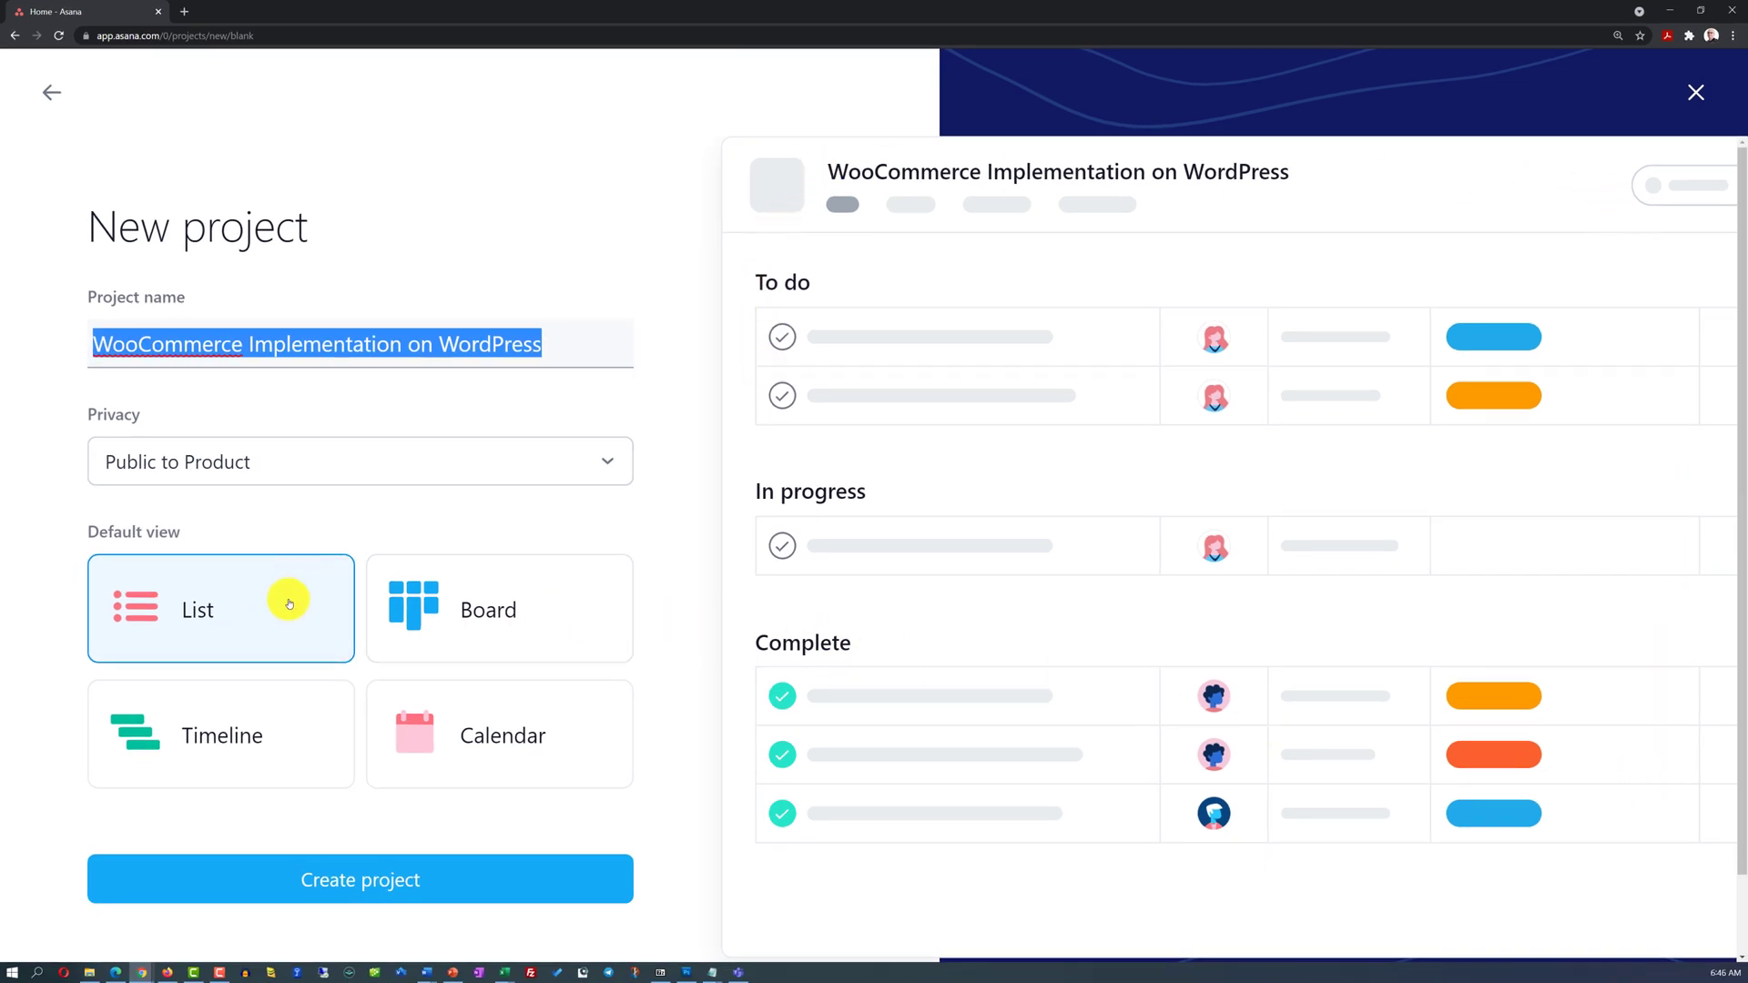
{"action": "mouse_move", "coordinate": [425, 619]}
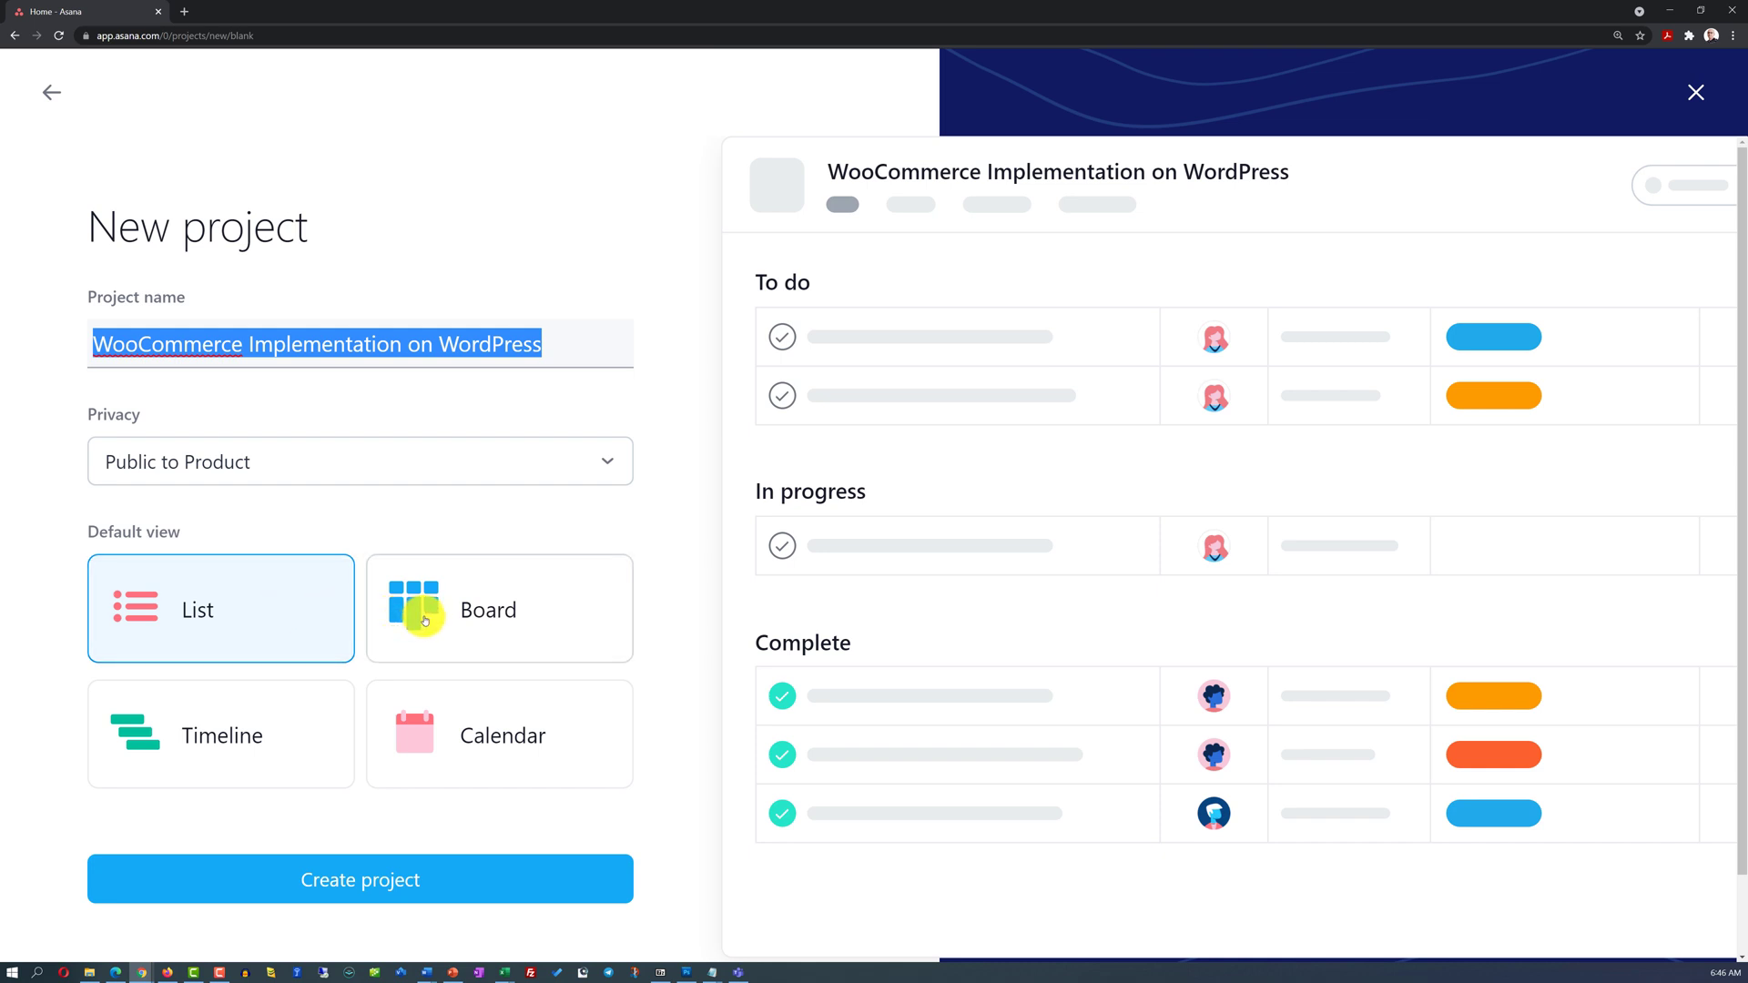
{"action": "left_click", "coordinate": [497, 608]}
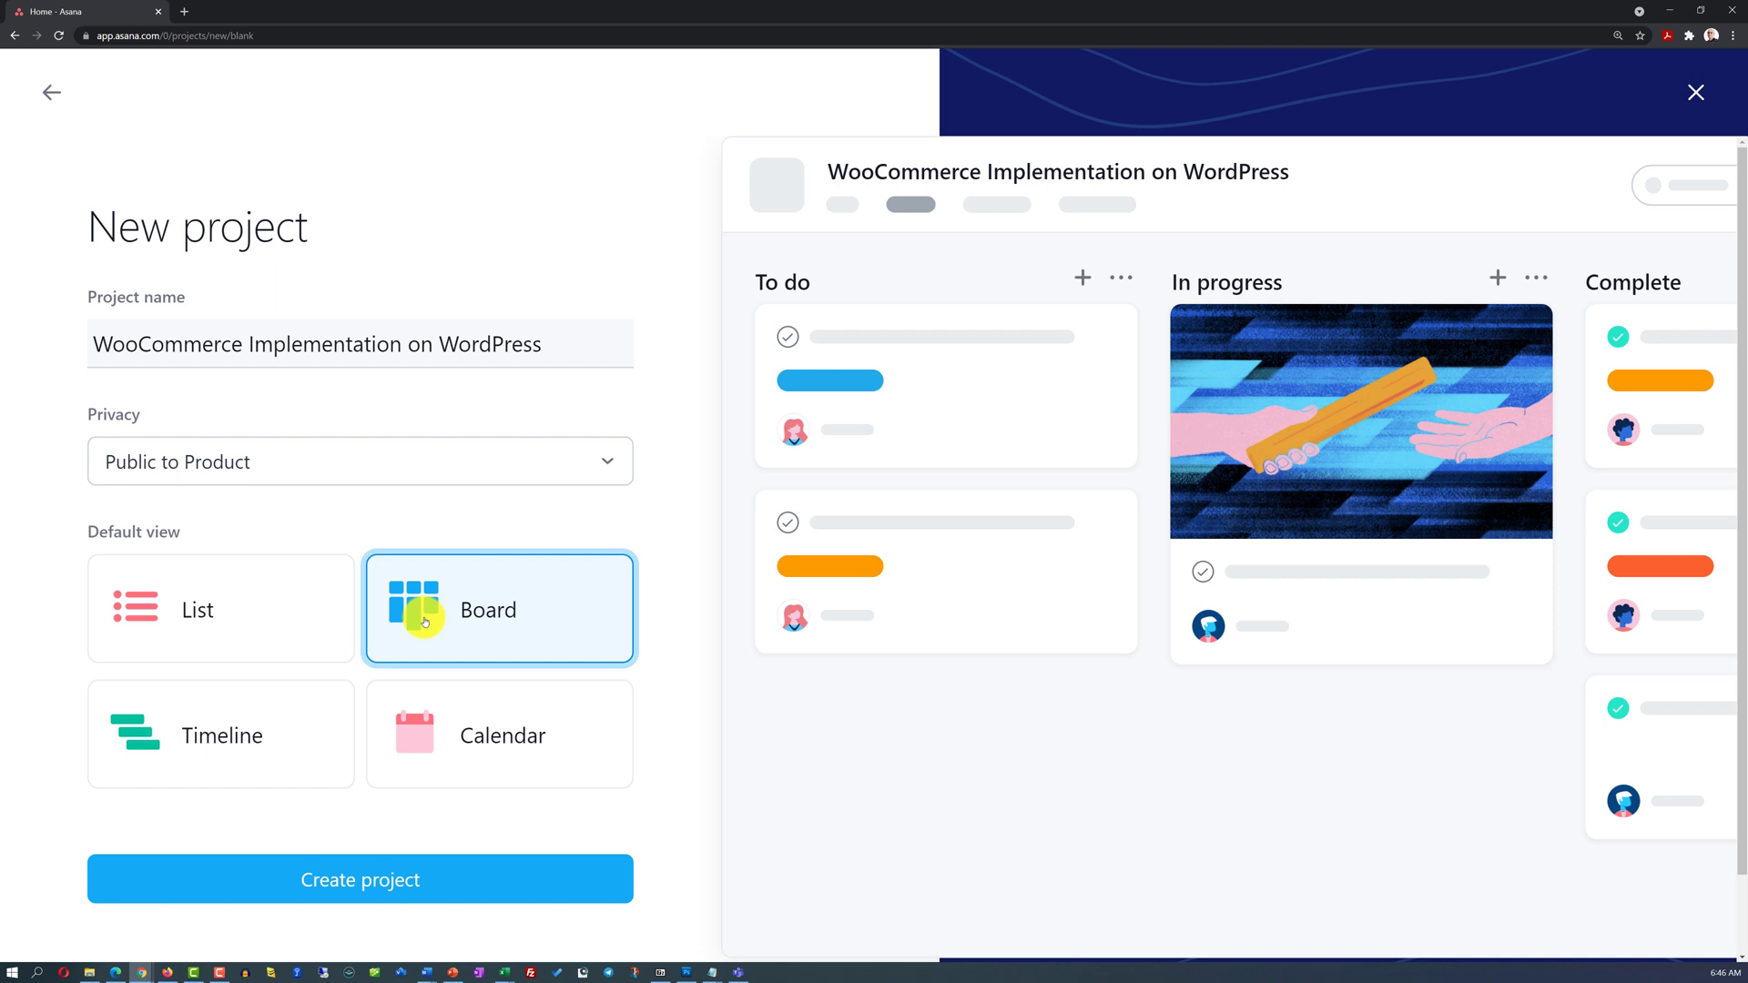
{"action": "mouse_move", "coordinate": [300, 733]}
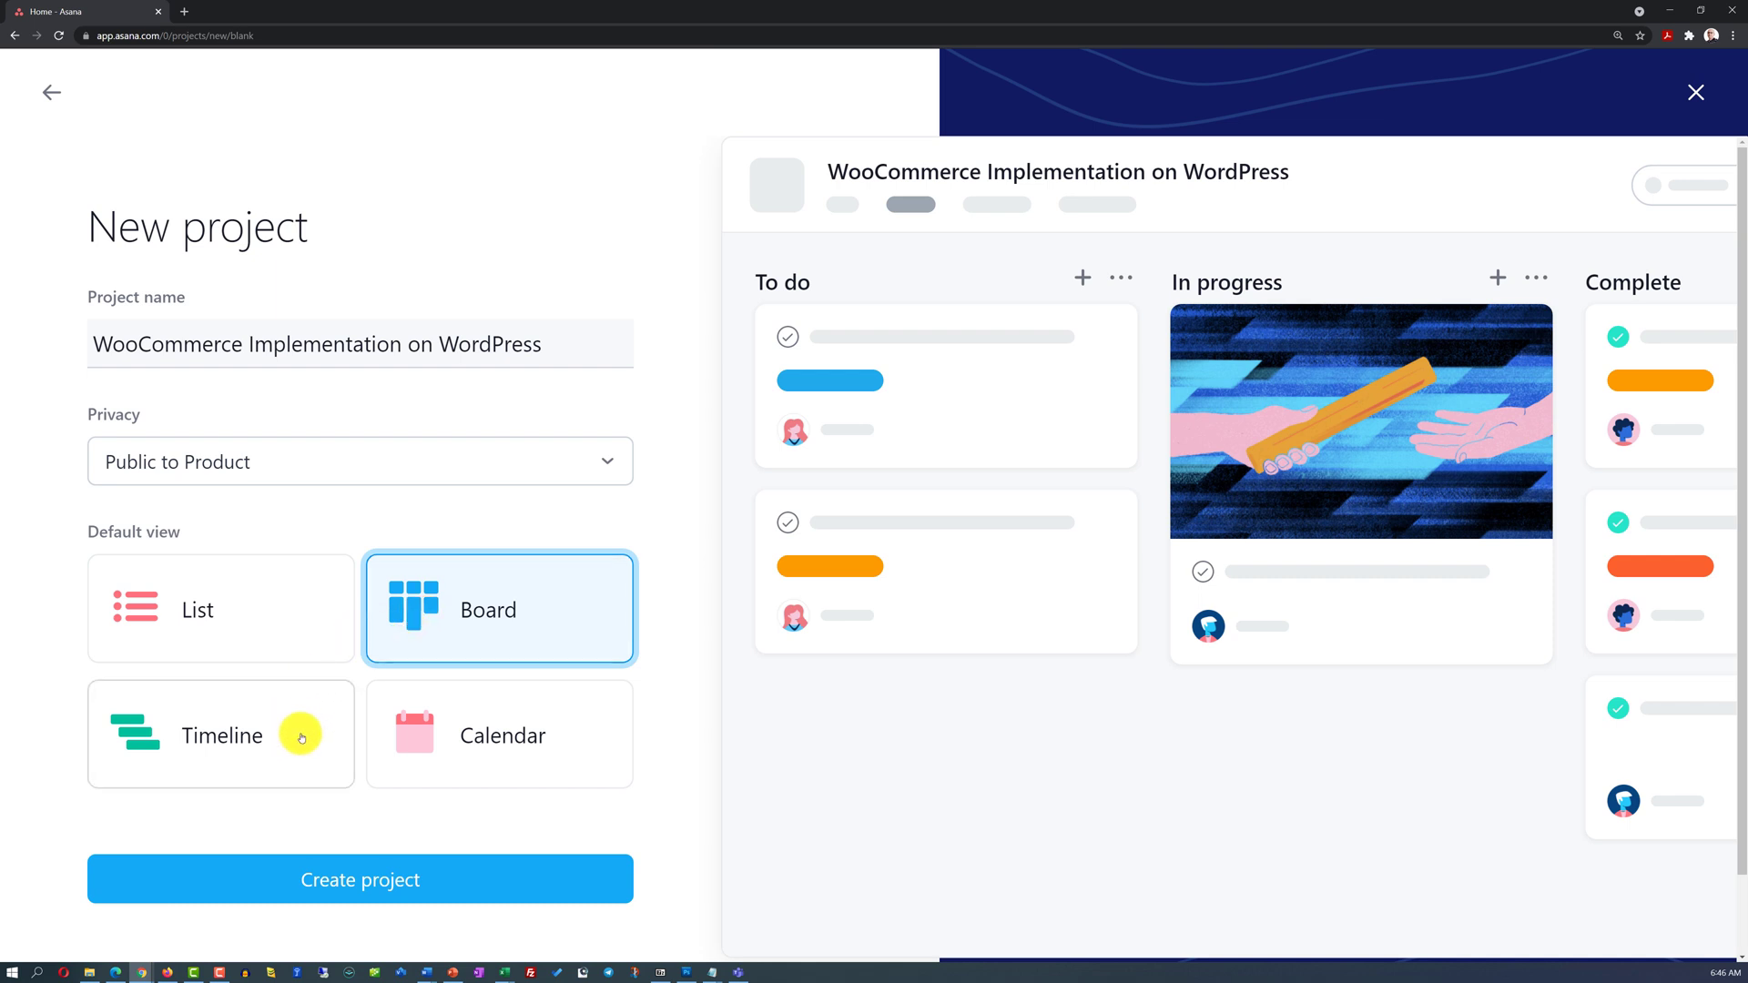
{"action": "left_click", "coordinate": [220, 734]}
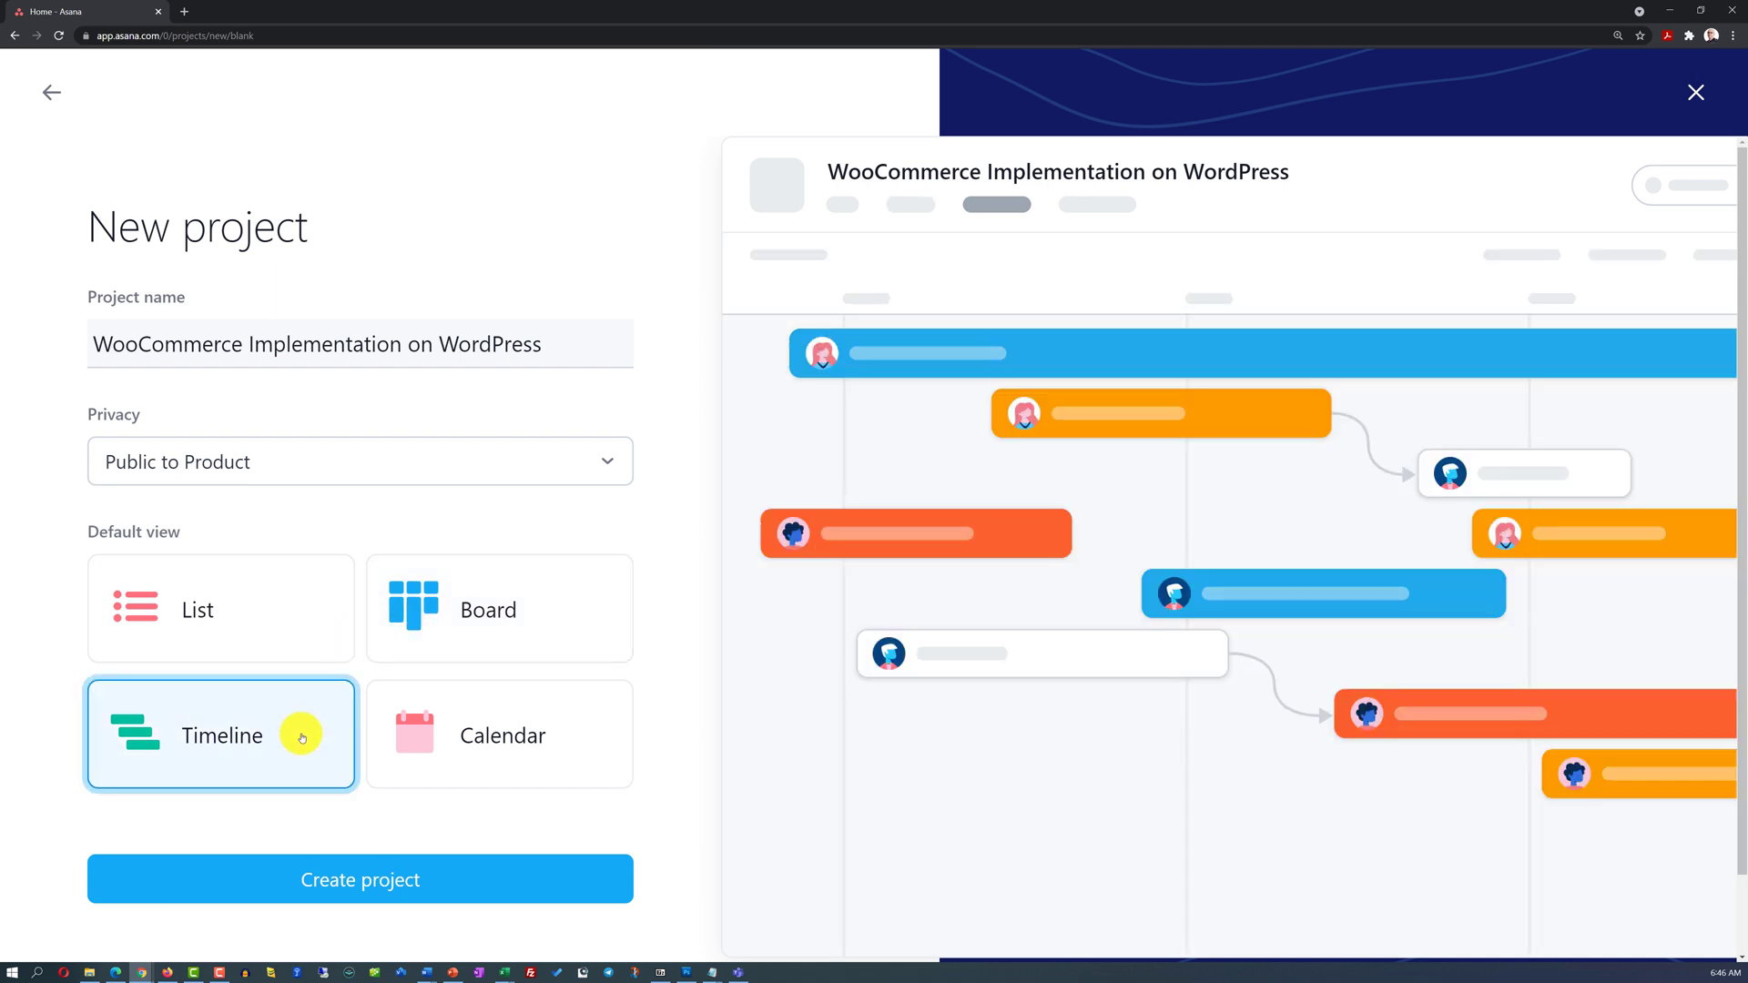
{"action": "mouse_move", "coordinate": [510, 747]}
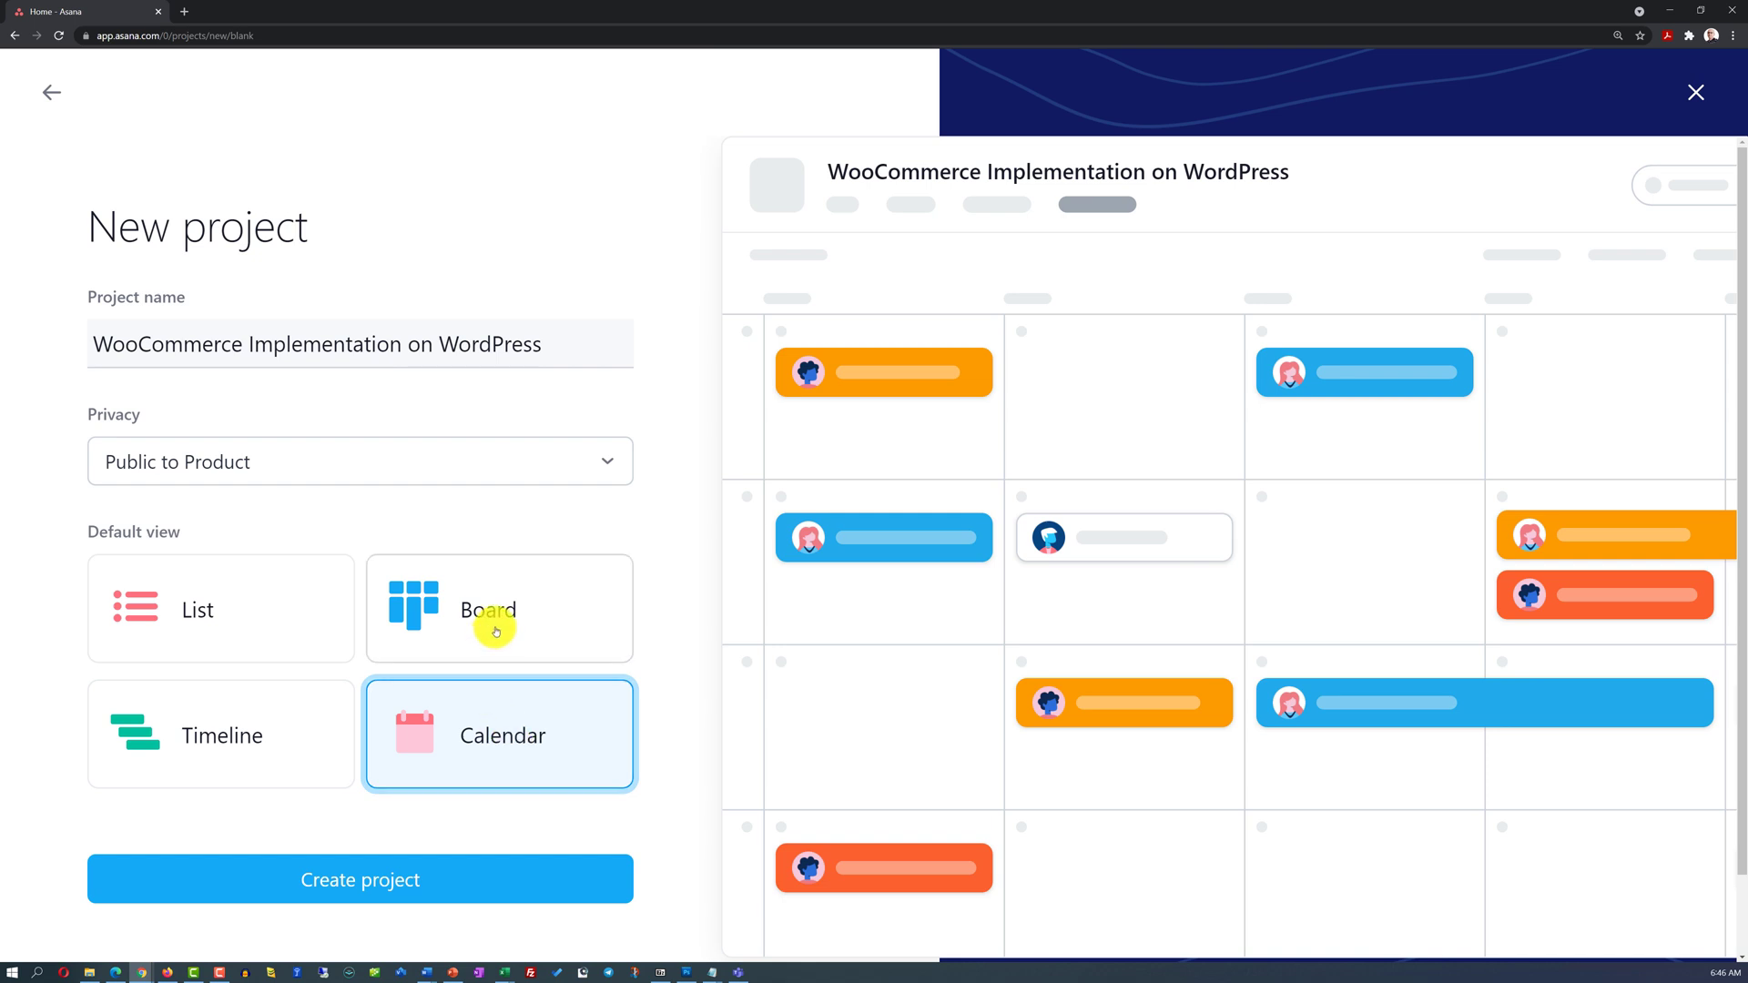
{"action": "left_click", "coordinate": [499, 608]}
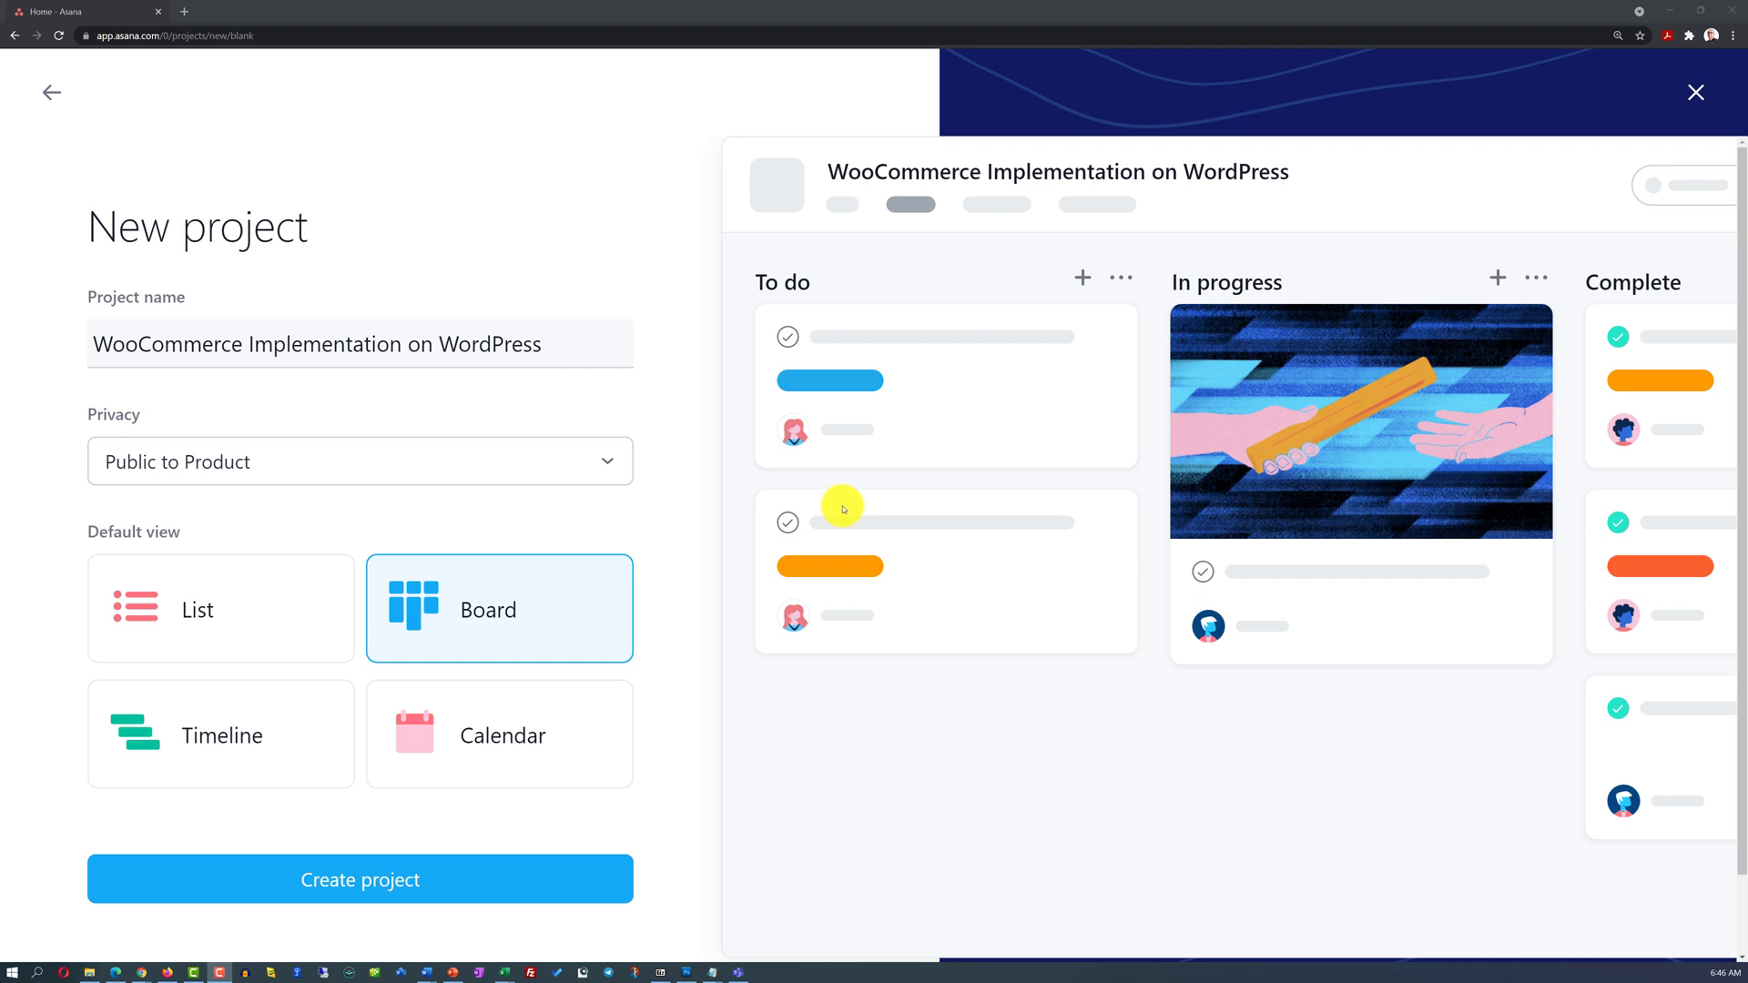
{"action": "mouse_move", "coordinate": [843, 508]}
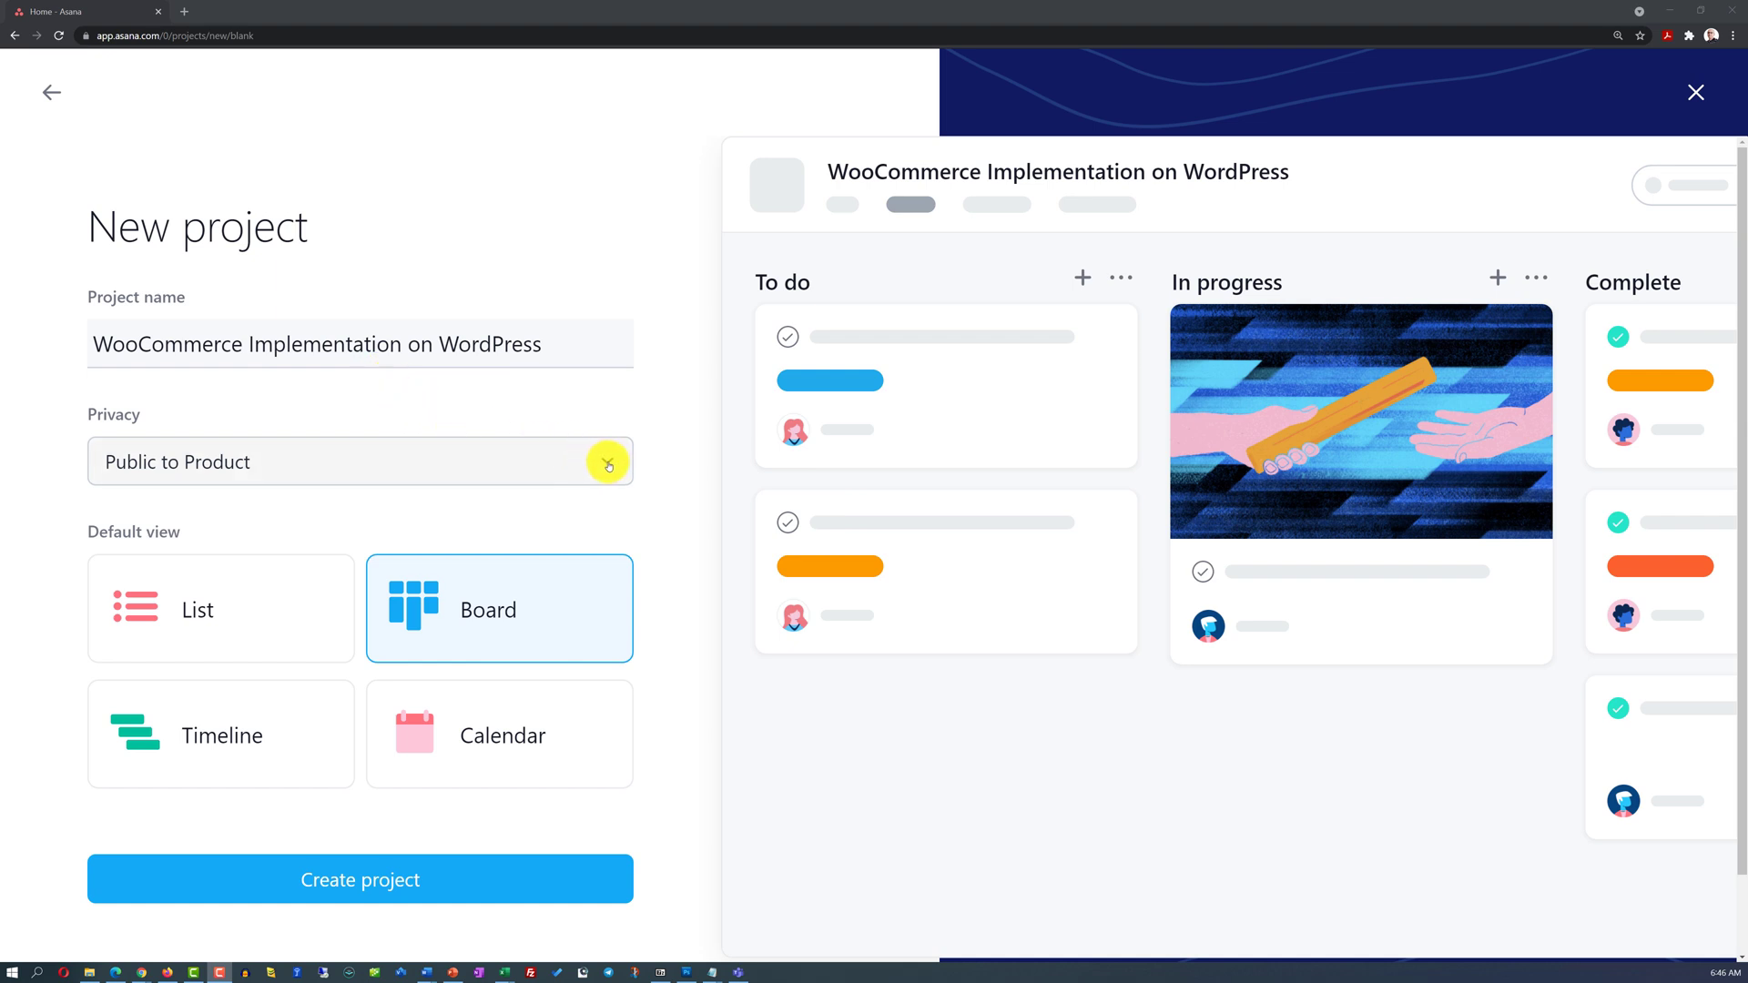
{"action": "left_click", "coordinate": [361, 461]}
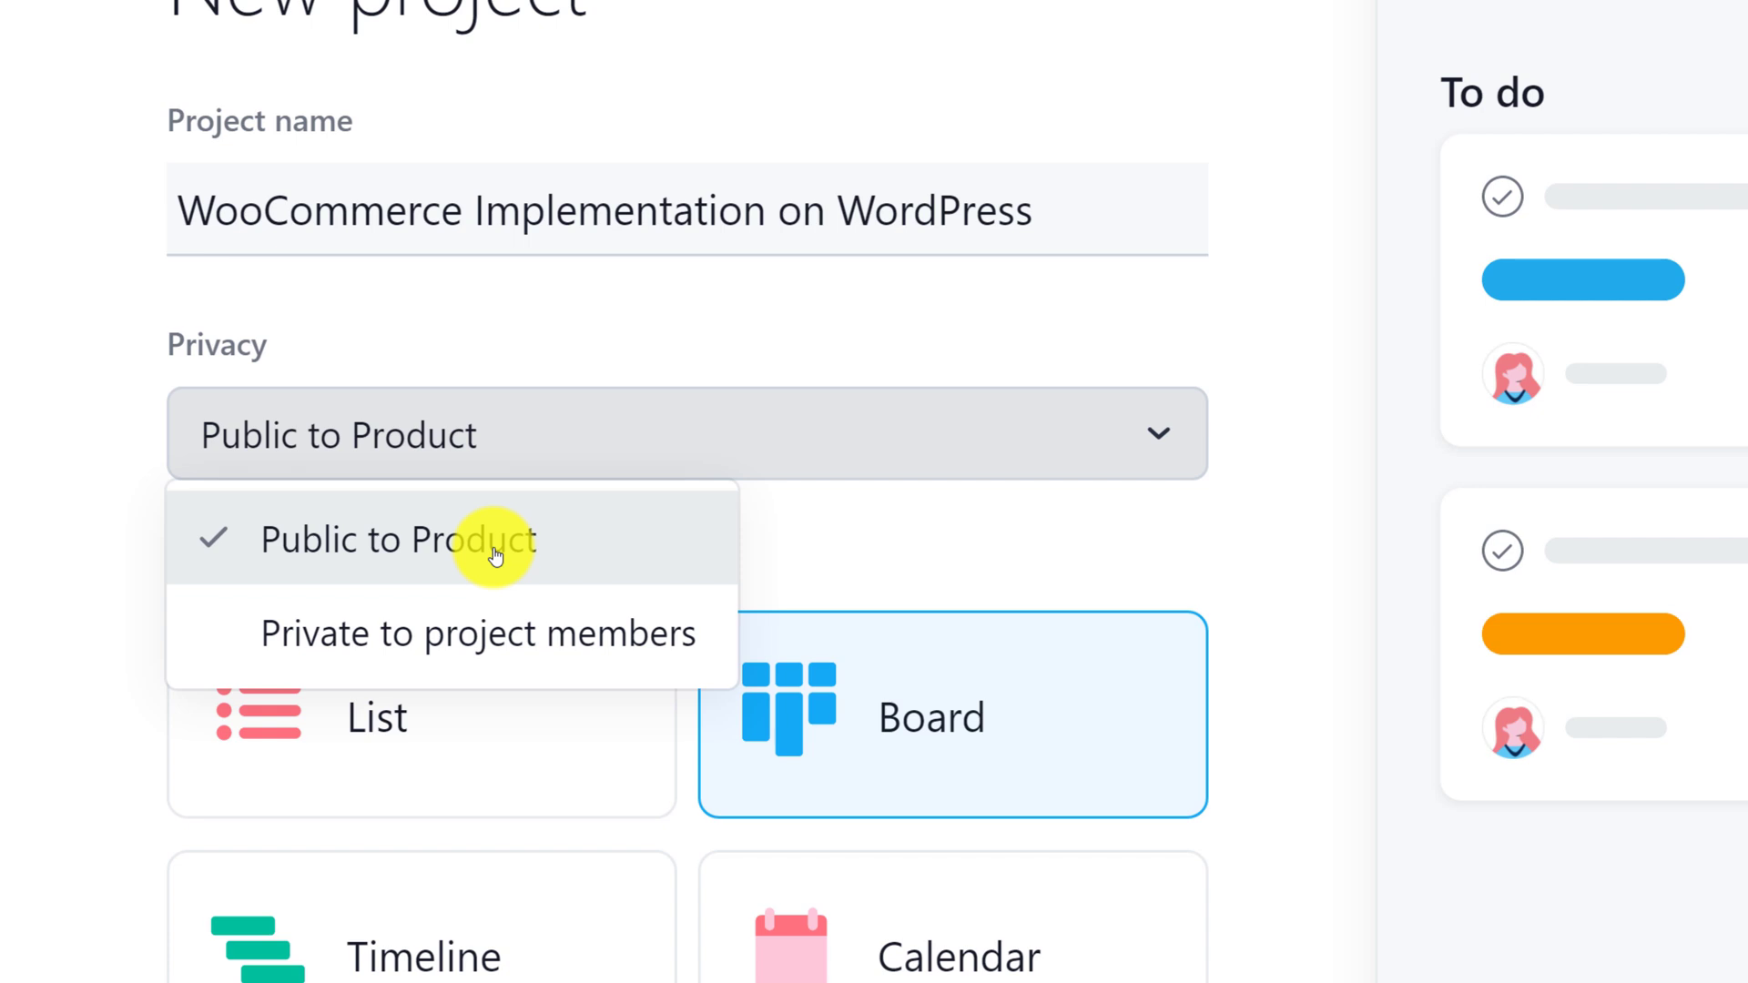
{"action": "left_click", "coordinate": [399, 539]}
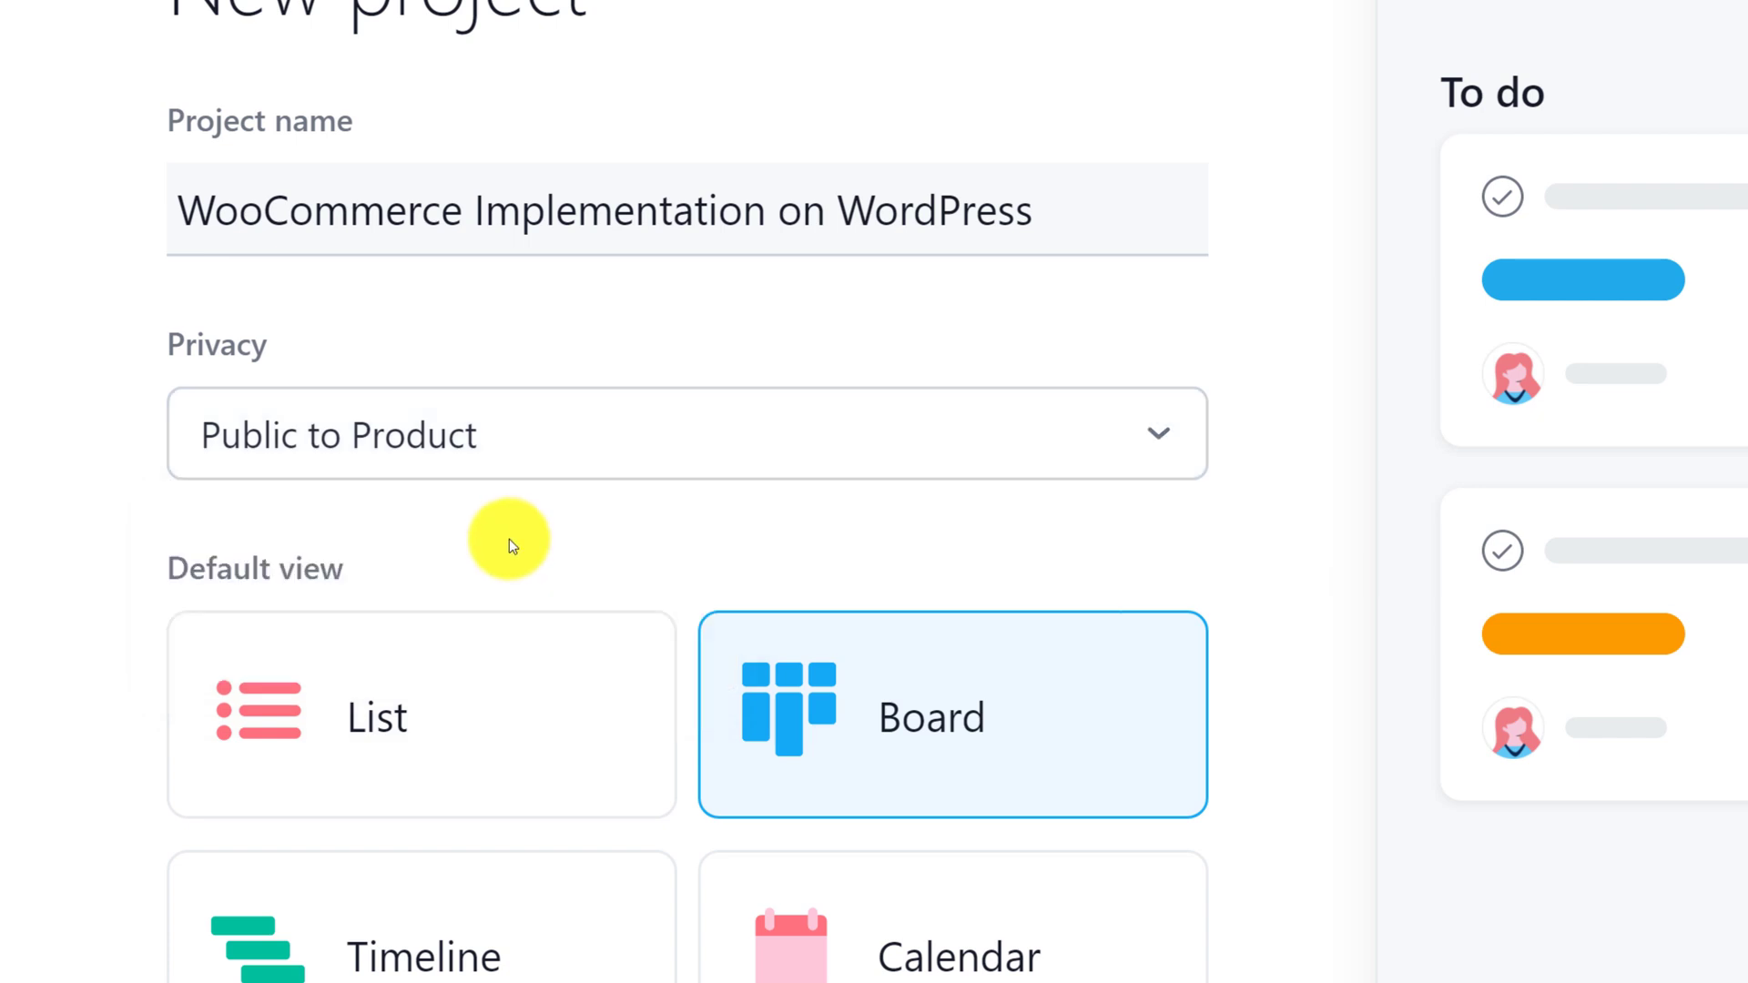
{"action": "mouse_move", "coordinate": [506, 548]}
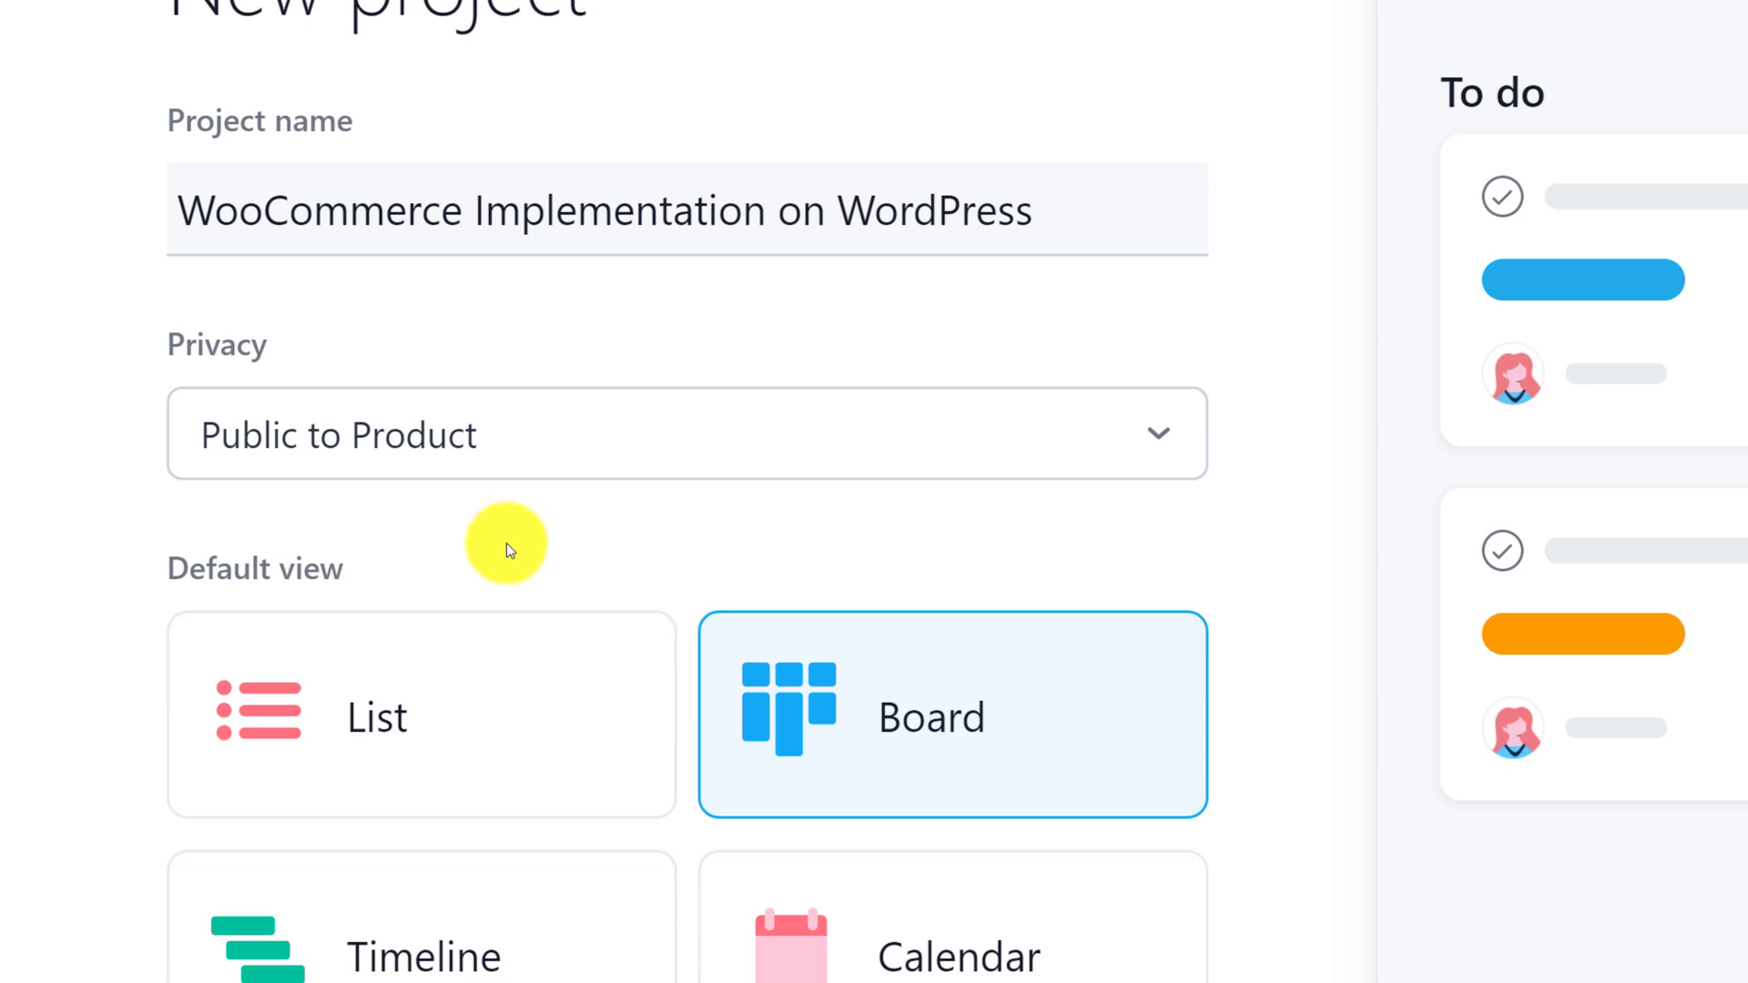
{"action": "mouse_move", "coordinate": [504, 546]}
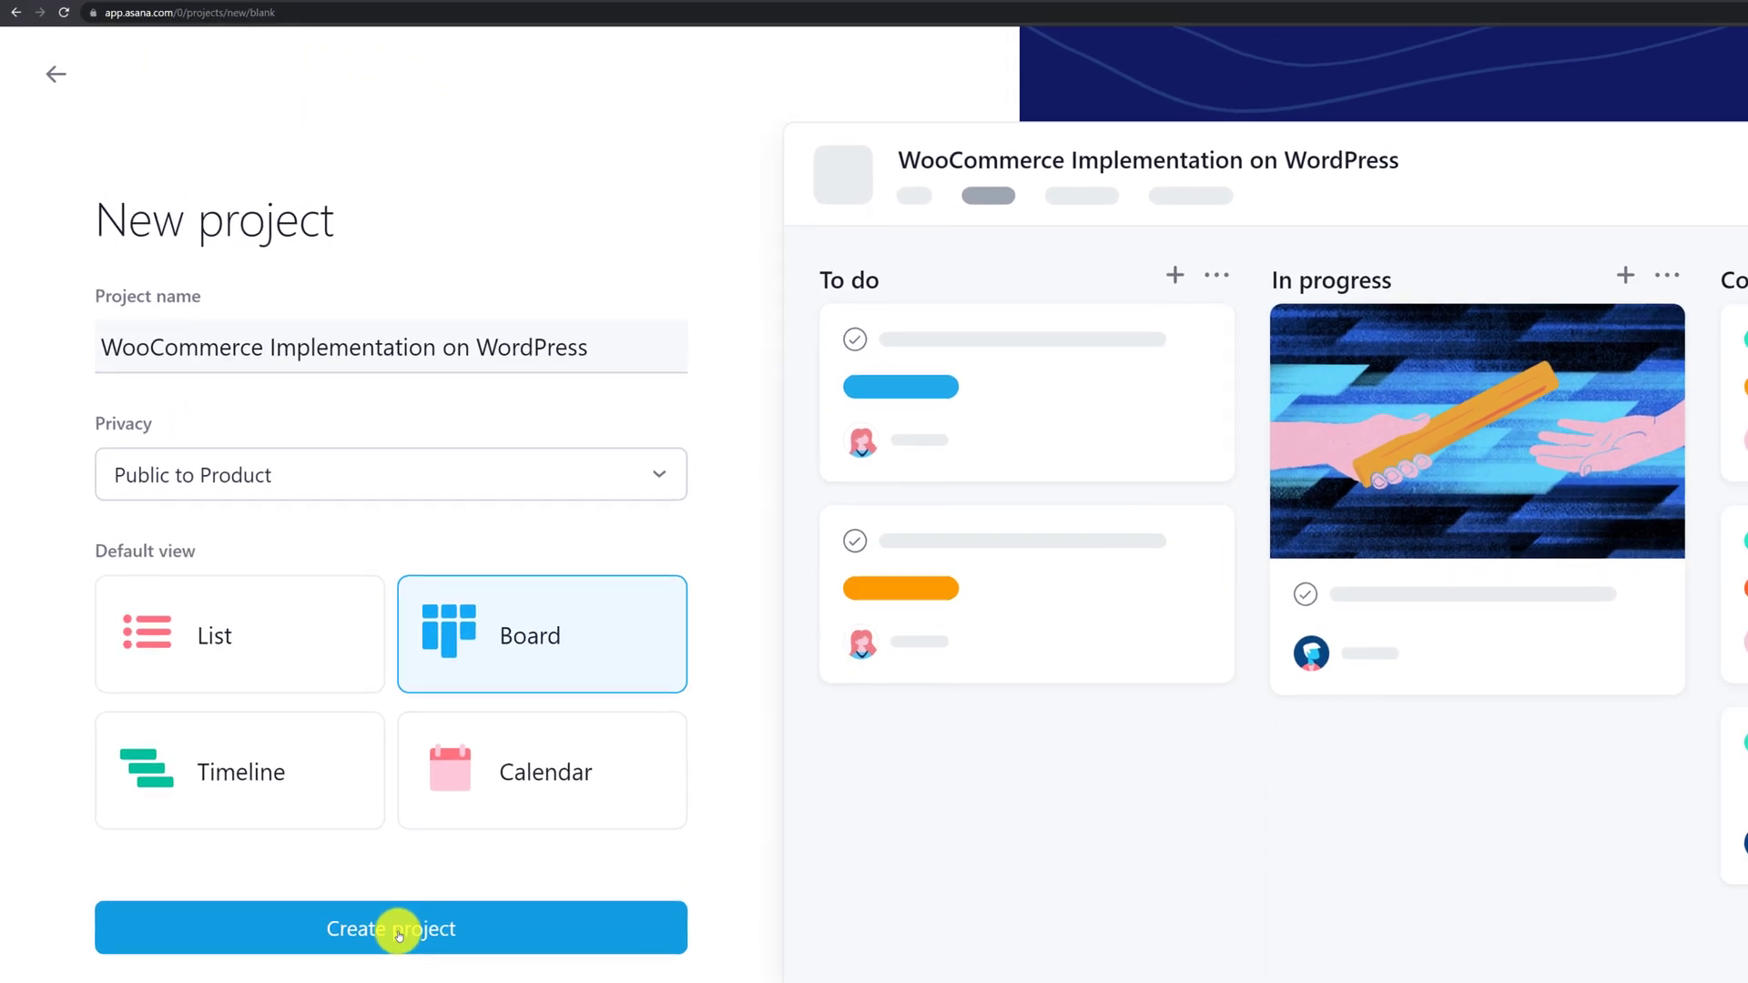
Create the WooCommerce project so its board opens with To do, In progress and Complete.
{"action": "left_click", "coordinate": [389, 927]}
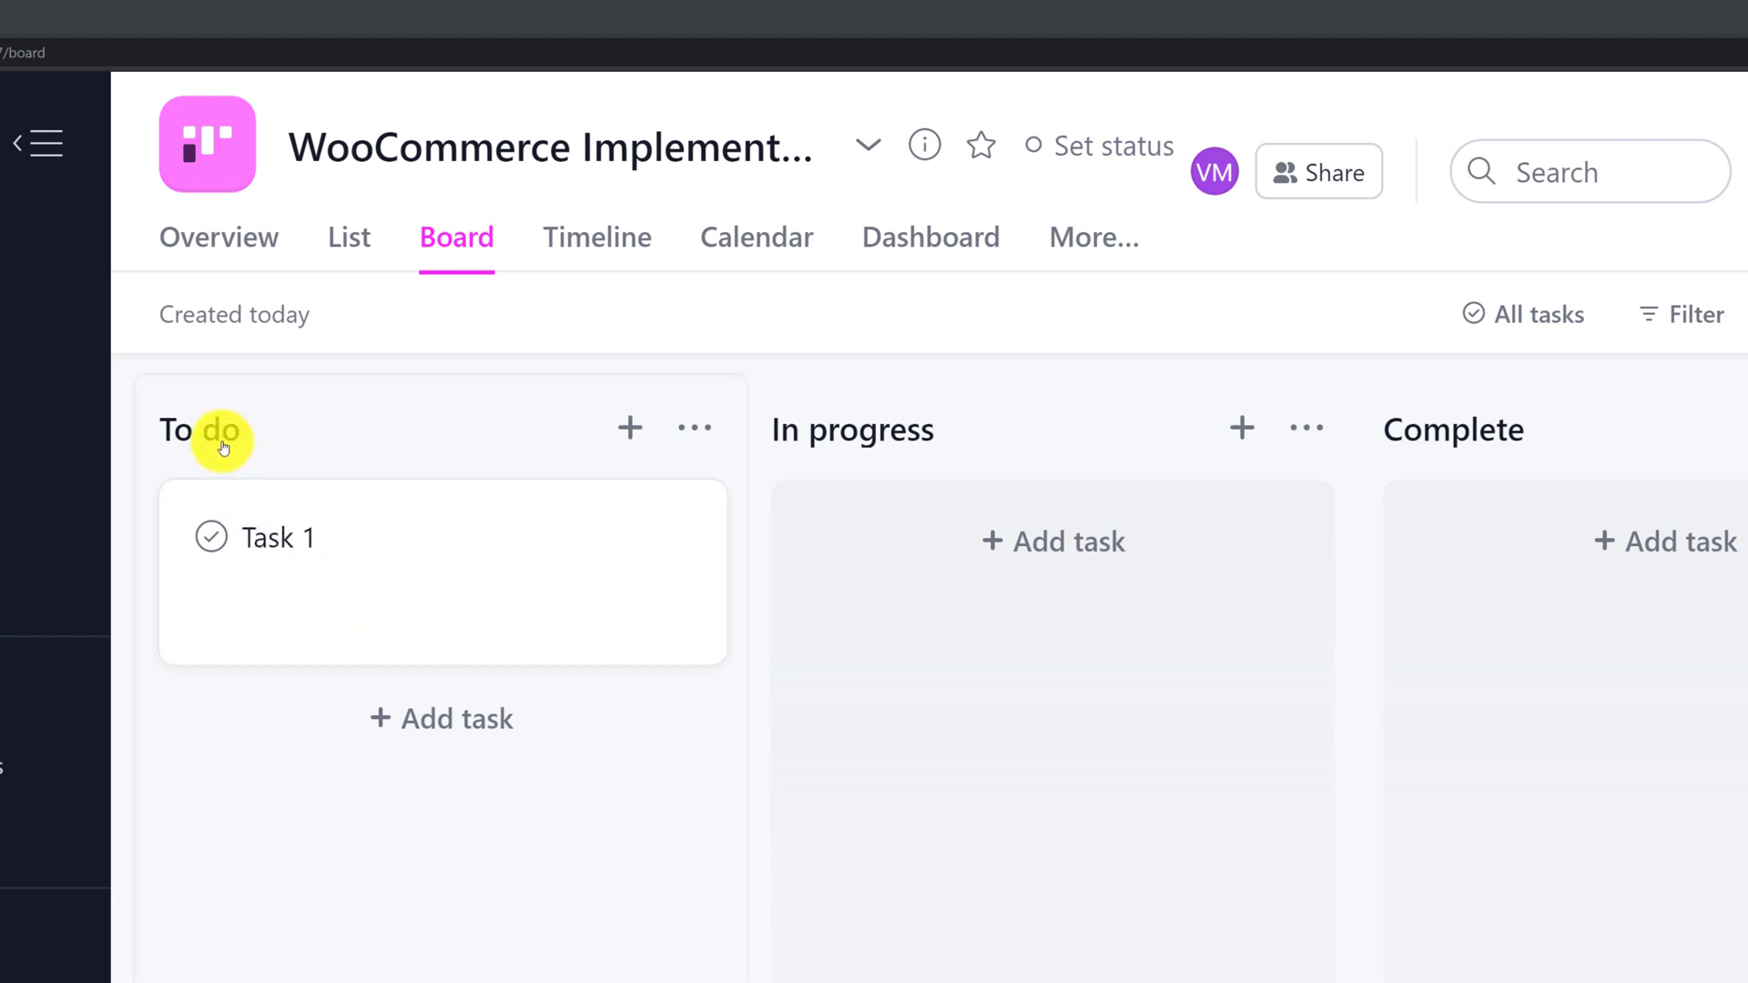
{"action": "mouse_move", "coordinate": [1362, 455]}
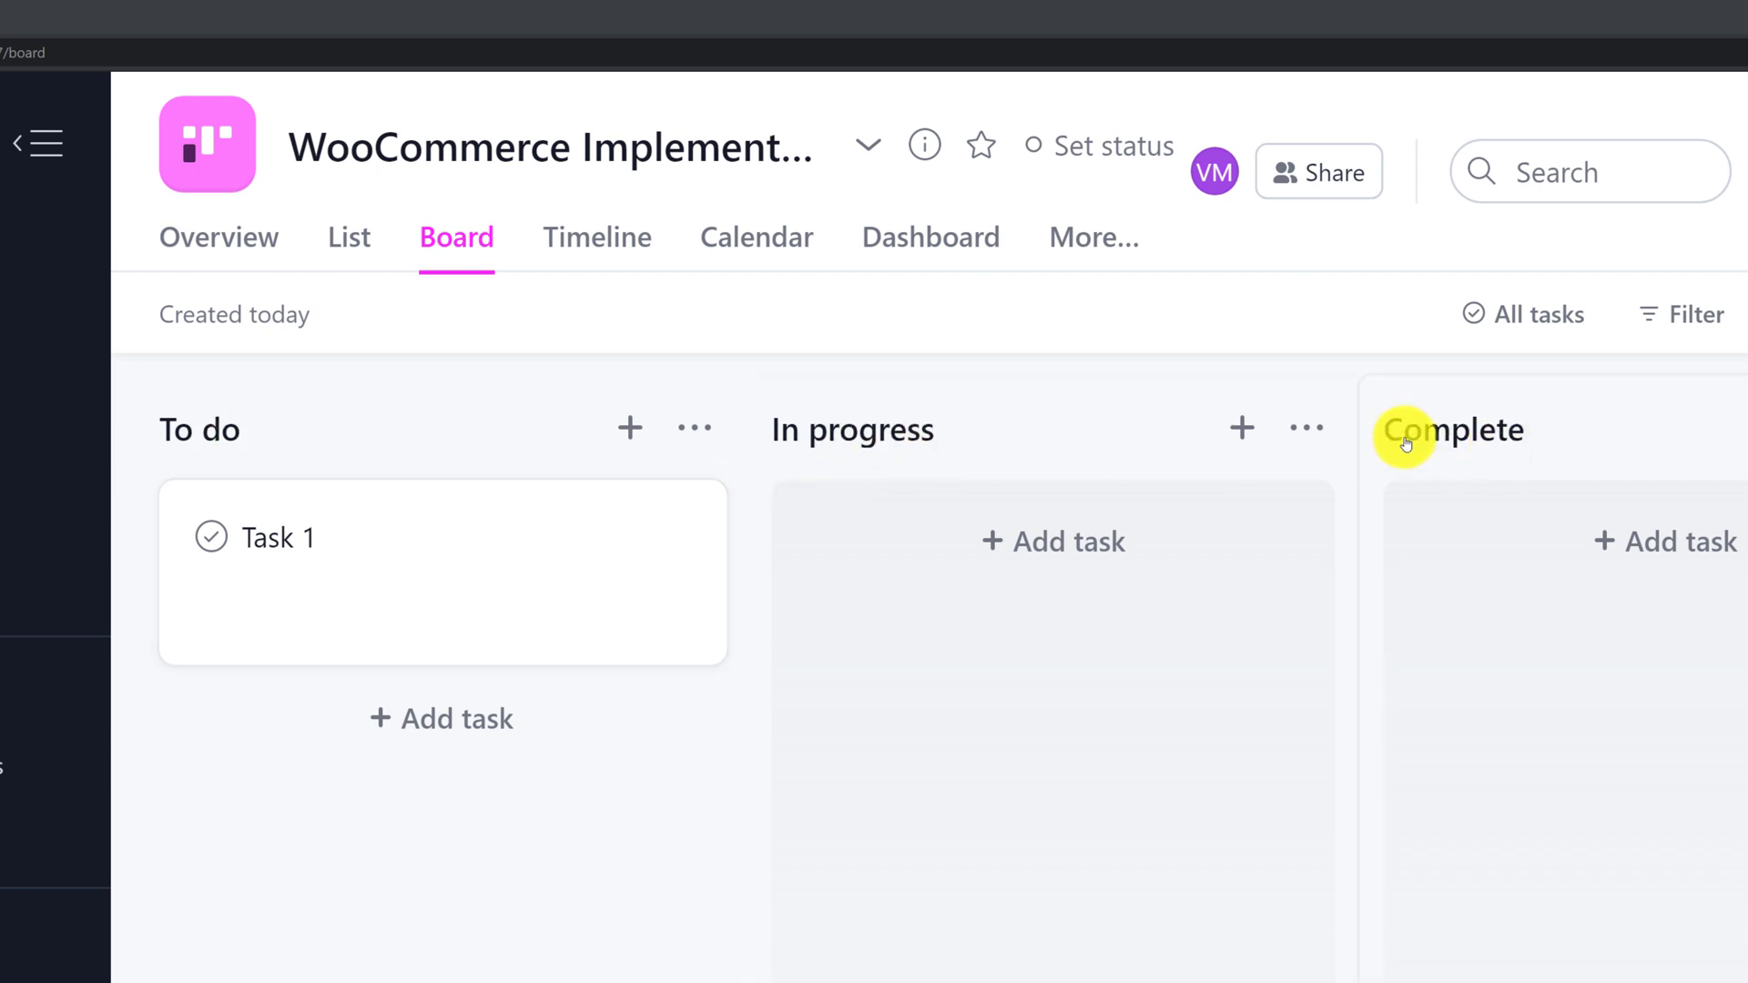
{"action": "mouse_move", "coordinate": [295, 541]}
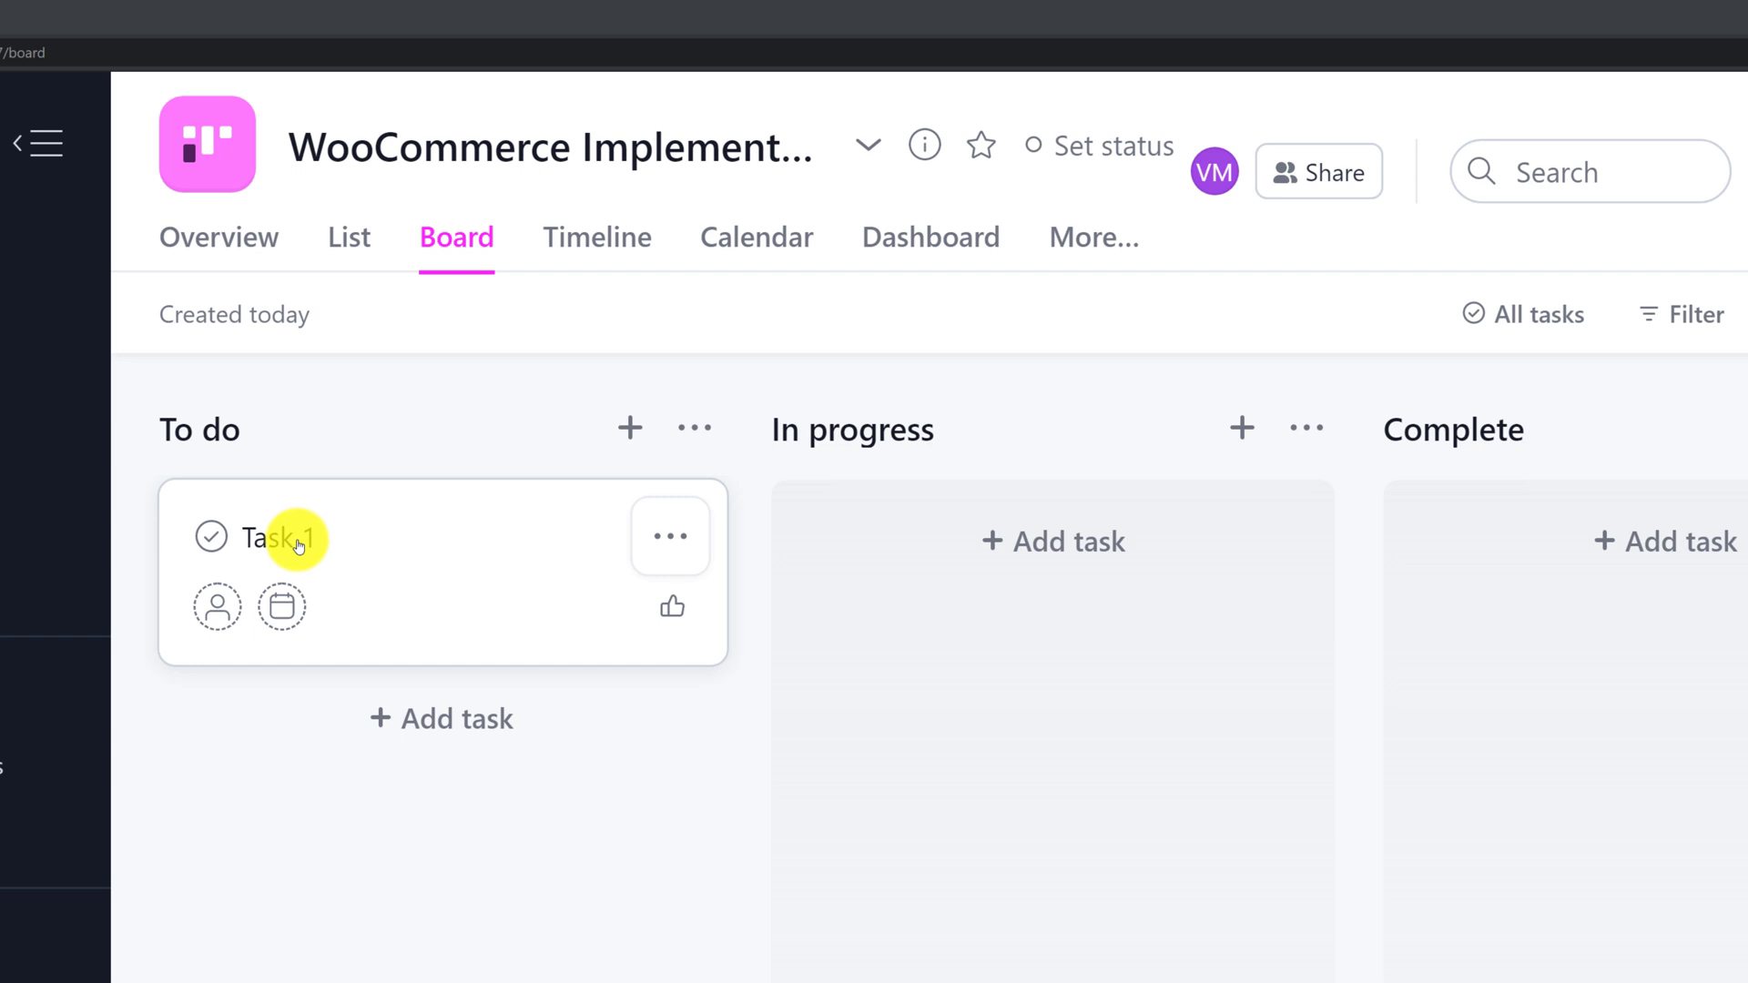
{"action": "mouse_move", "coordinate": [297, 546]}
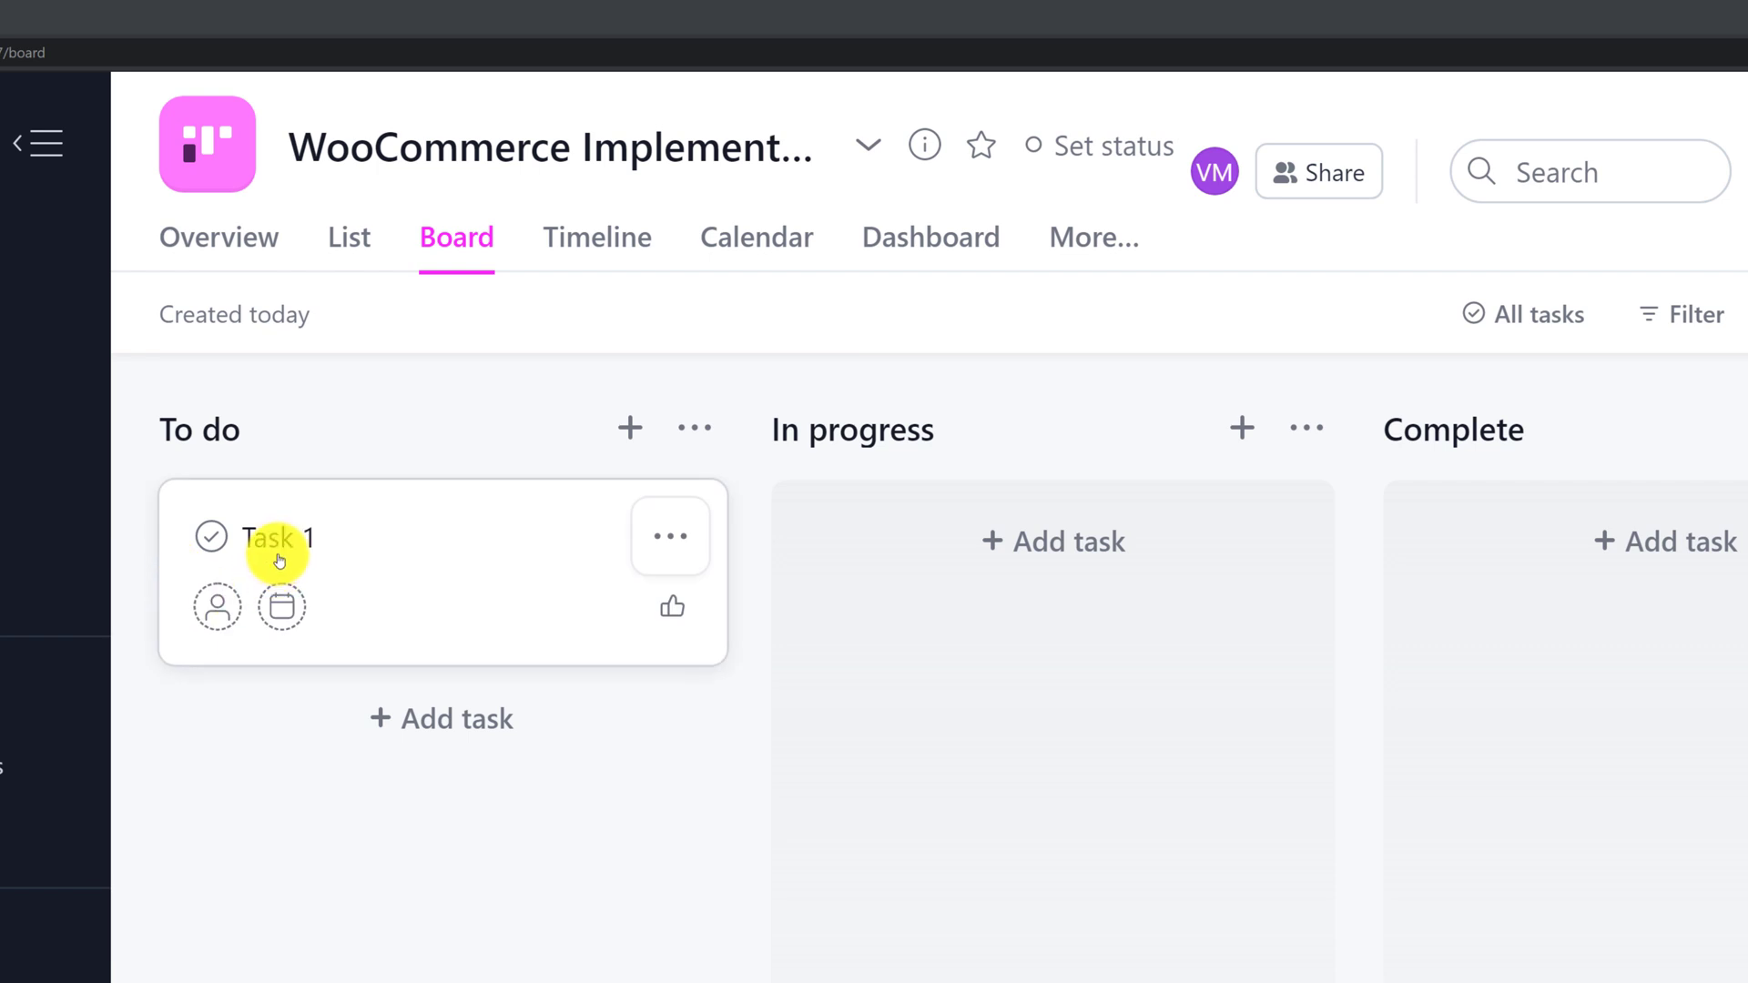
{"action": "mouse_move", "coordinate": [351, 619]}
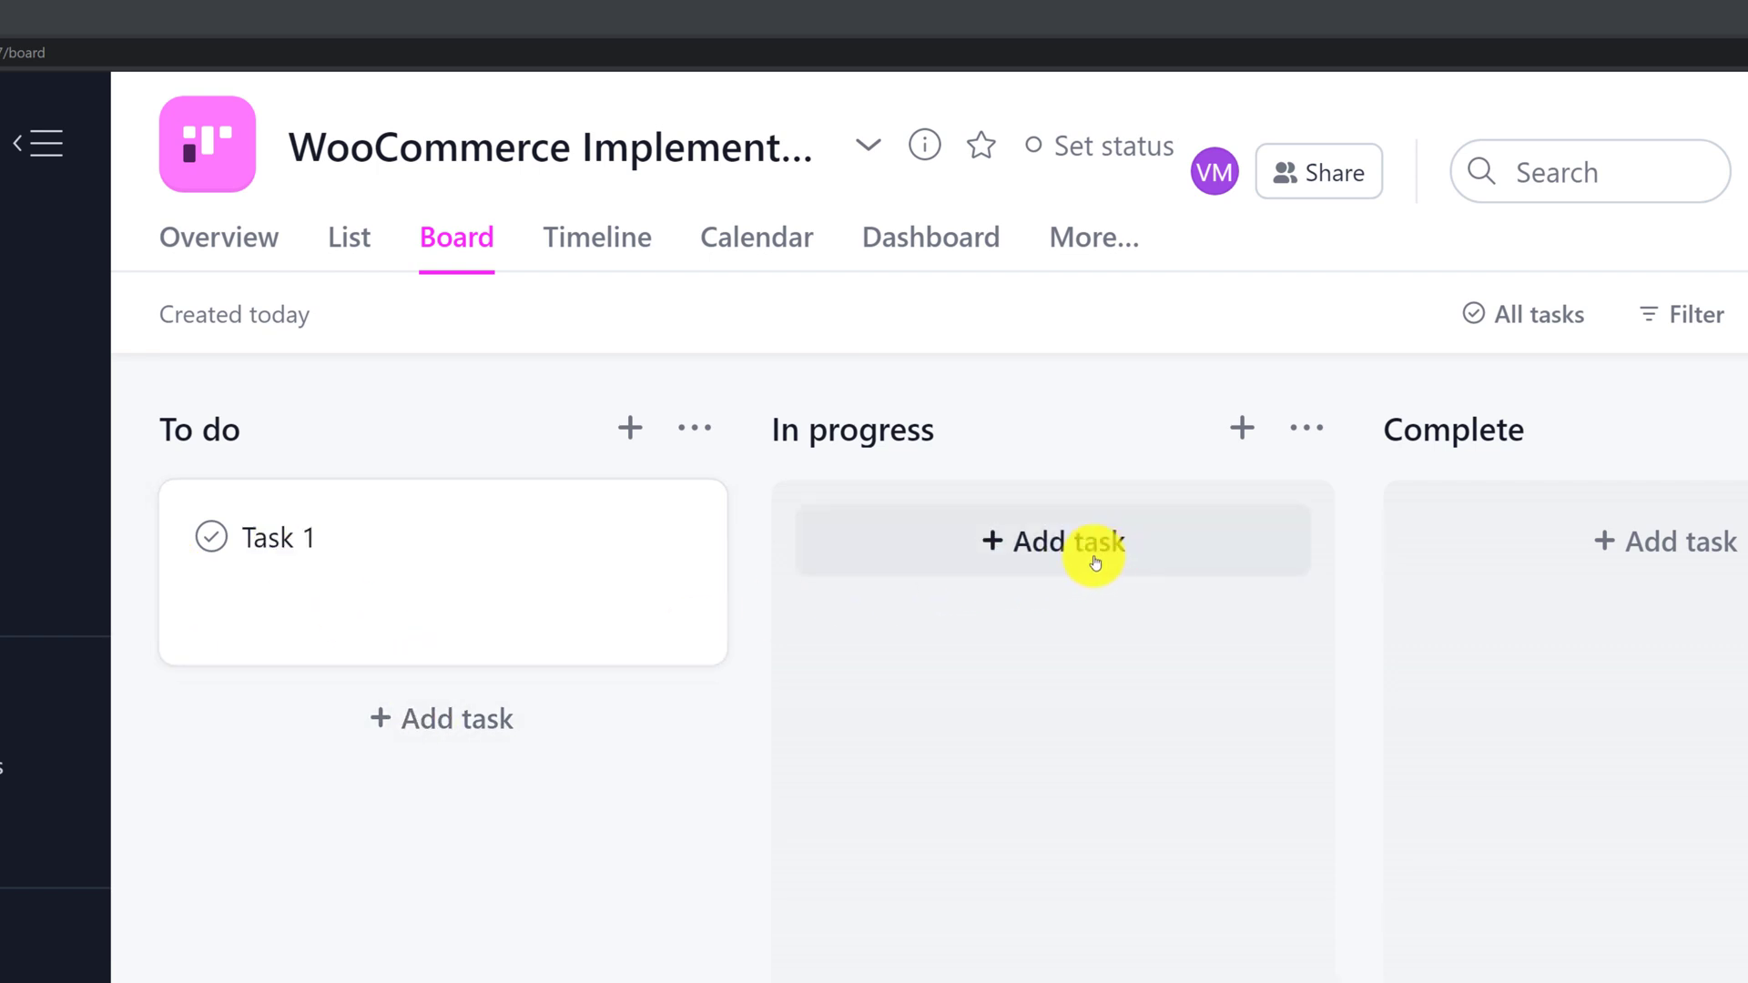
{"action": "mouse_move", "coordinate": [439, 599]}
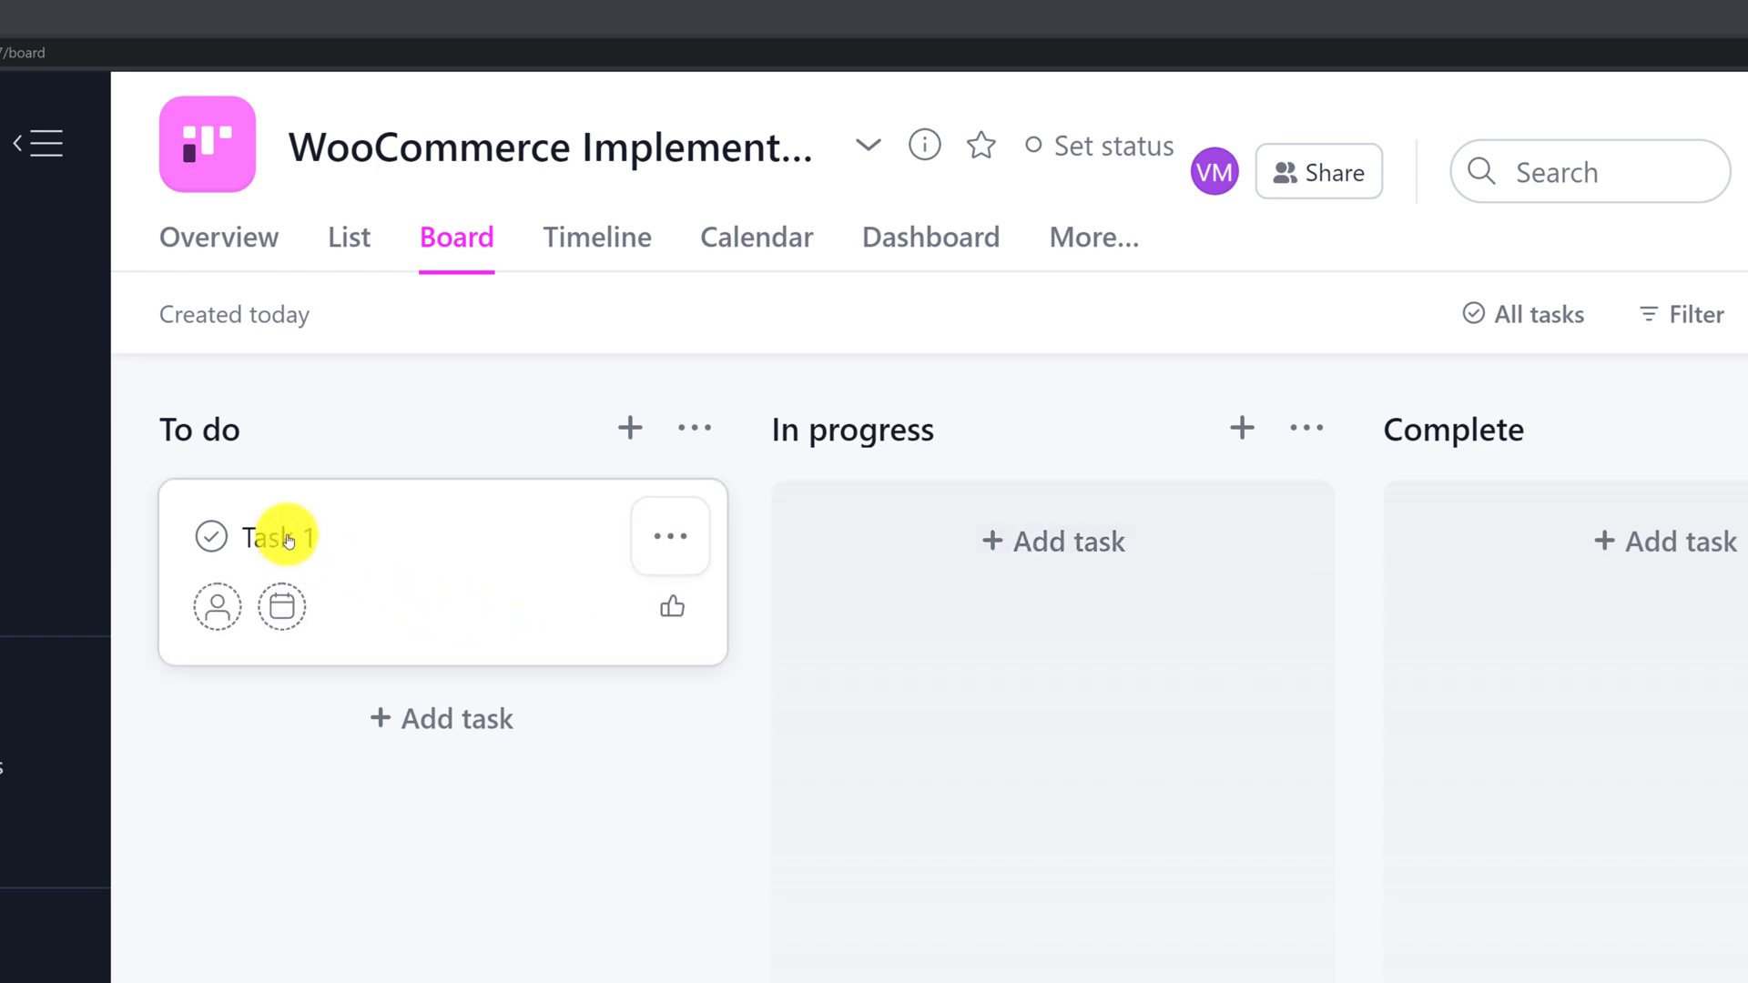
Rename Task 1 to Design Product Offerings and assign it to Vadim Mikhailenko.
{"action": "left_click", "coordinate": [273, 535]}
{"action": "type", "text": "Design Product Offerings"}
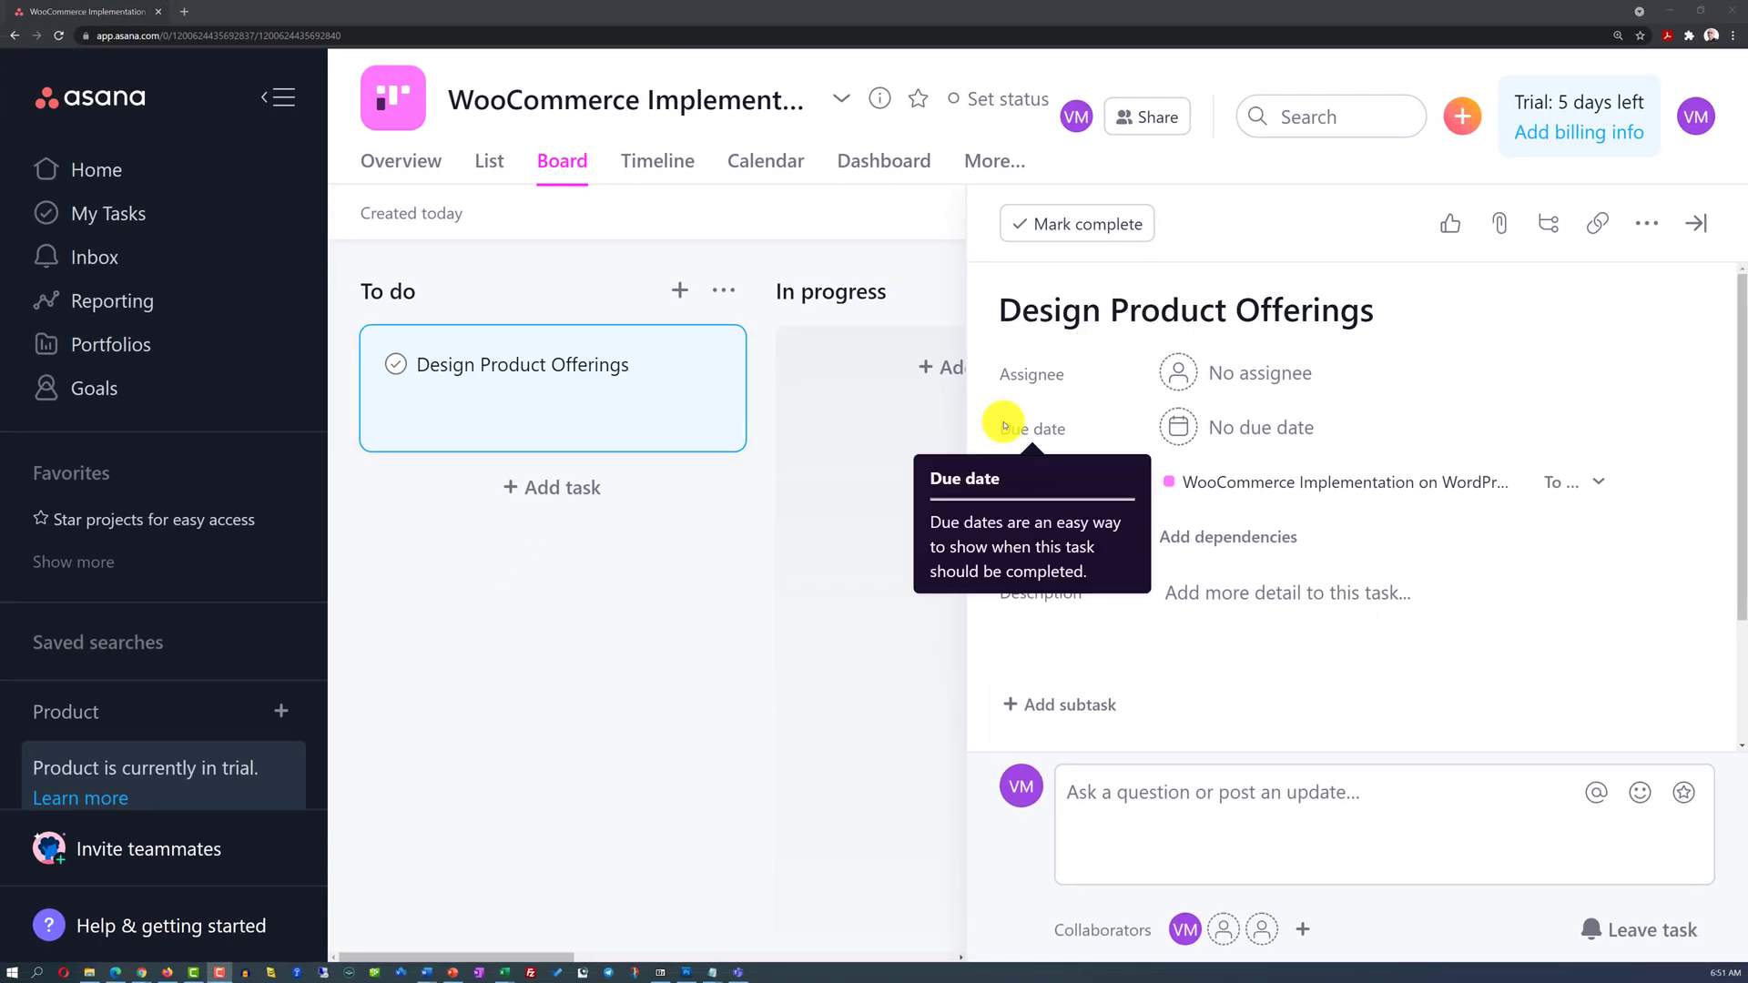
{"action": "mouse_move", "coordinate": [1003, 404]}
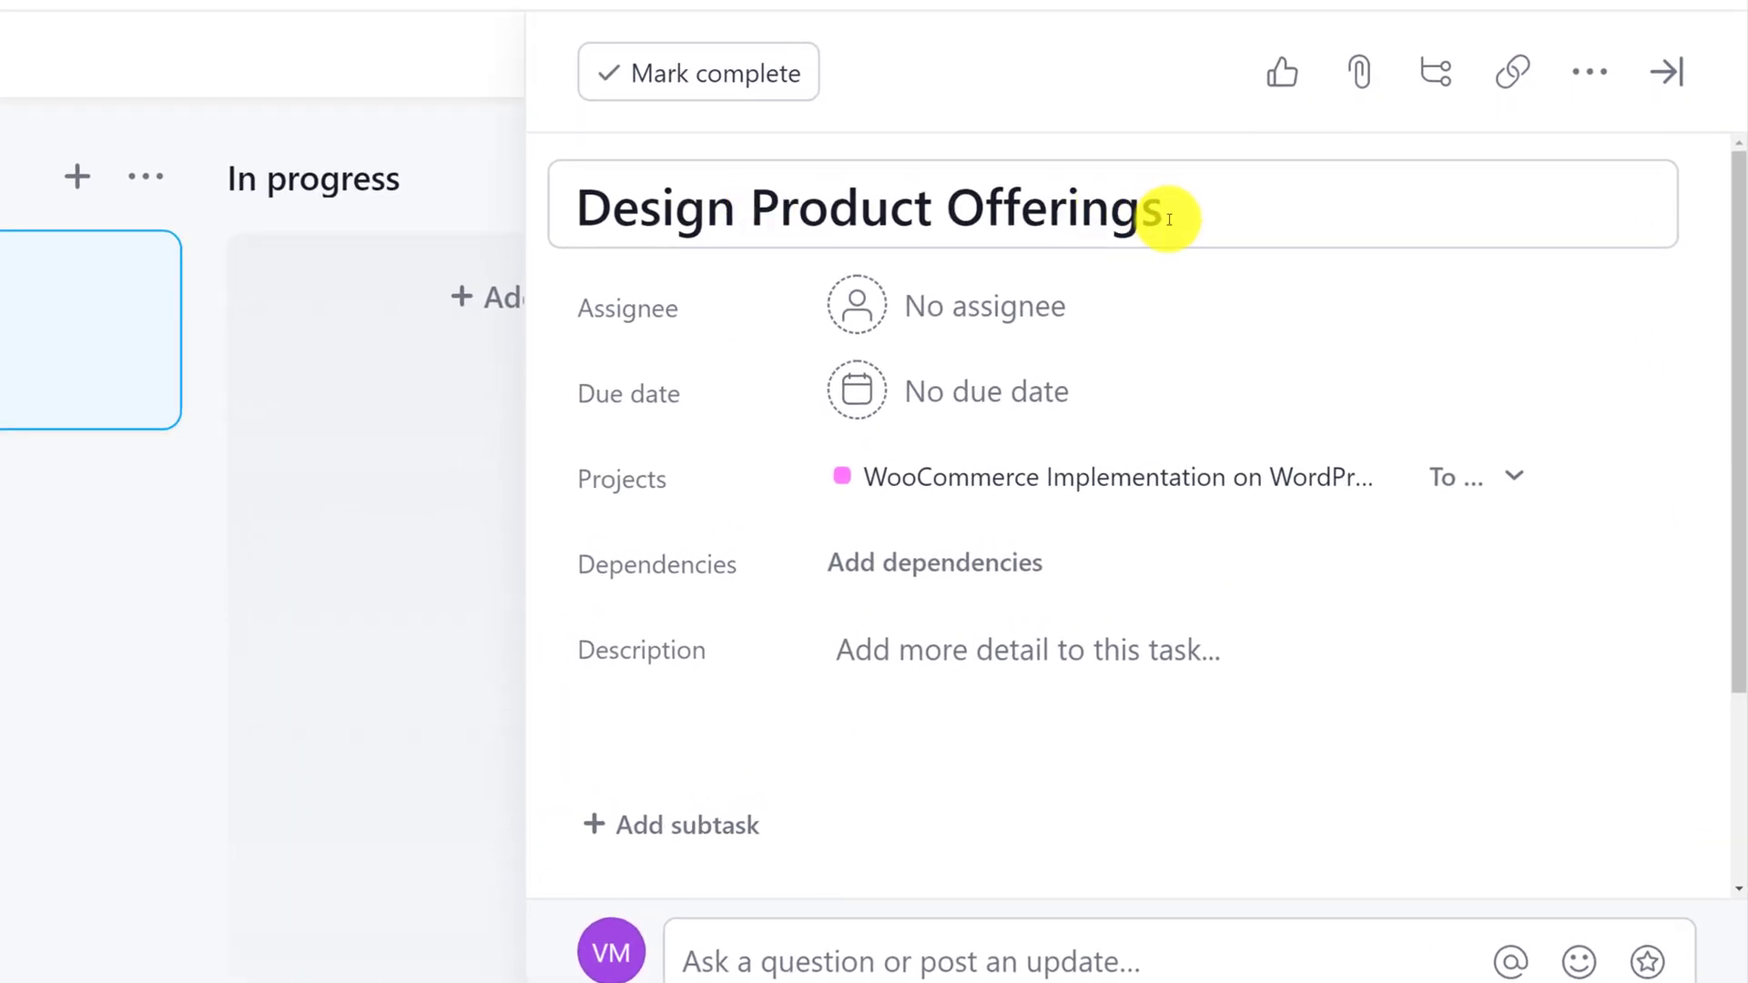
{"action": "triple_click", "coordinate": [857, 207]}
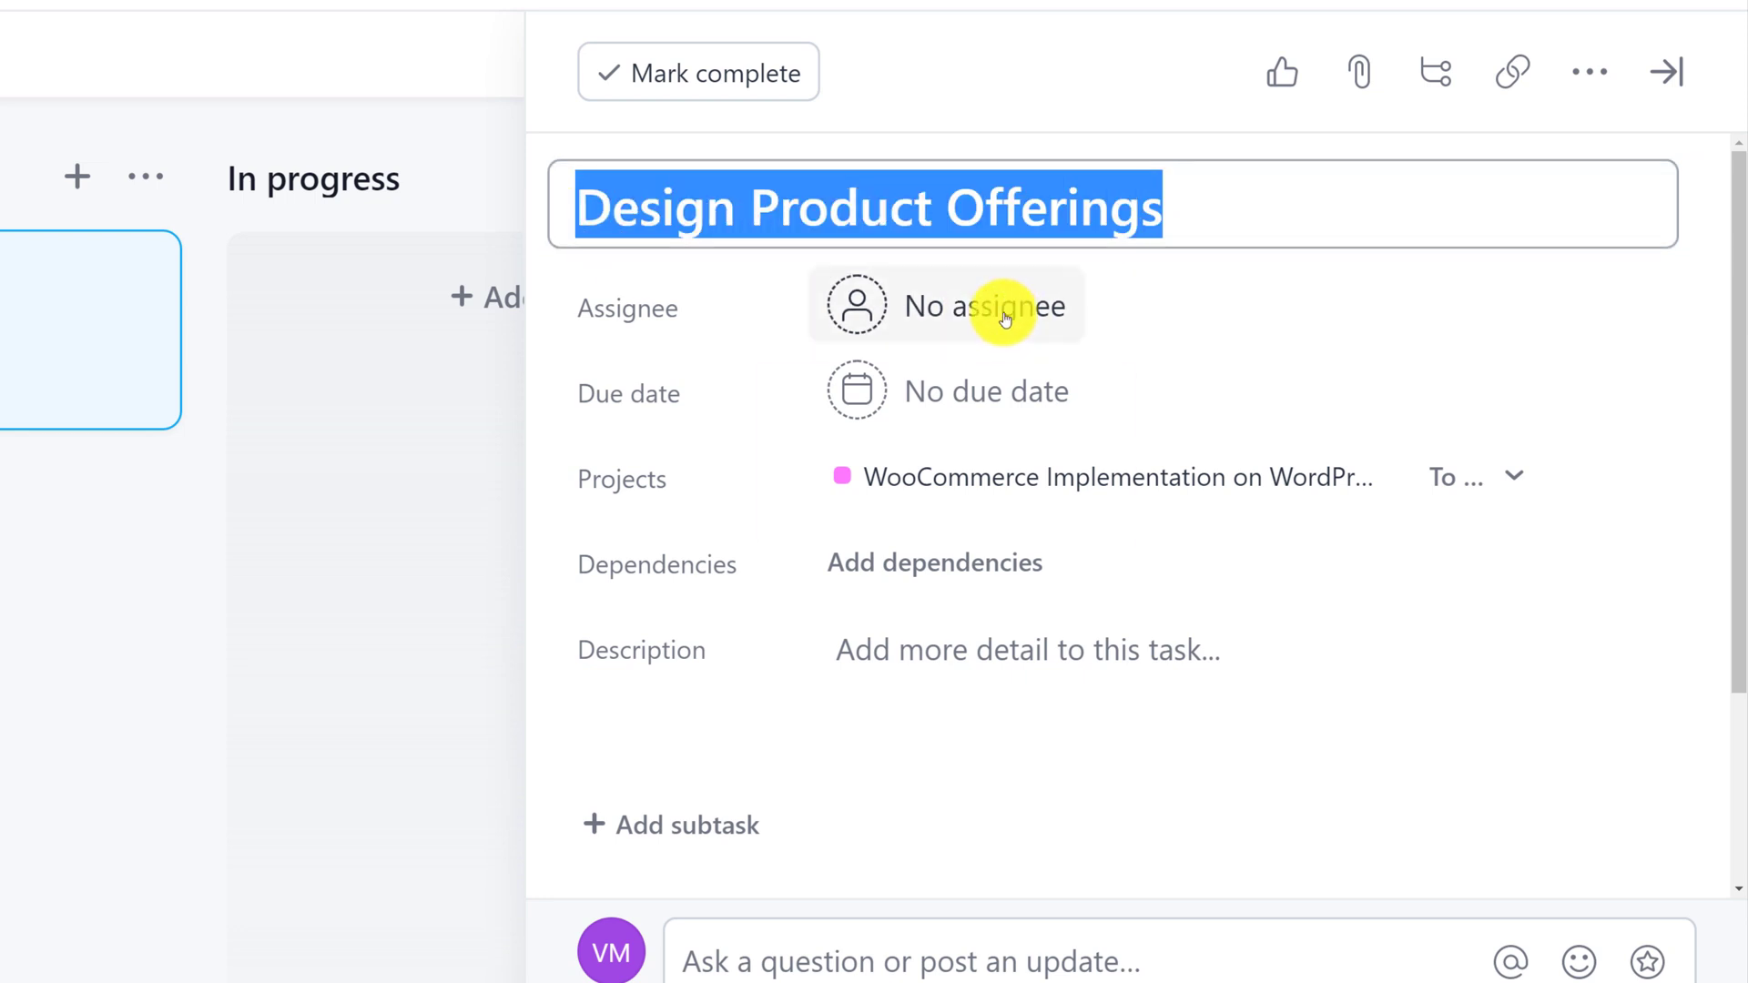
{"action": "left_click", "coordinate": [947, 305]}
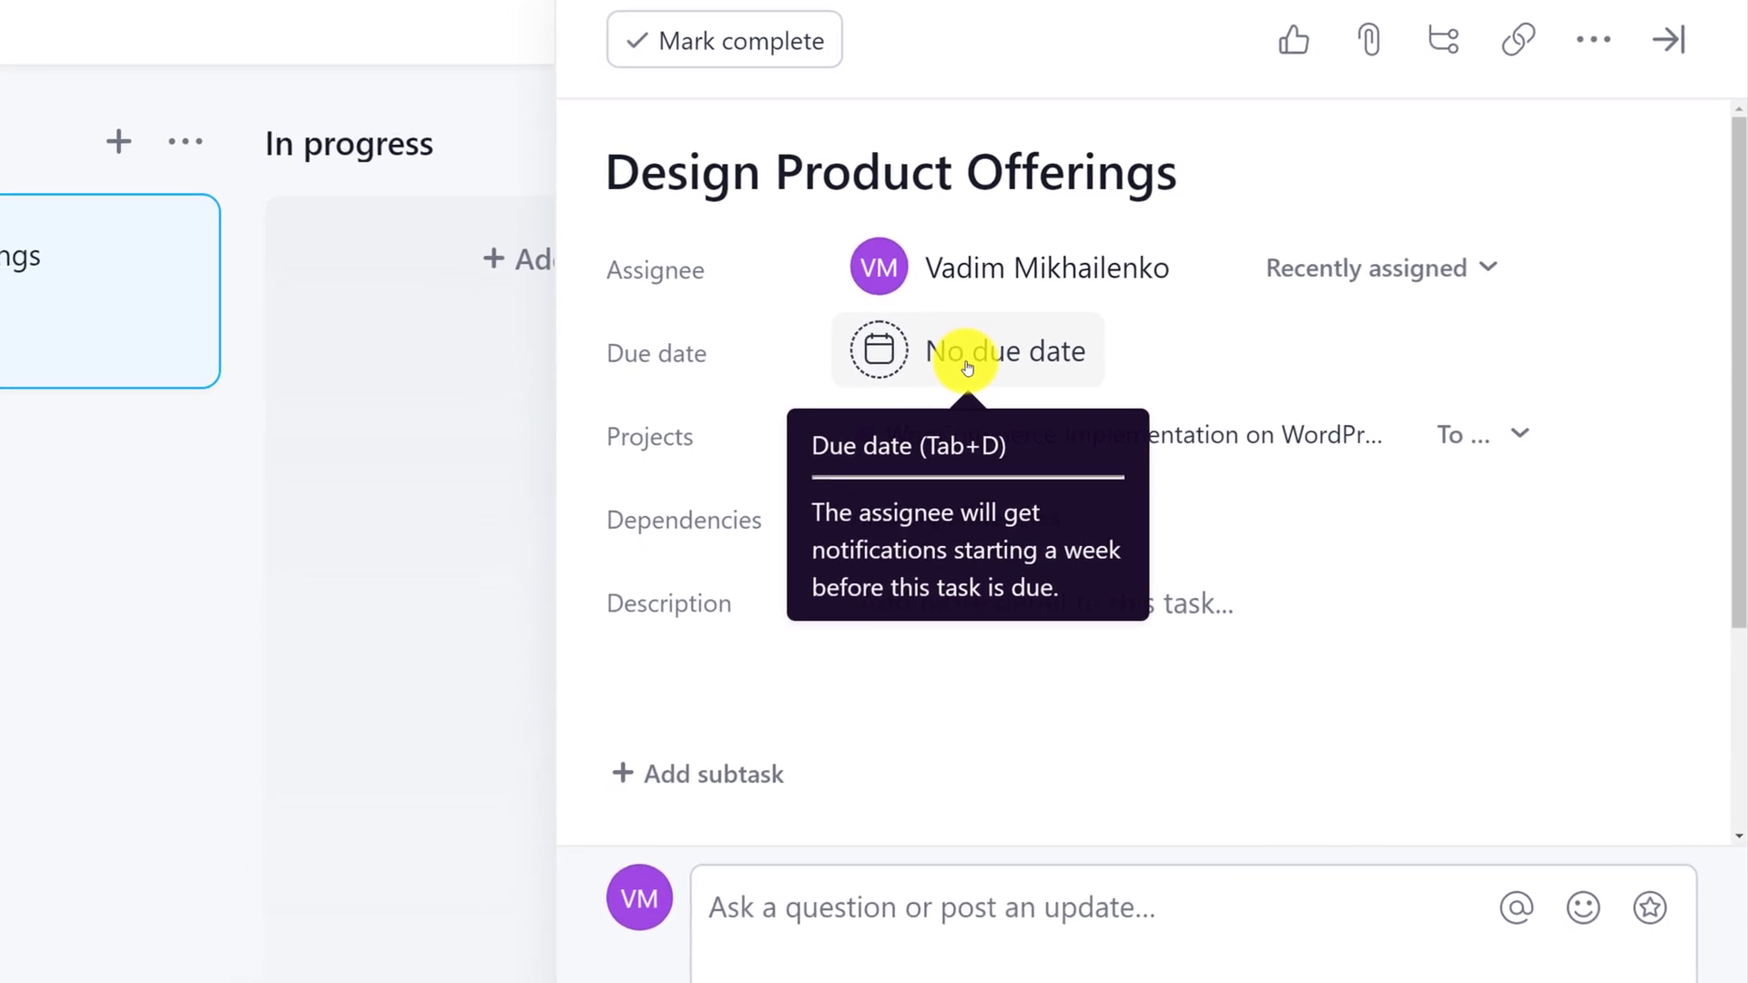
Set the task's due date to August 20, 2021 in the calendar picker.
{"action": "left_click", "coordinate": [967, 351]}
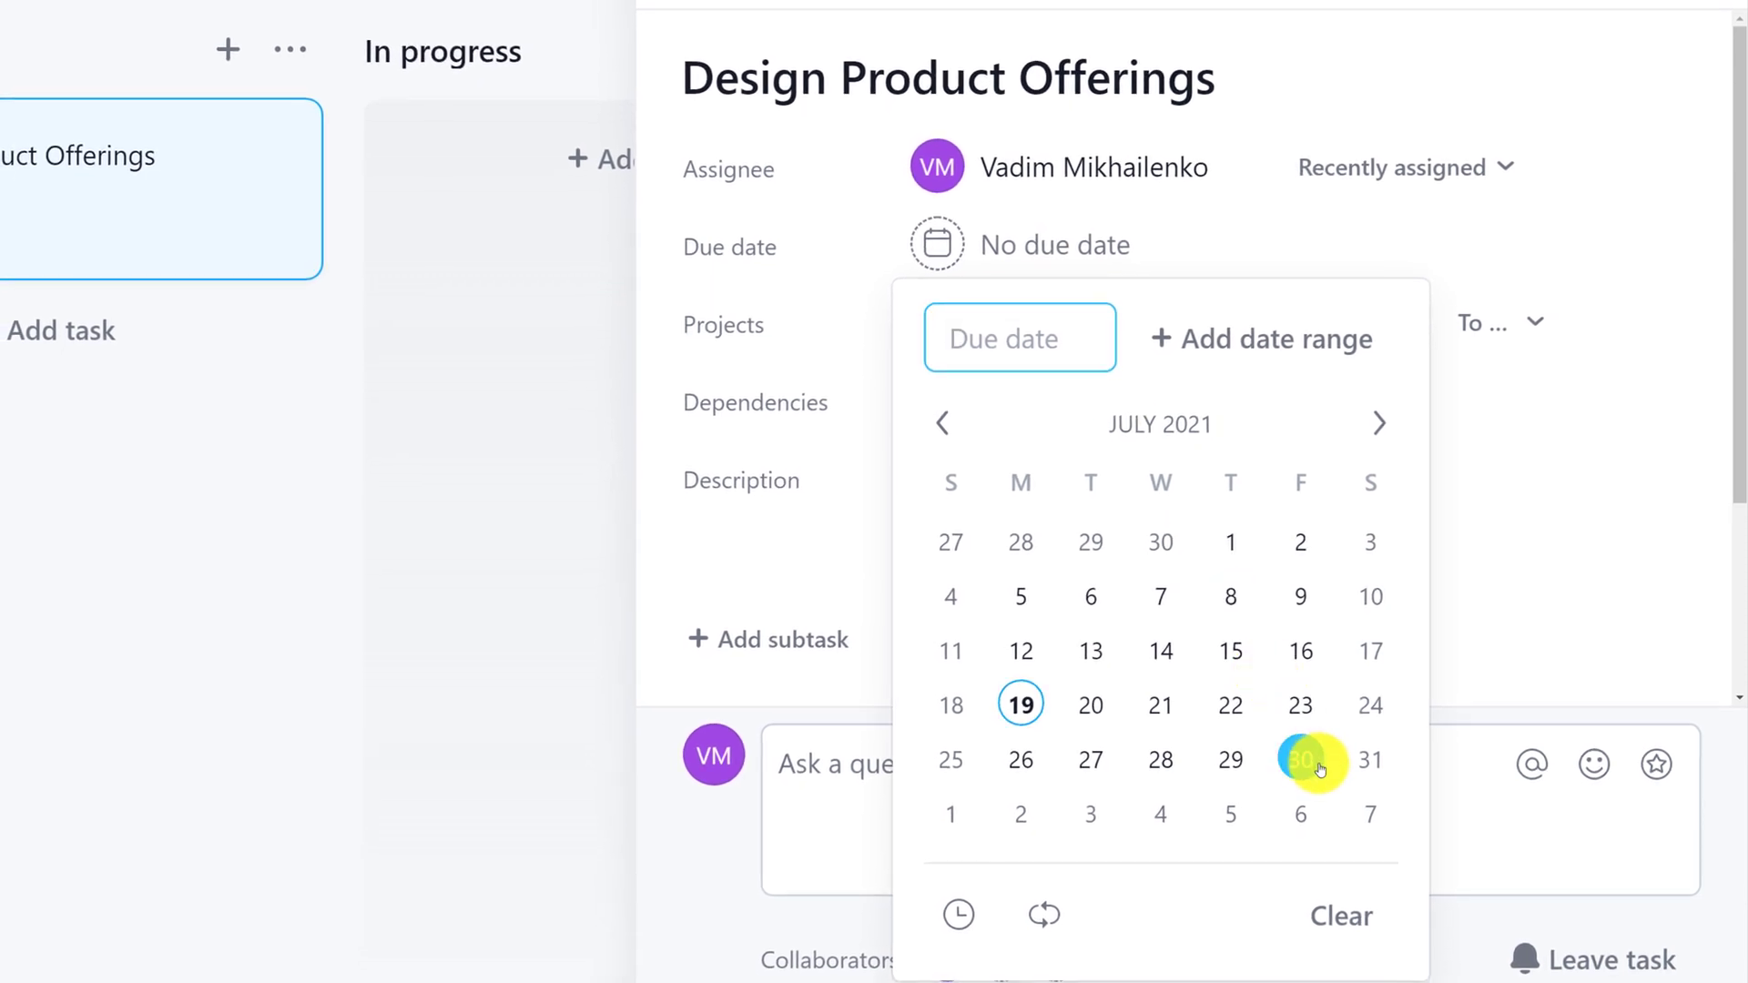
{"action": "left_click", "coordinate": [1299, 761]}
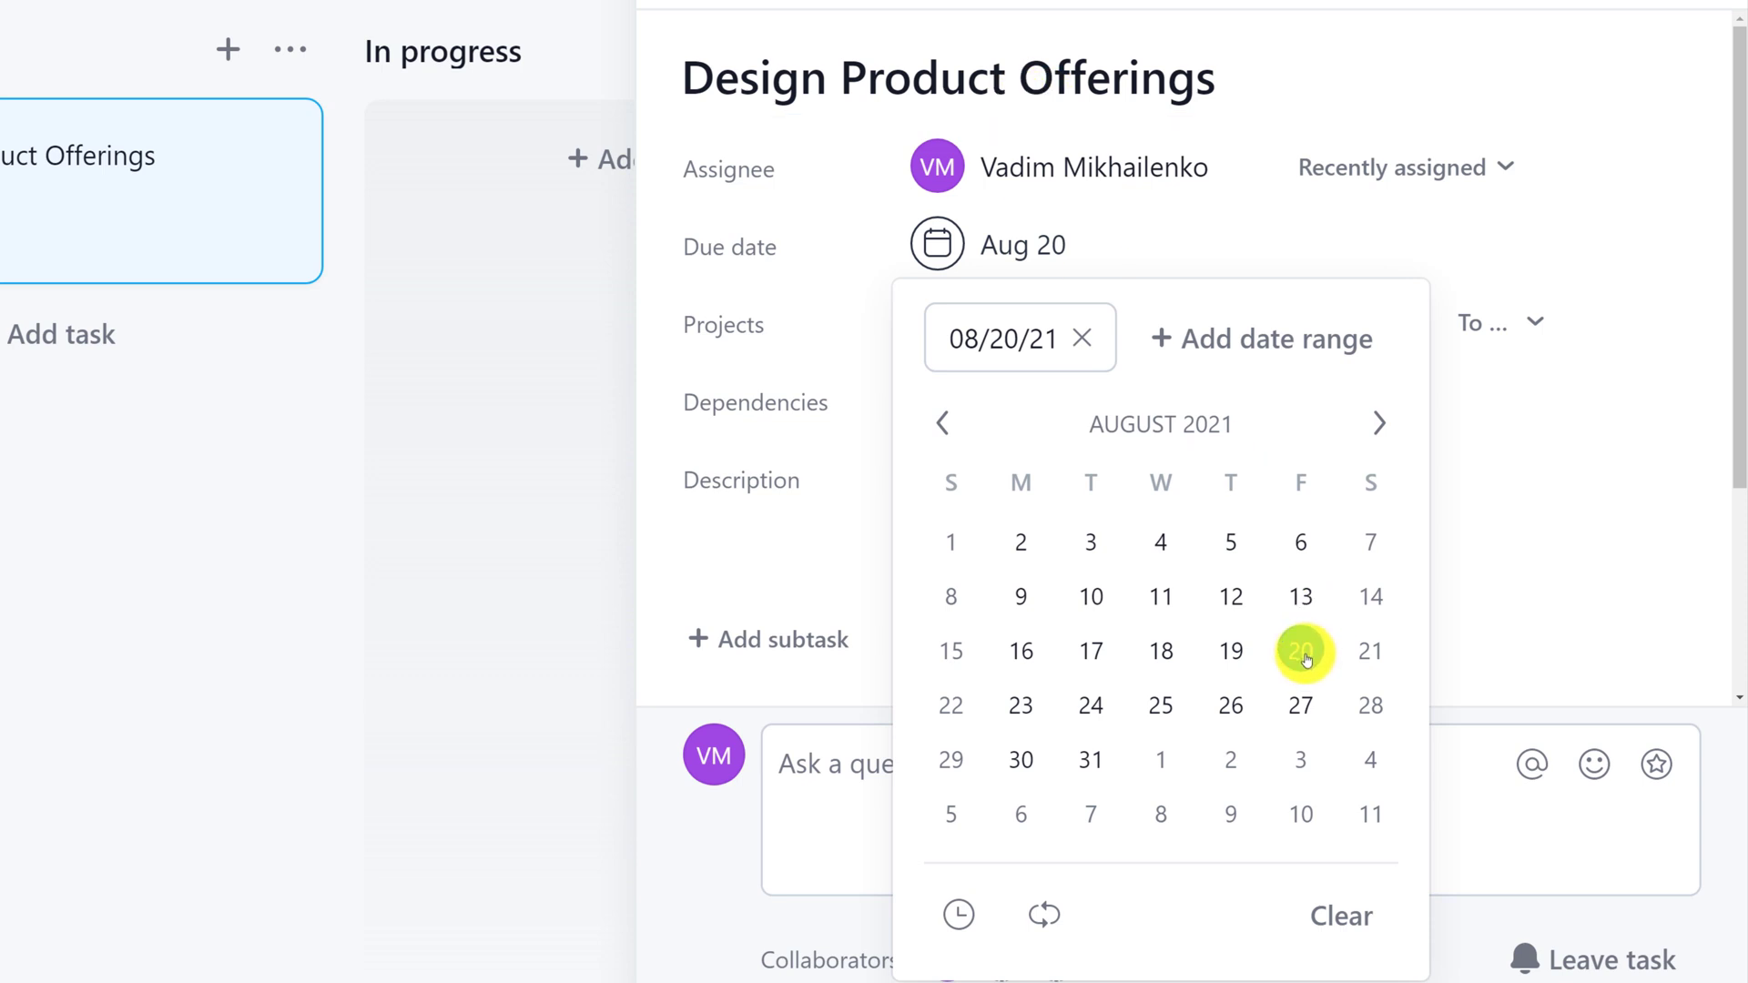
{"action": "left_click", "coordinate": [1299, 652]}
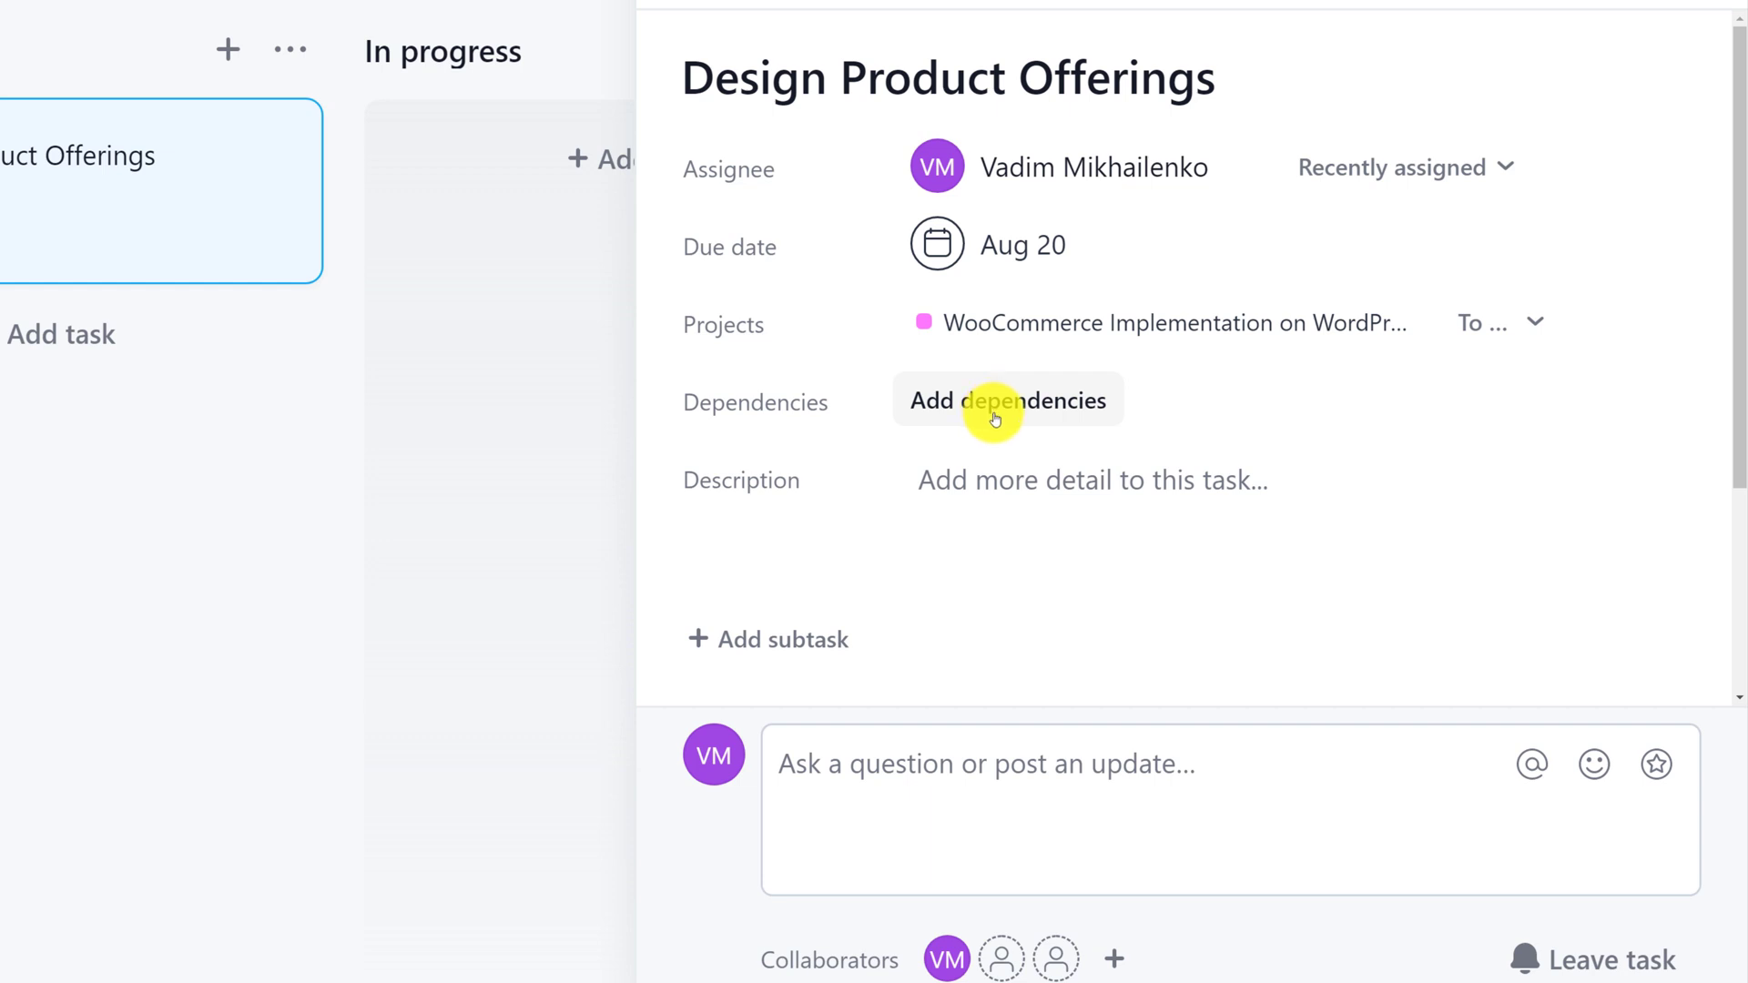
{"action": "mouse_move", "coordinate": [1021, 442]}
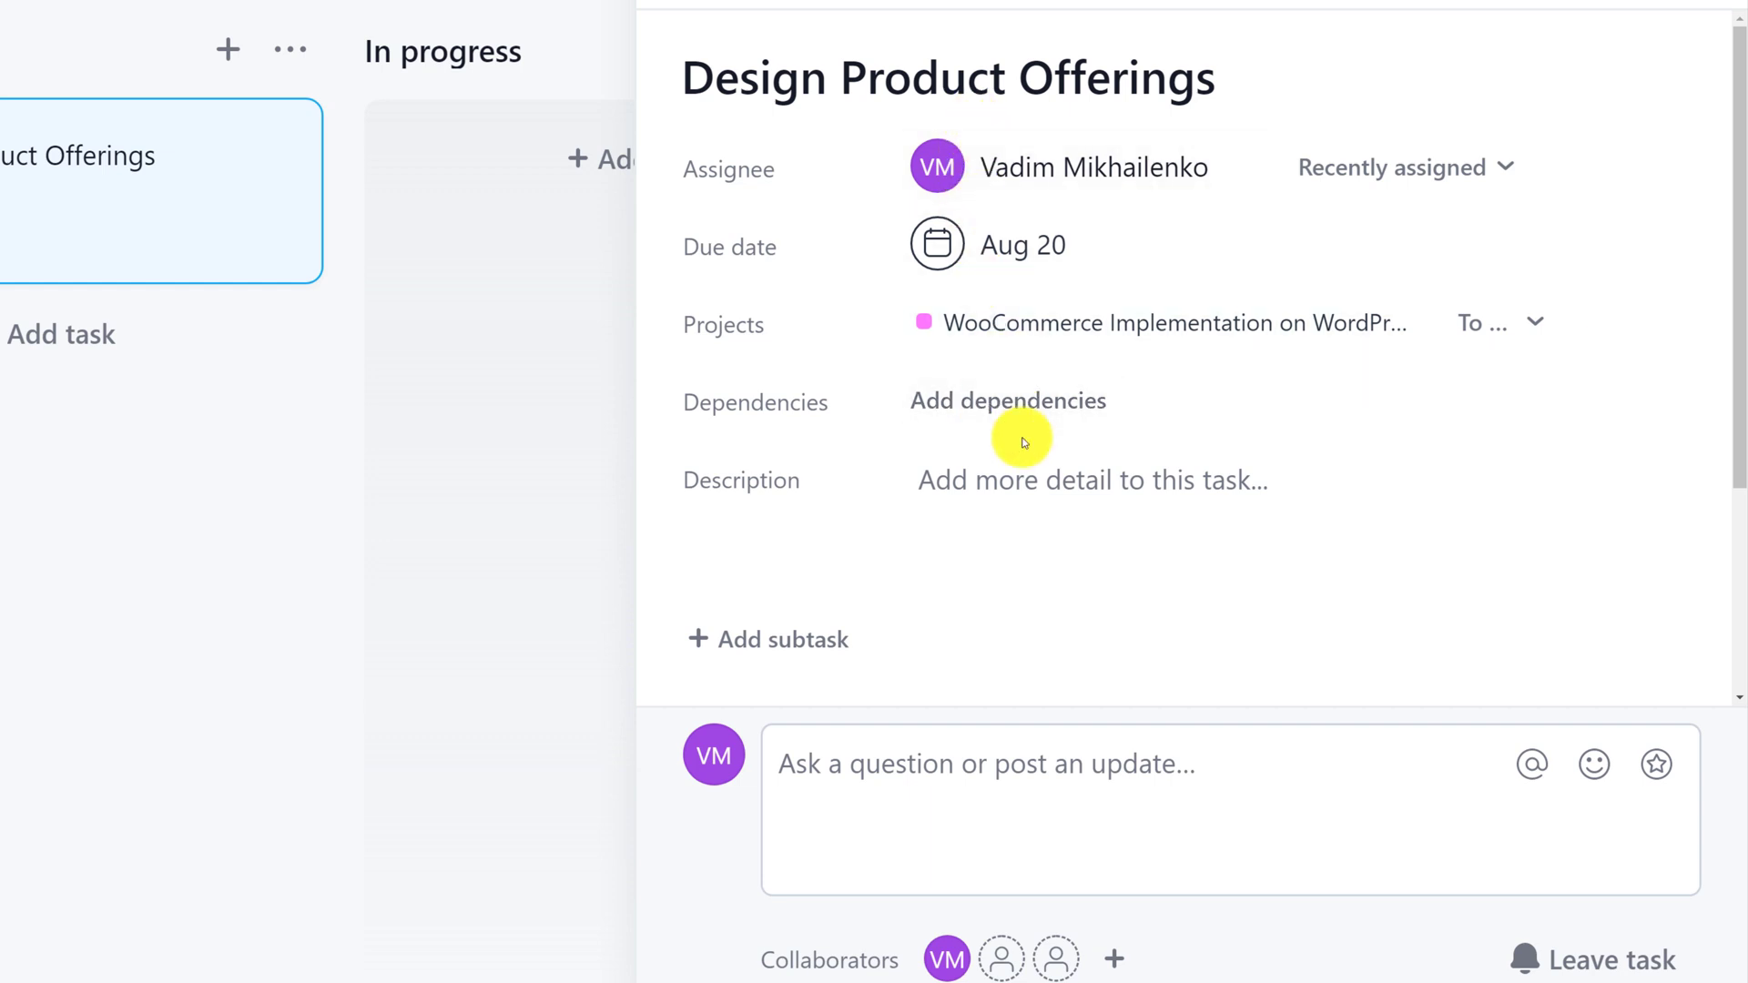
Describe the task as researching demand for Ebooks on "Artificial Intelligence".
{"action": "left_click", "coordinate": [1092, 480]}
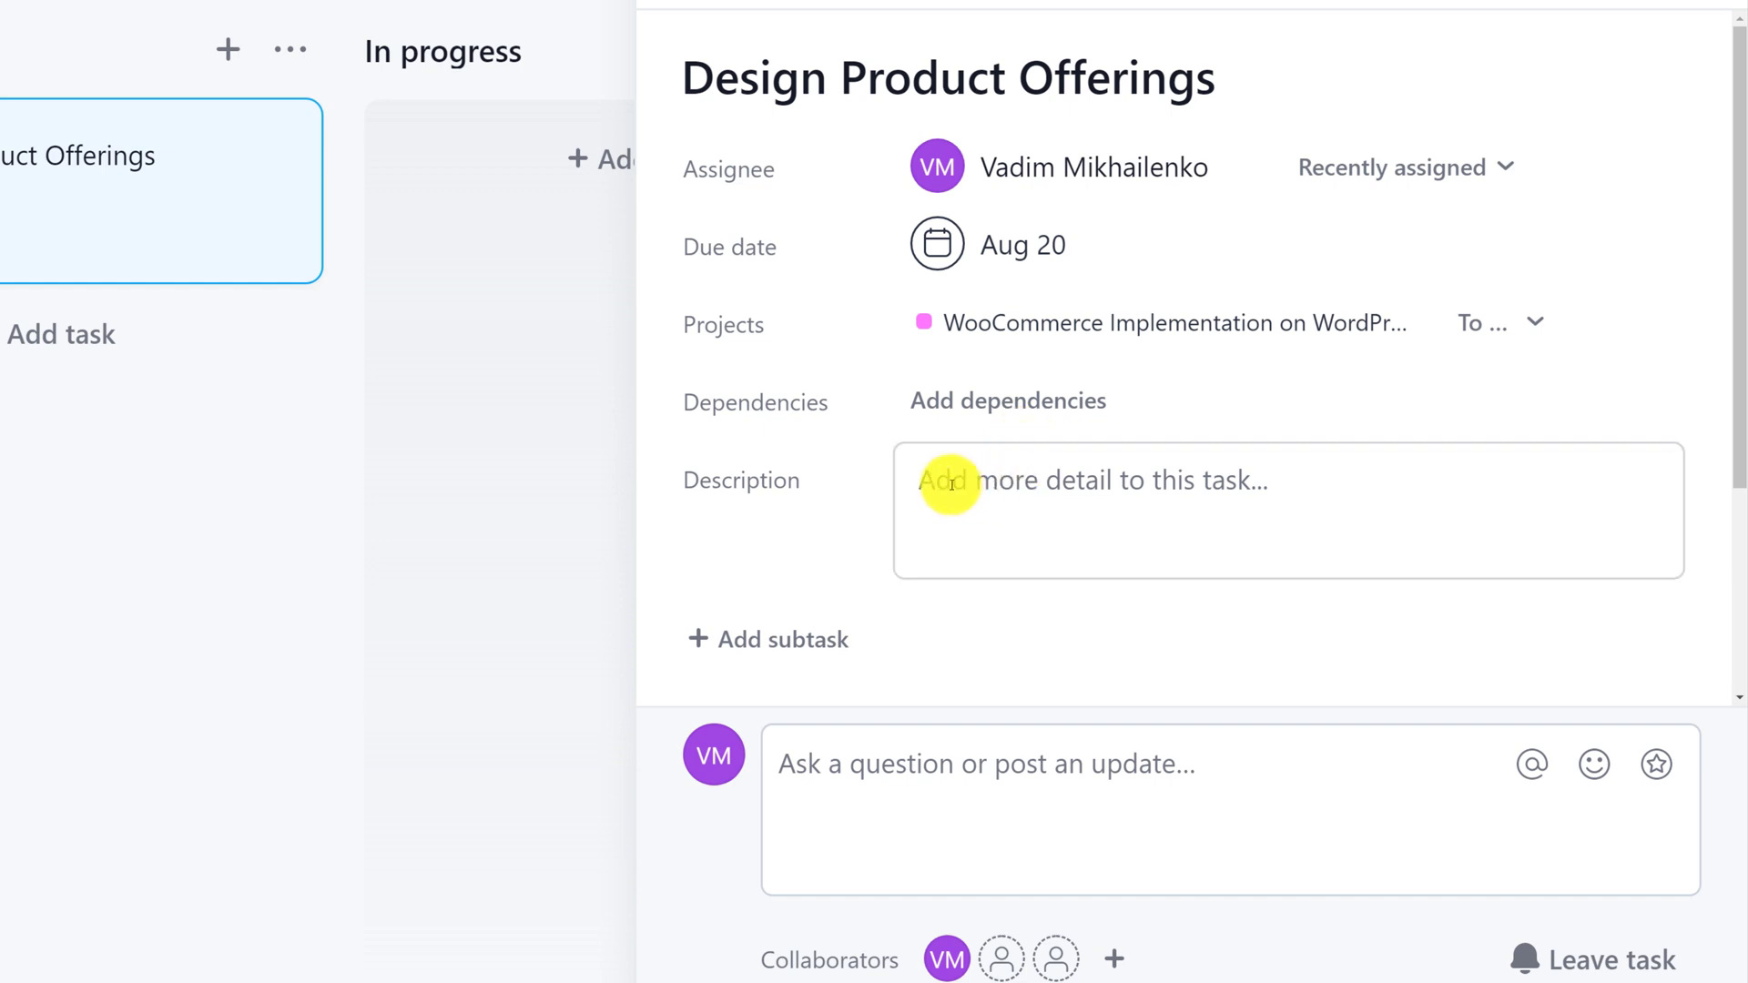
{"action": "mouse_move", "coordinate": [945, 483]}
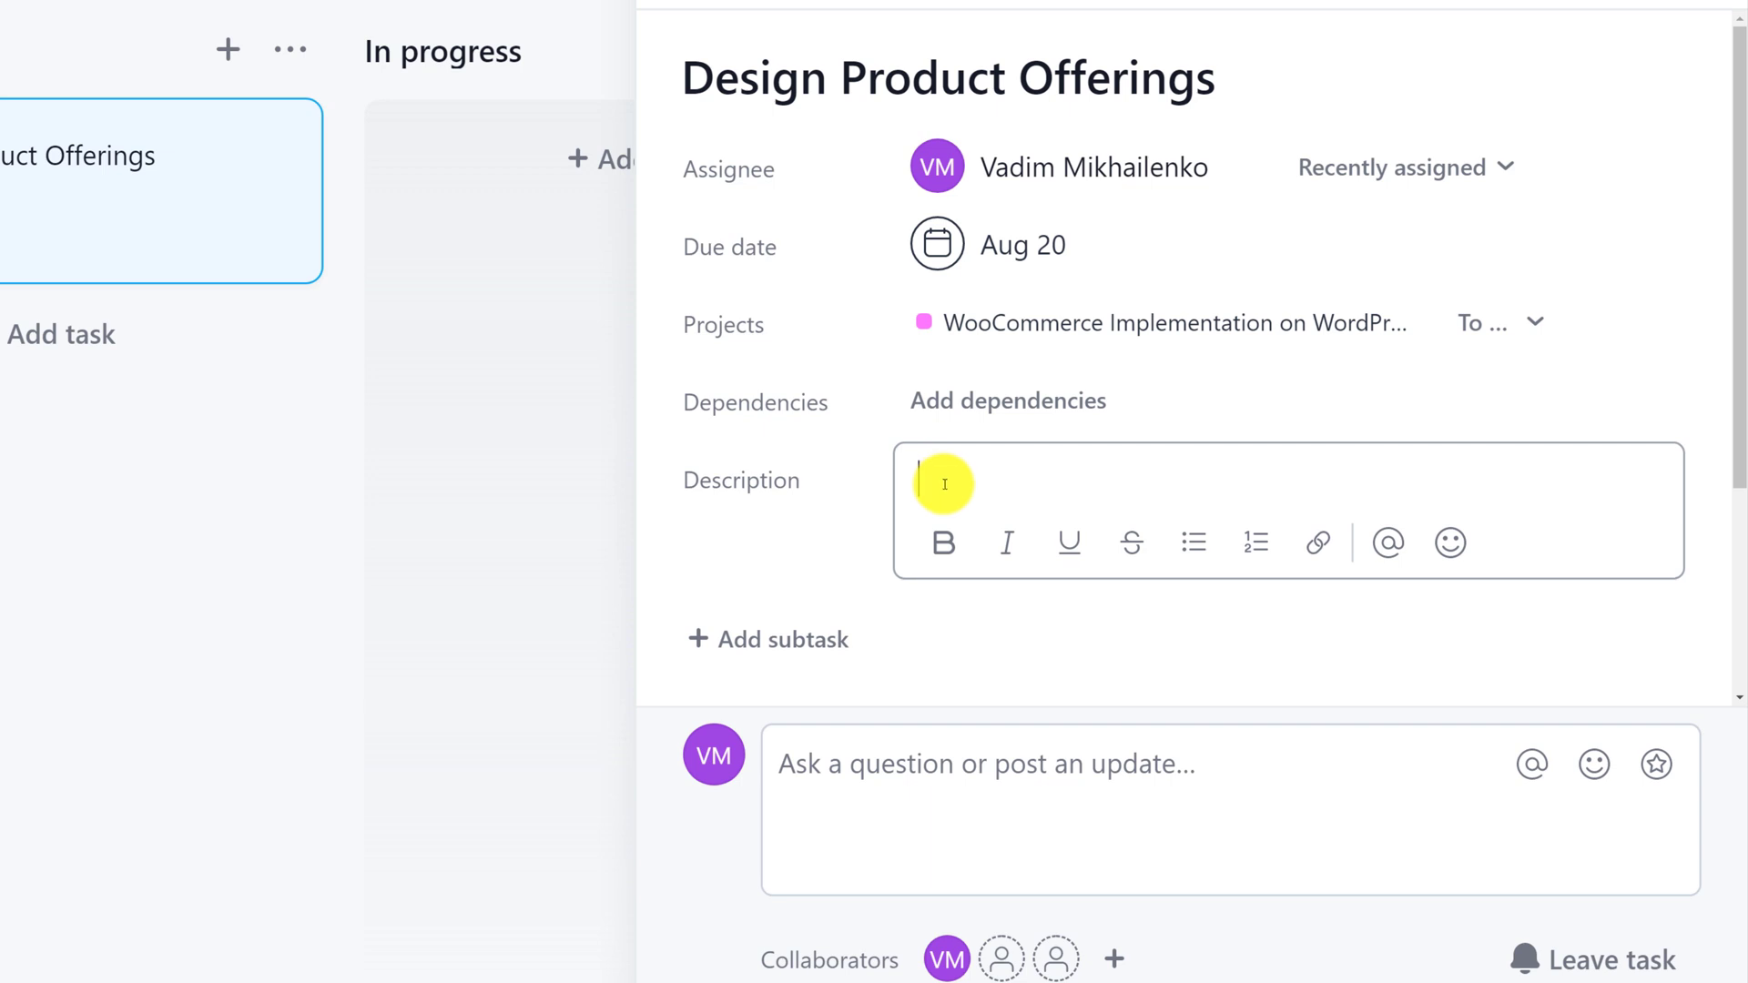
{"action": "type", "text": "Research the demand for Ebooks on the Topic of \"Artificial Intelligence\". Understand the sales volume, content, authors and competition"}
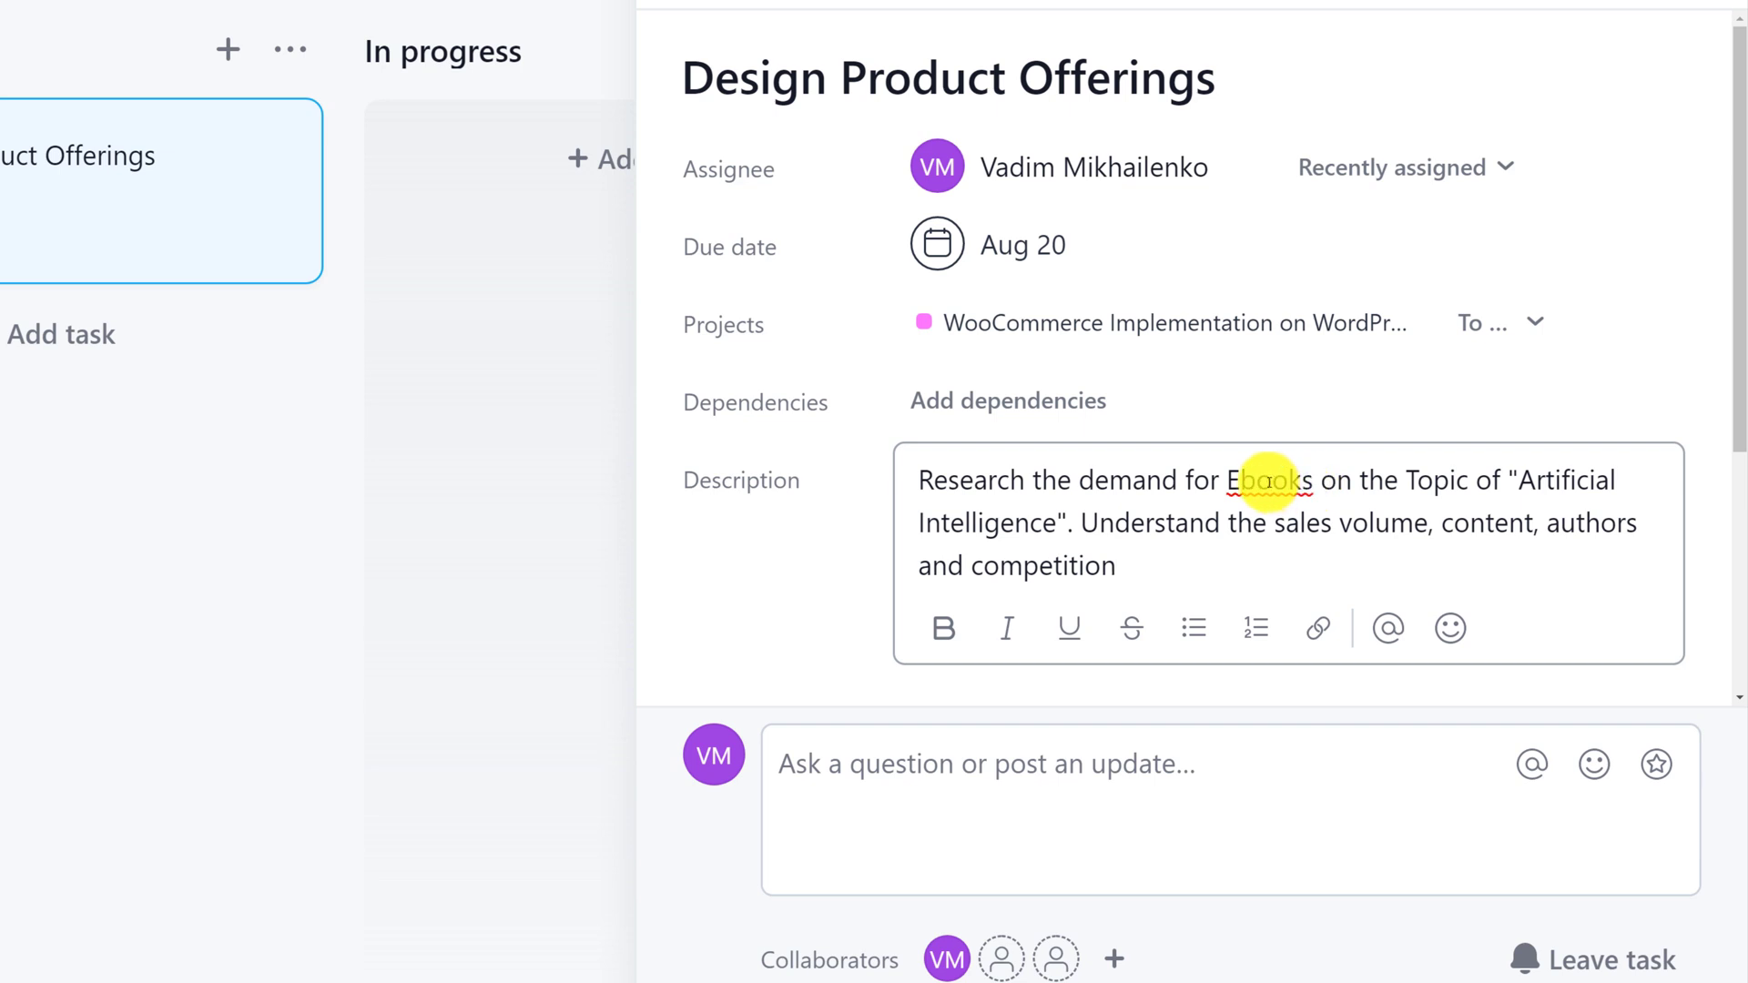
{"action": "left_click", "coordinate": [1114, 565]}
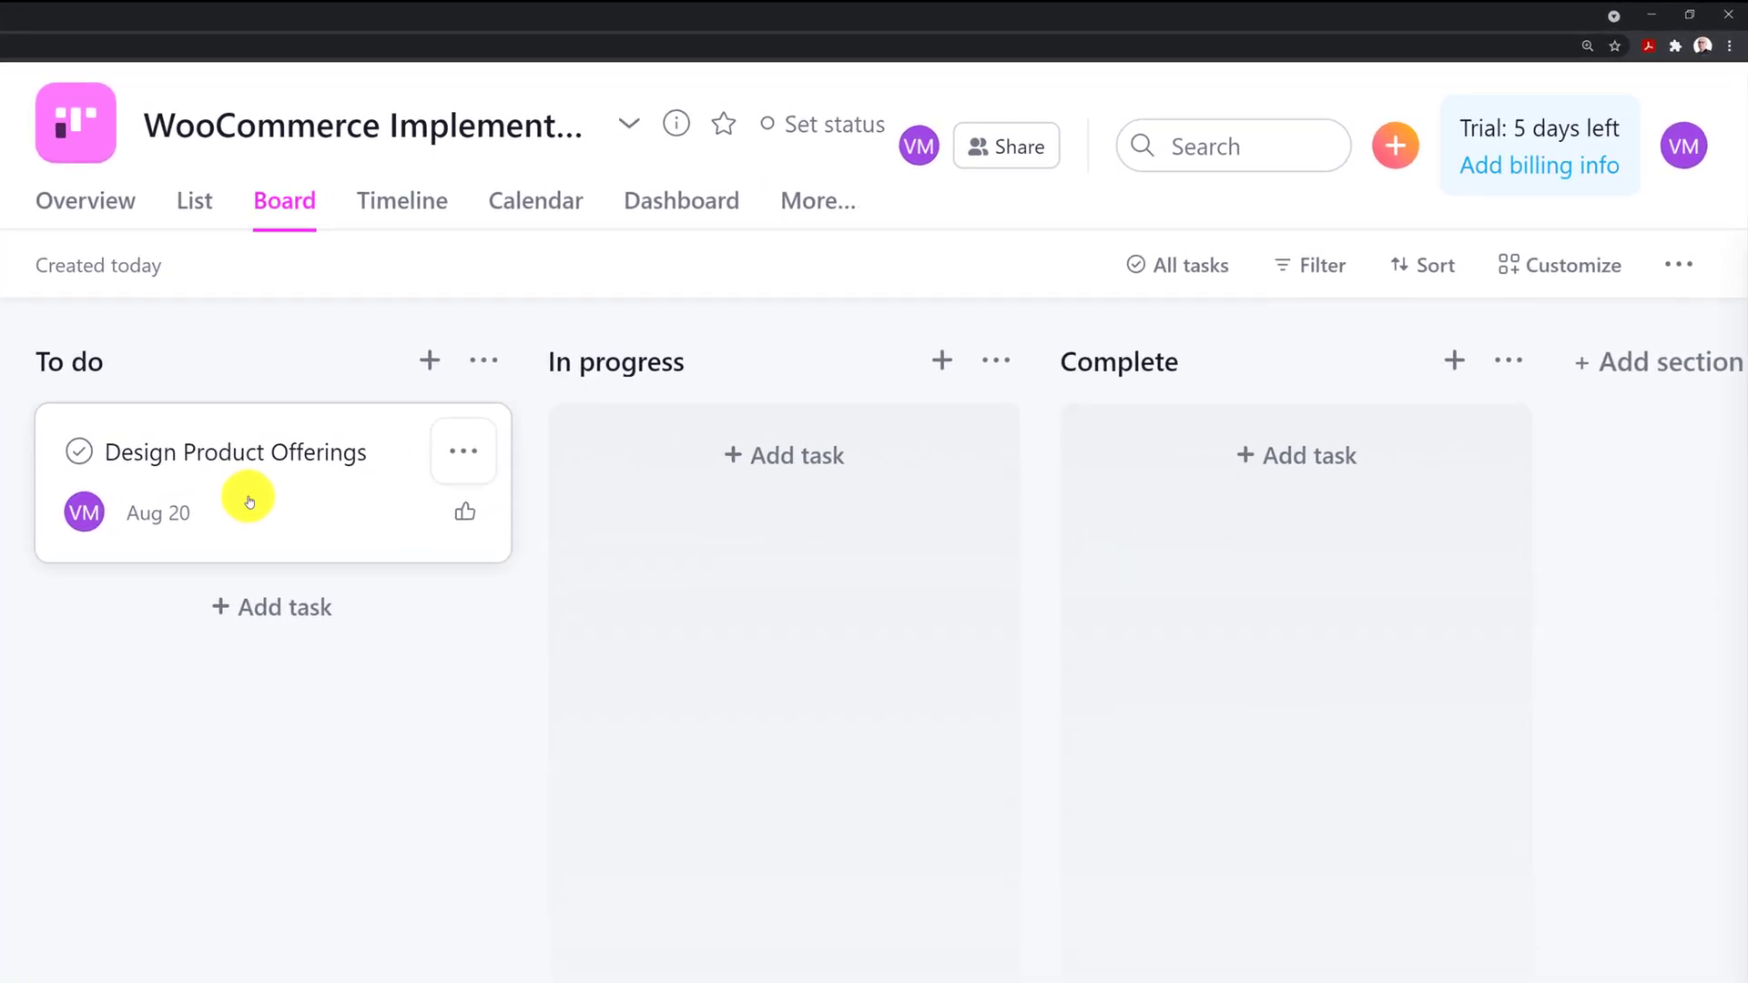
{"action": "mouse_move", "coordinate": [104, 628]}
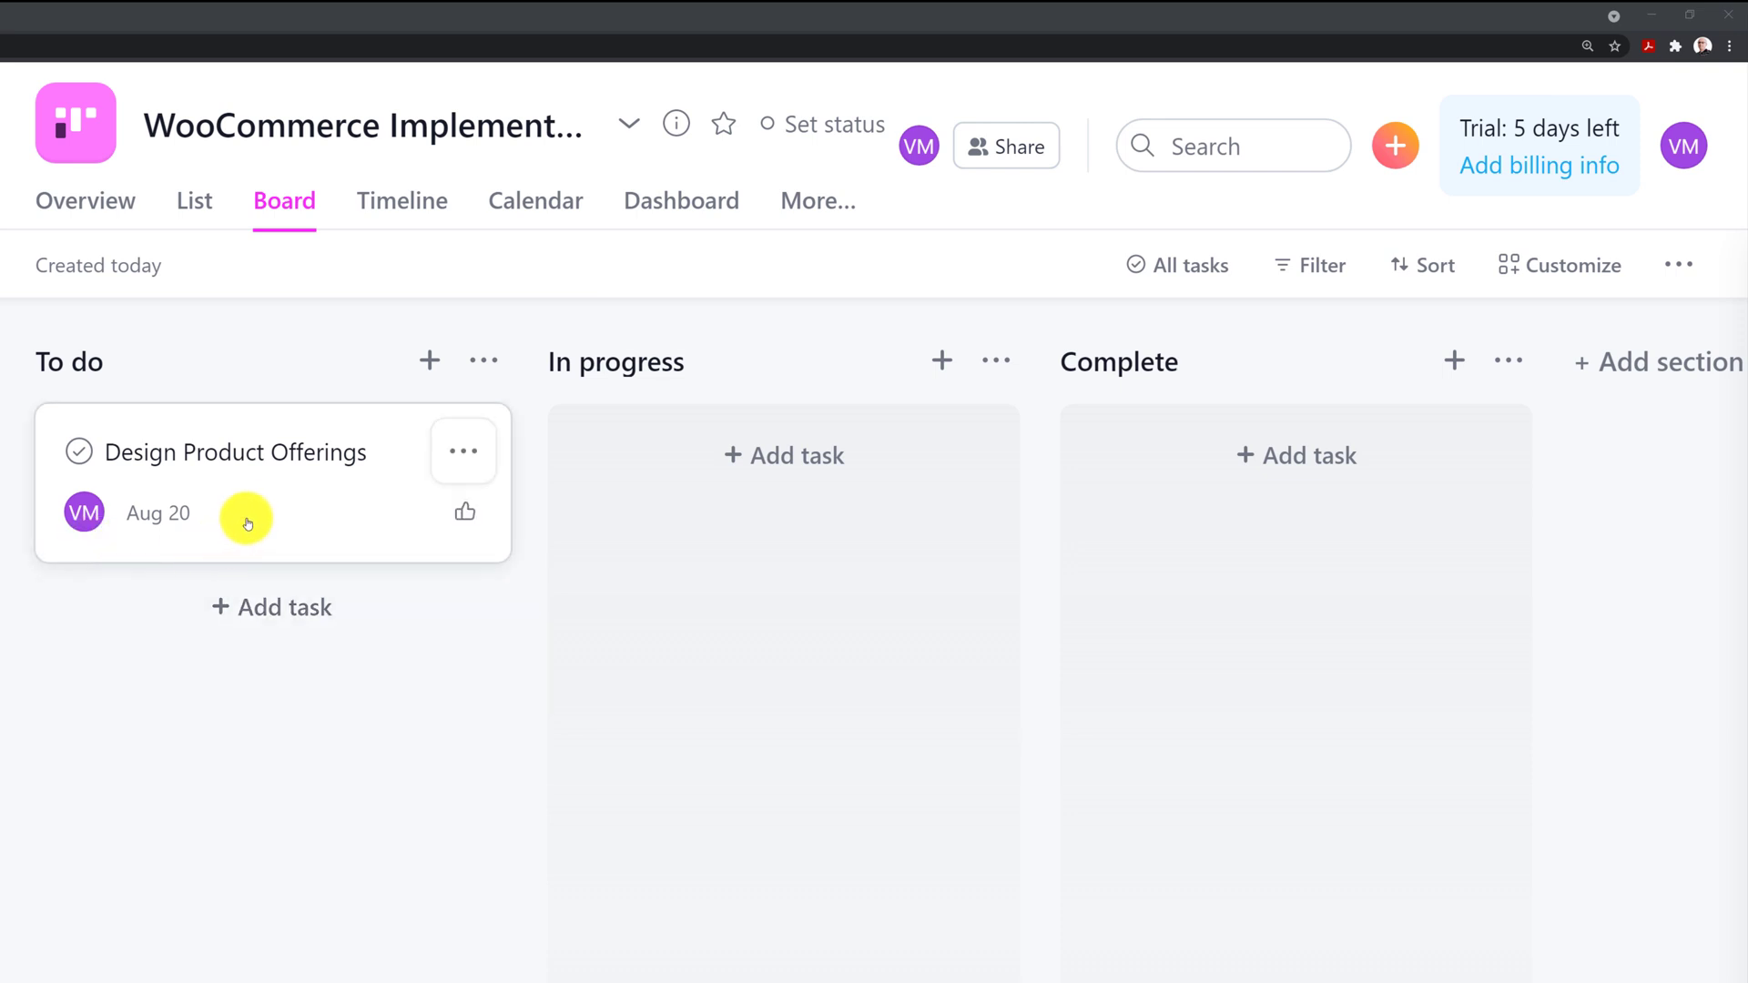
Drag the Design Product Offerings card from To do into In progress.
{"action": "left_click_drag", "start_coordinate": [248, 525], "coordinate": [714, 554]}
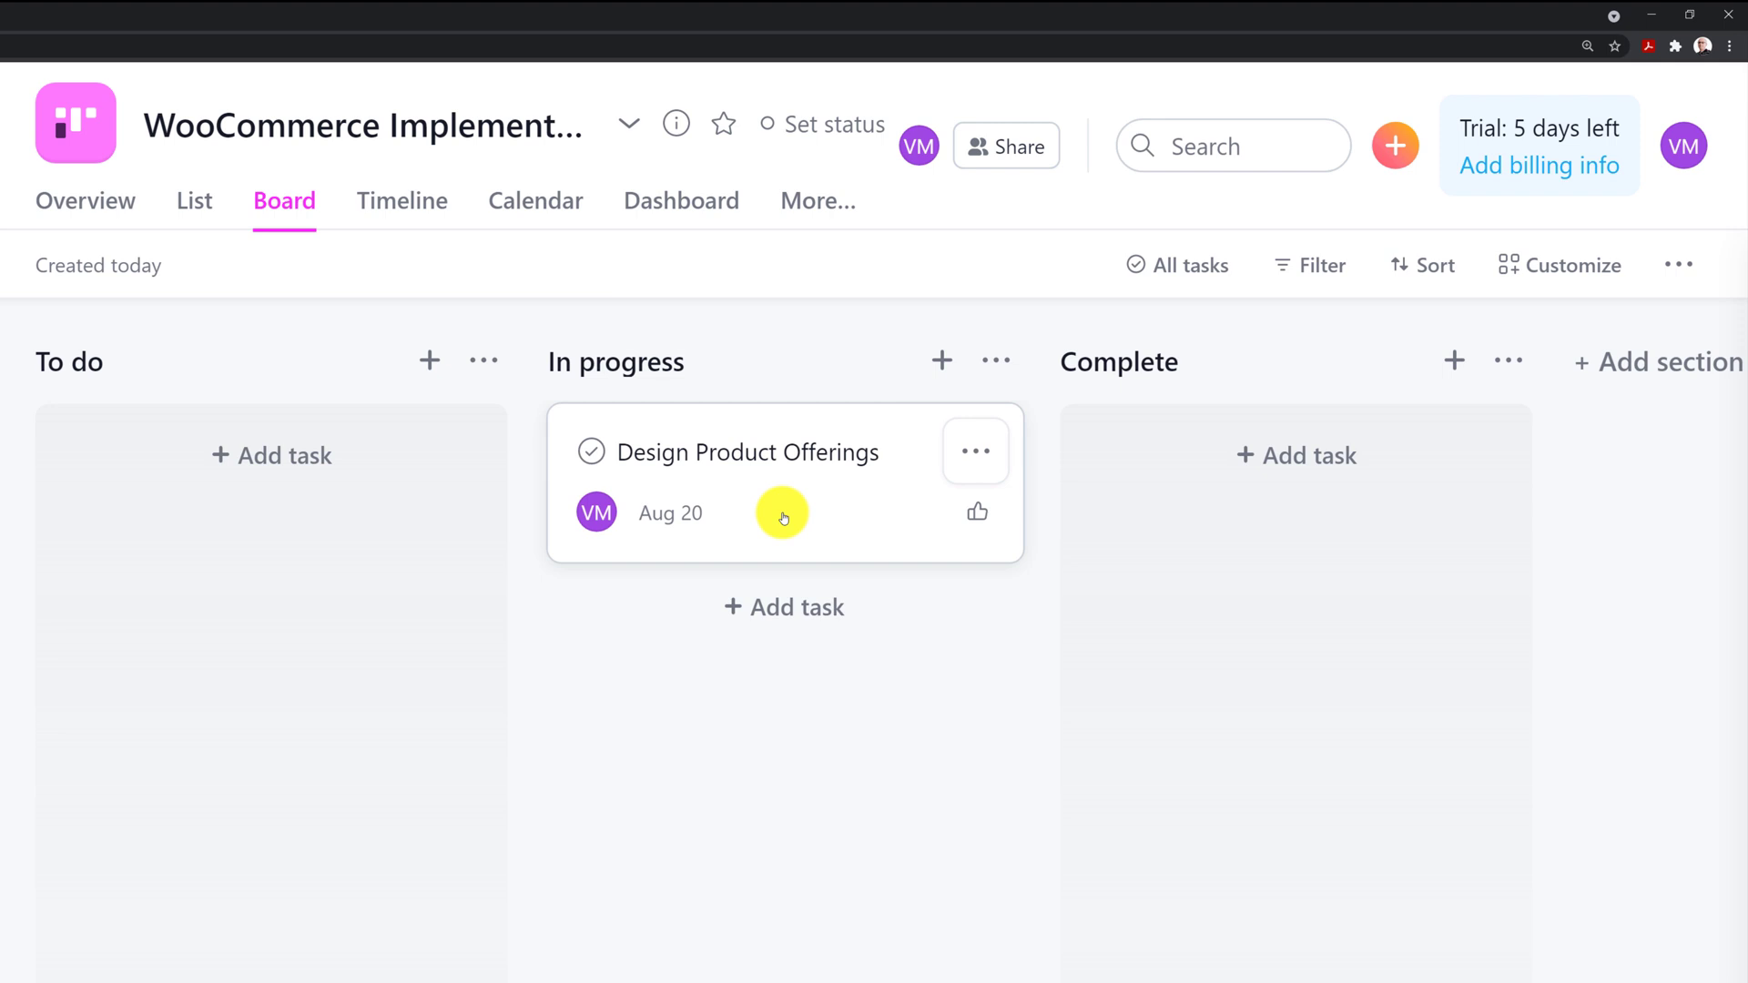
{"action": "mouse_move", "coordinate": [783, 511]}
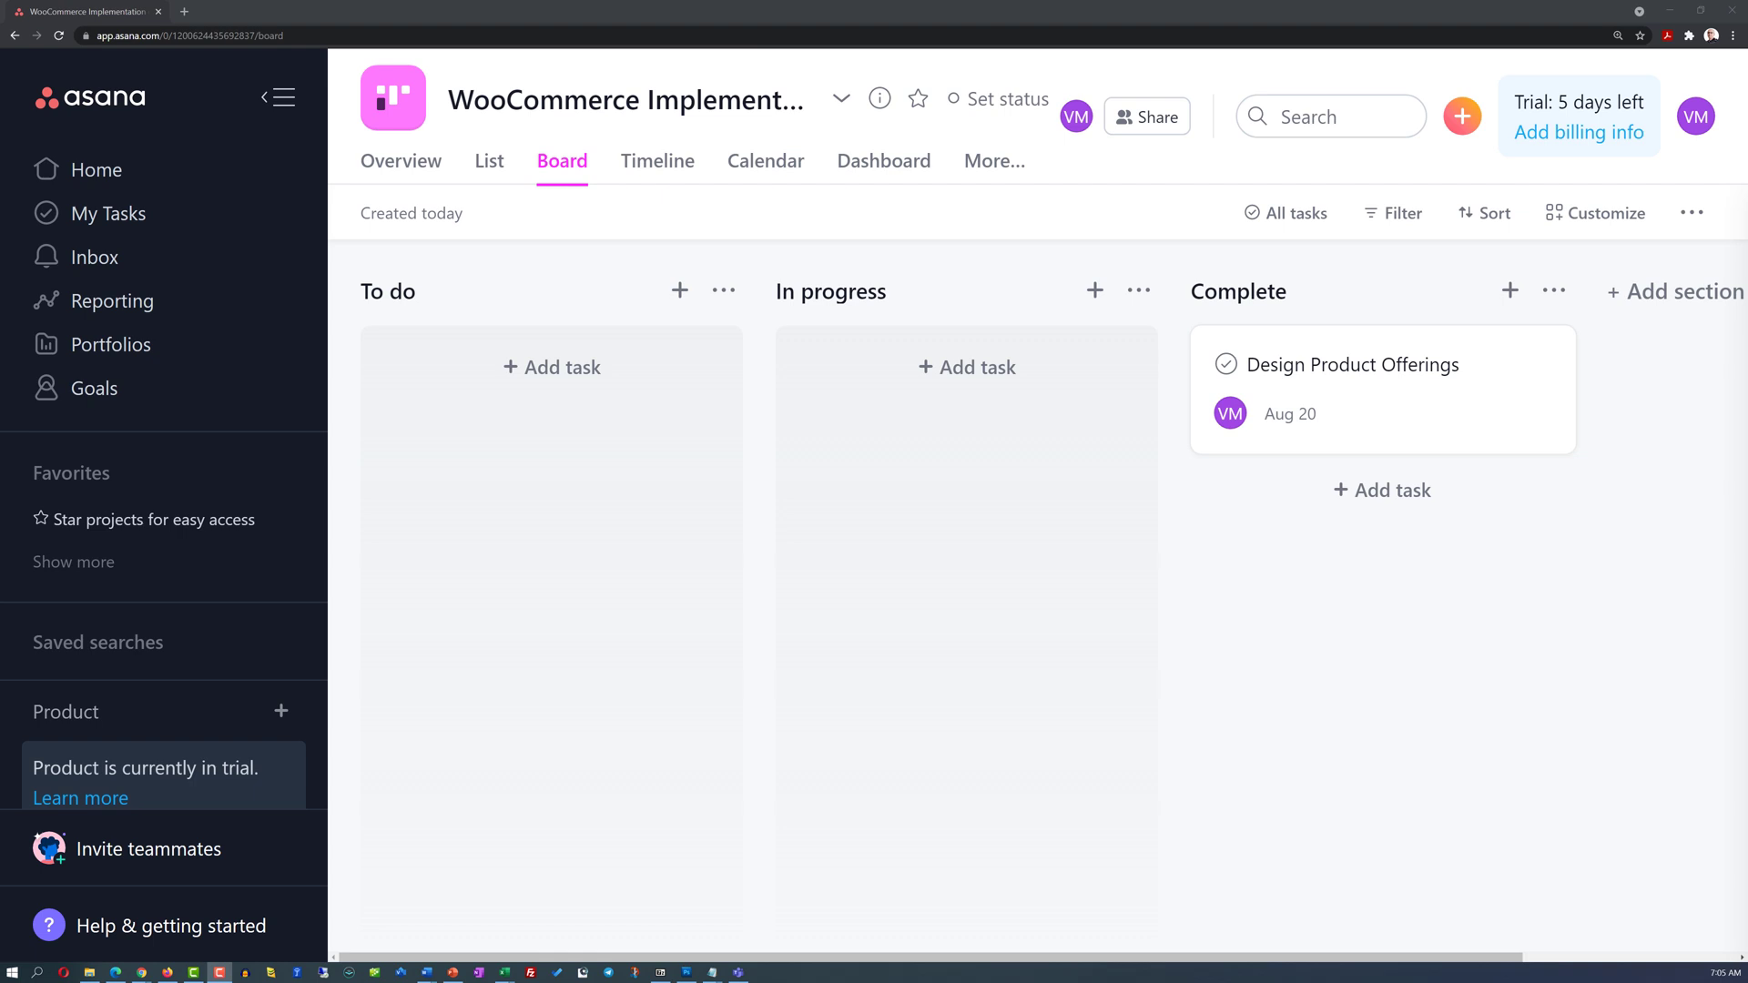
{"action": "mouse_move", "coordinate": [204, 477]}
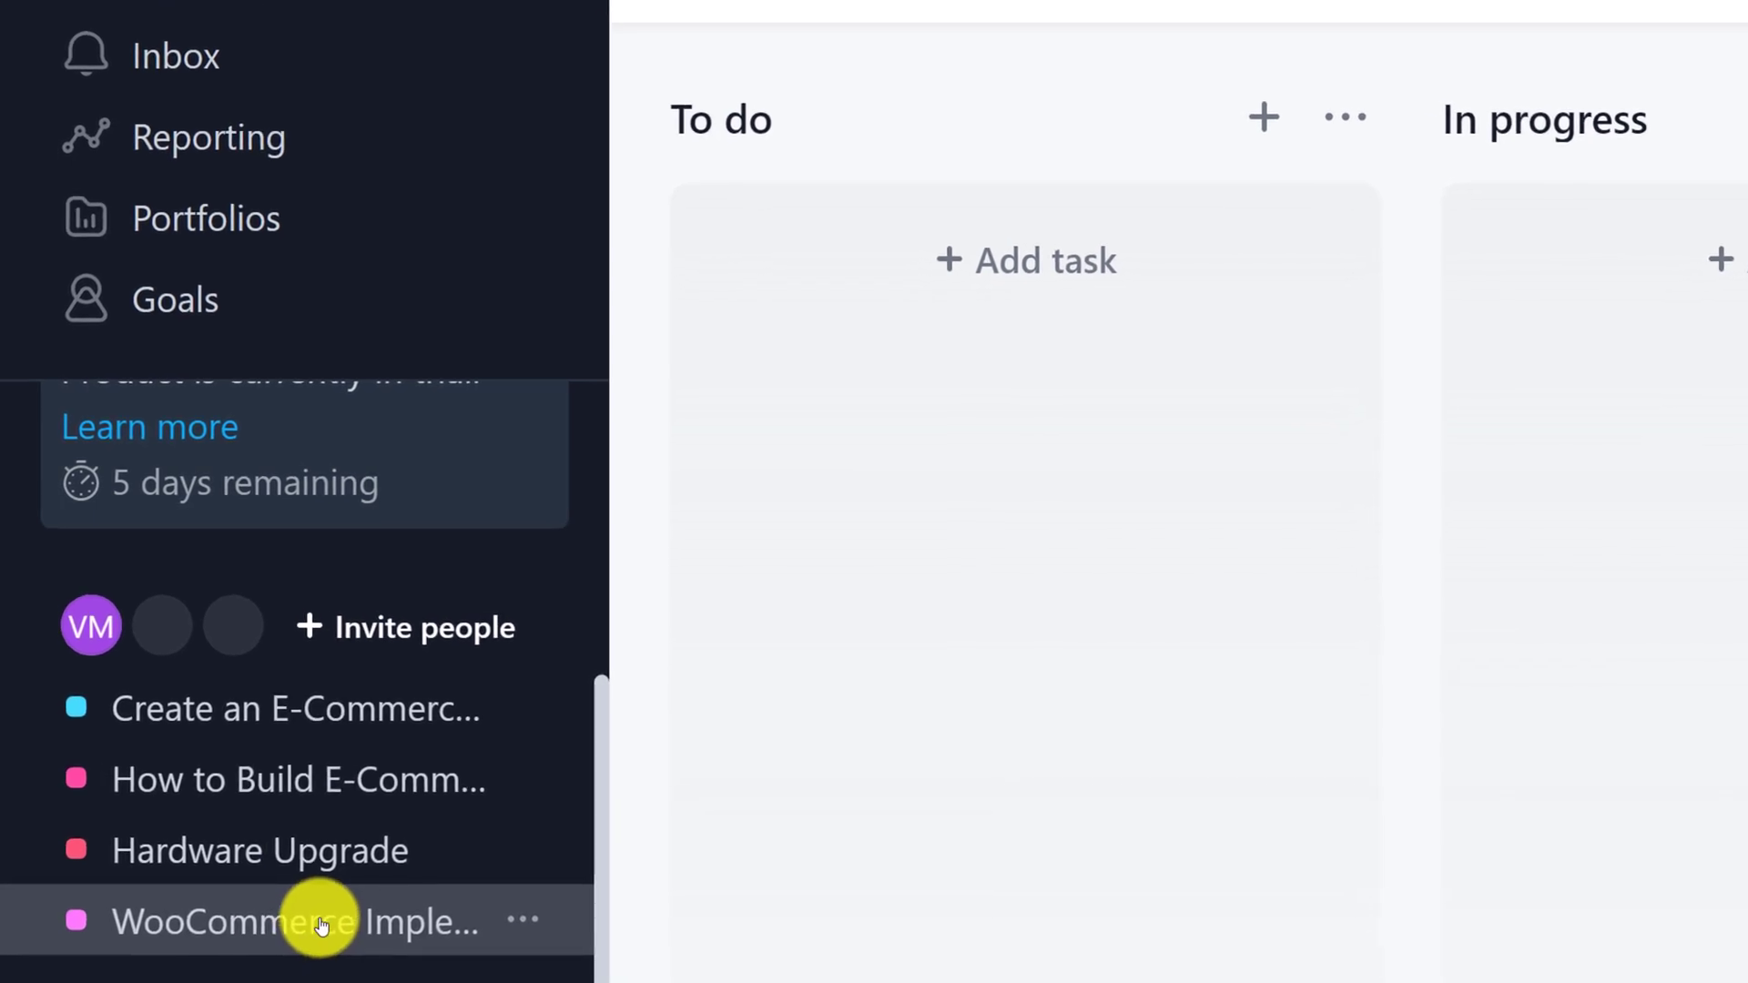
Open Create an E-Commerce Store from the sidebar and show its tasks as a board.
{"action": "left_click", "coordinate": [297, 710]}
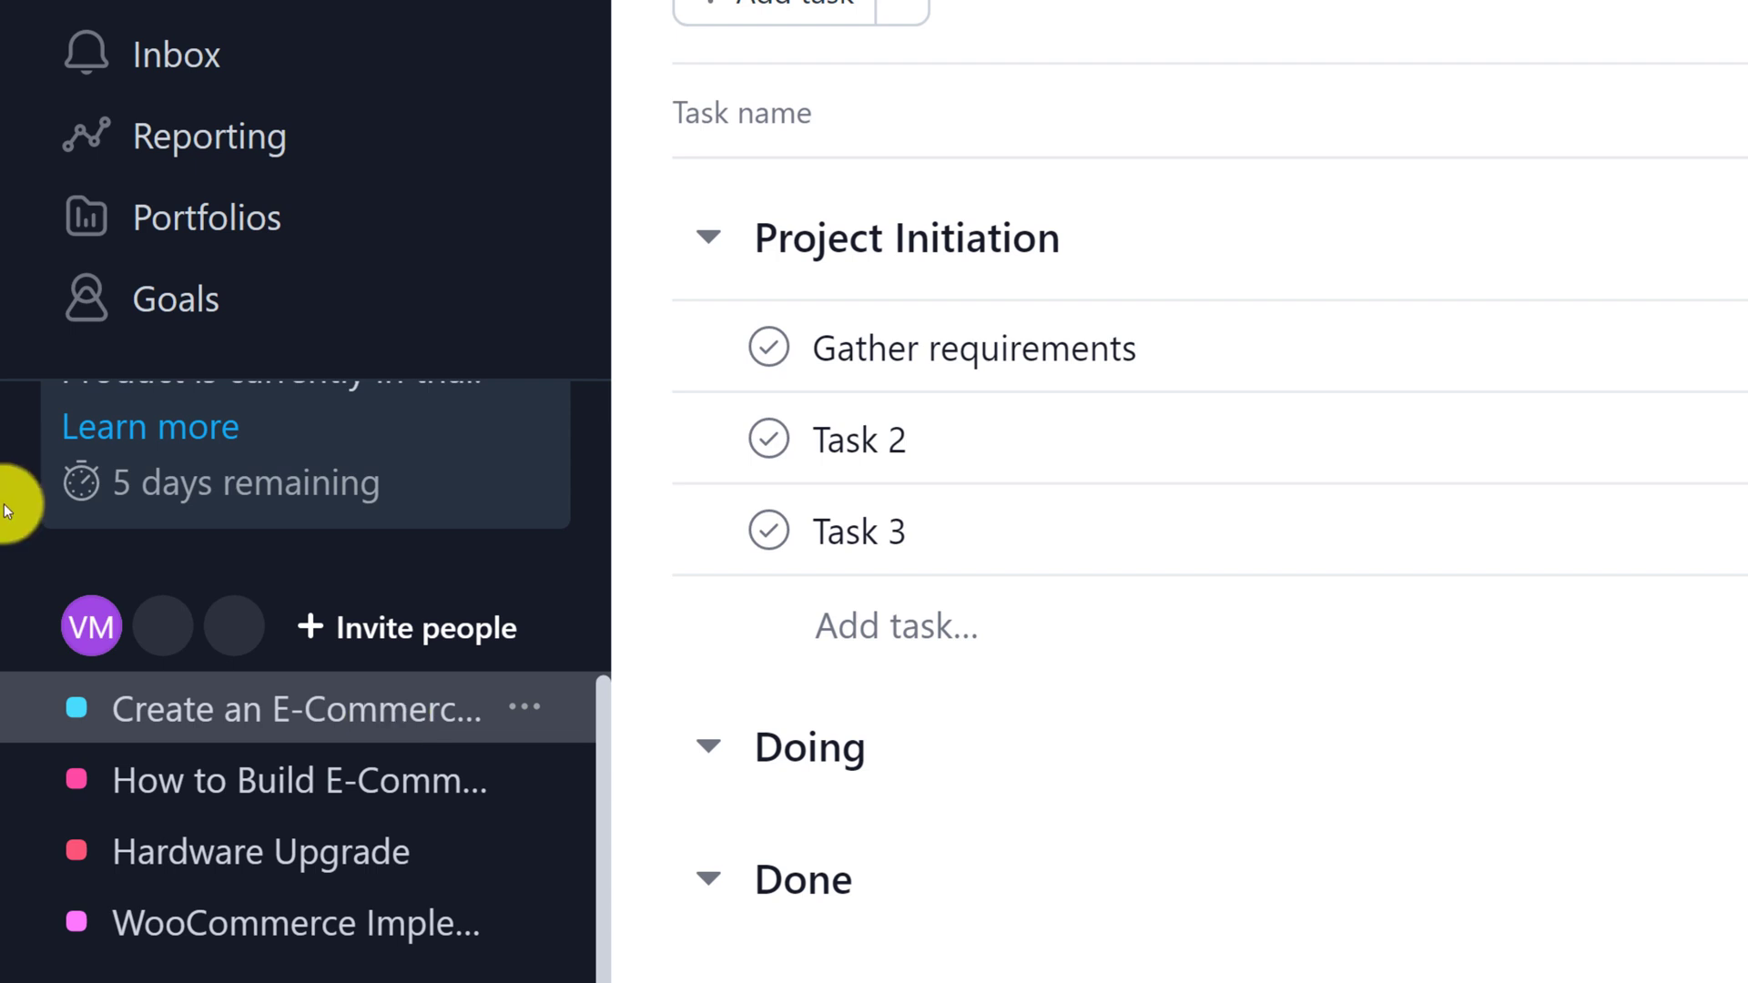
{"action": "scroll", "scroll_direction": "down", "scroll_amount": 3}
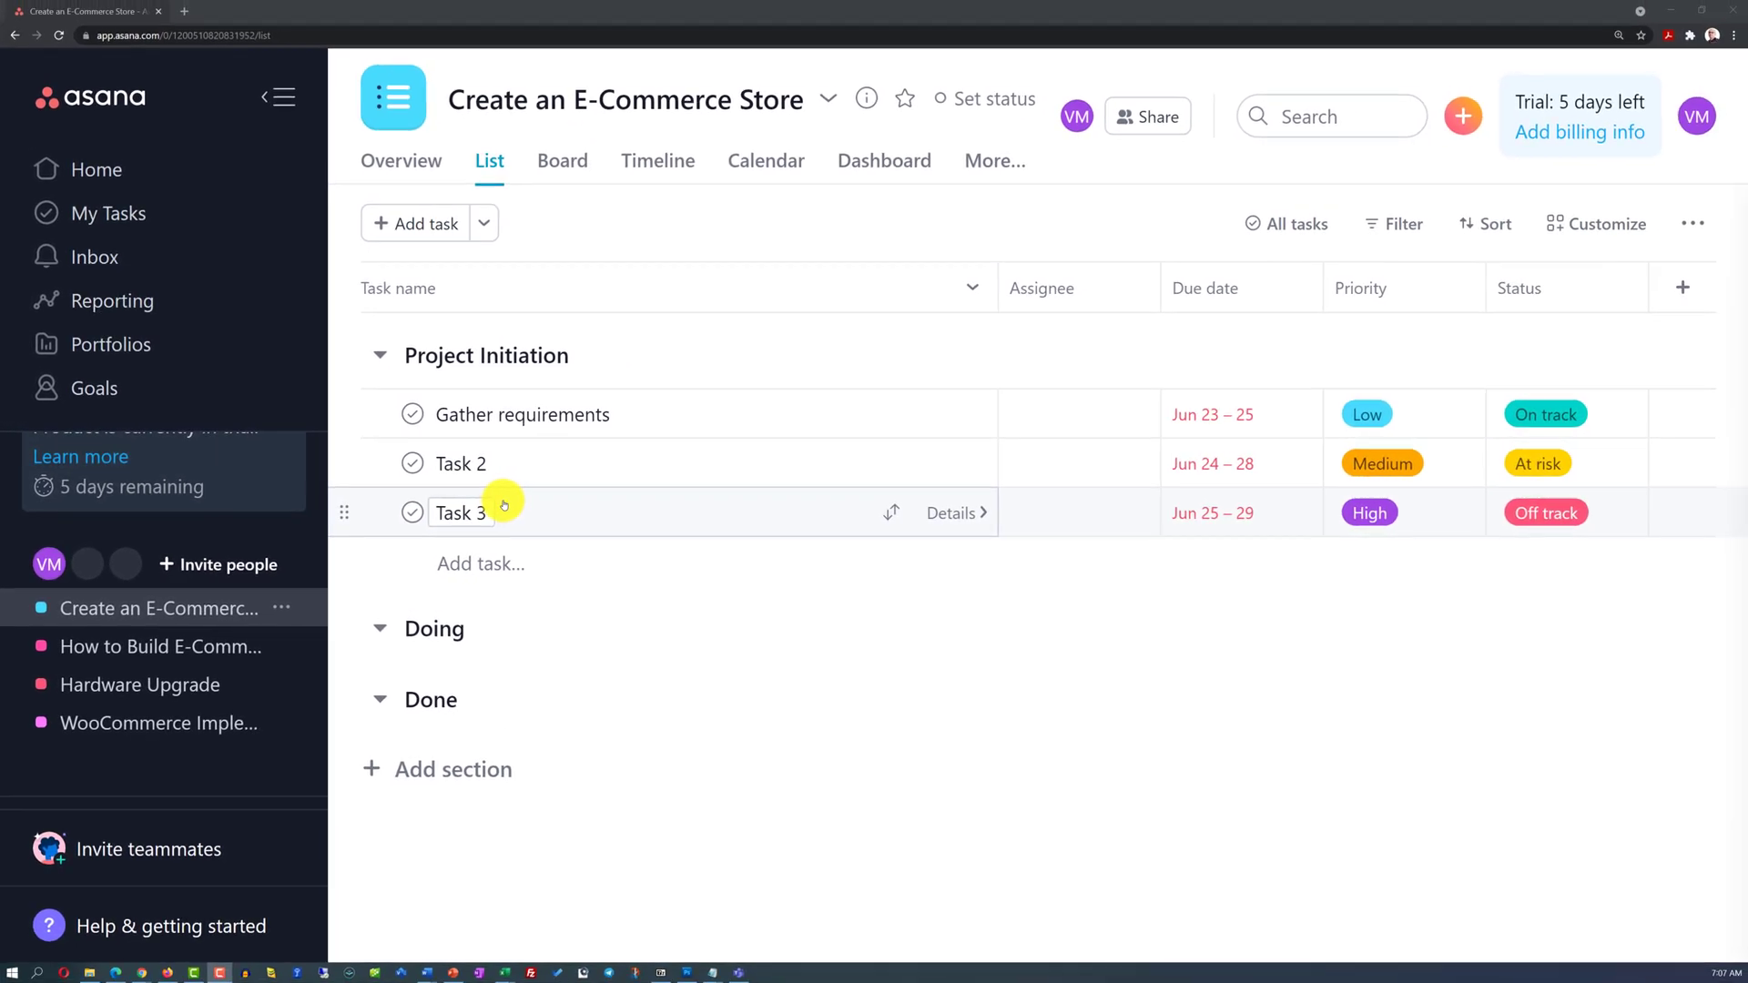
{"action": "mouse_move", "coordinate": [562, 161]}
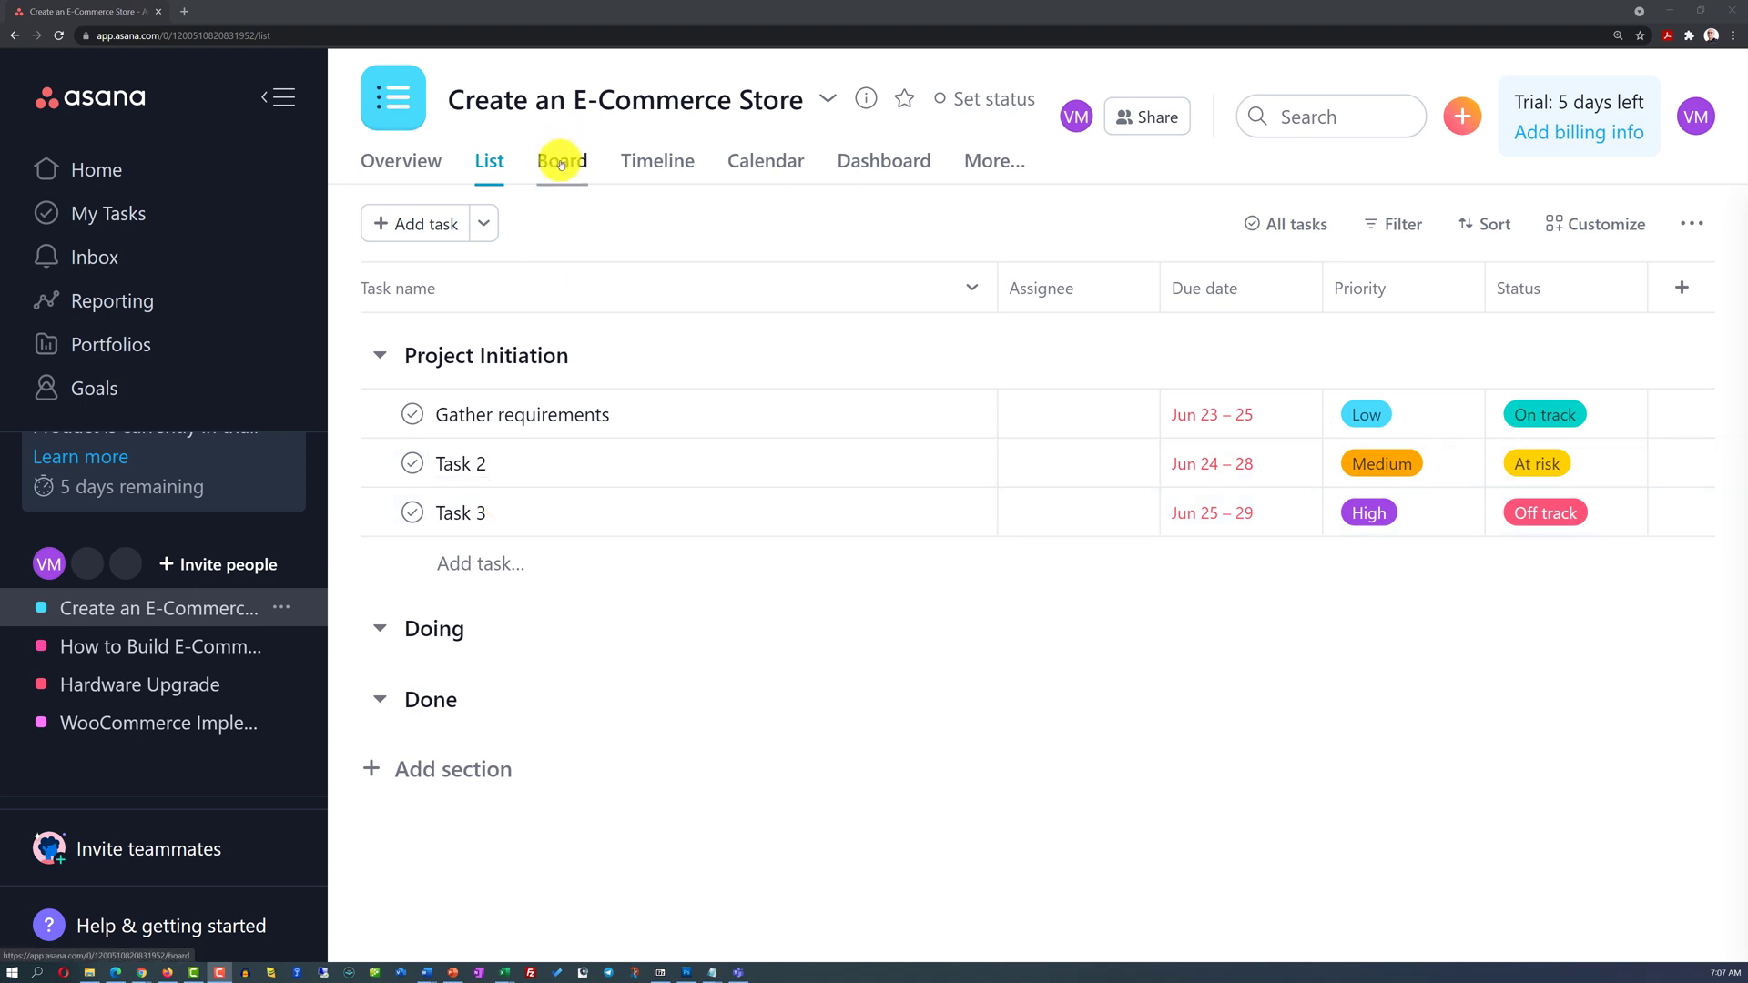
{"action": "left_click", "coordinate": [561, 160]}
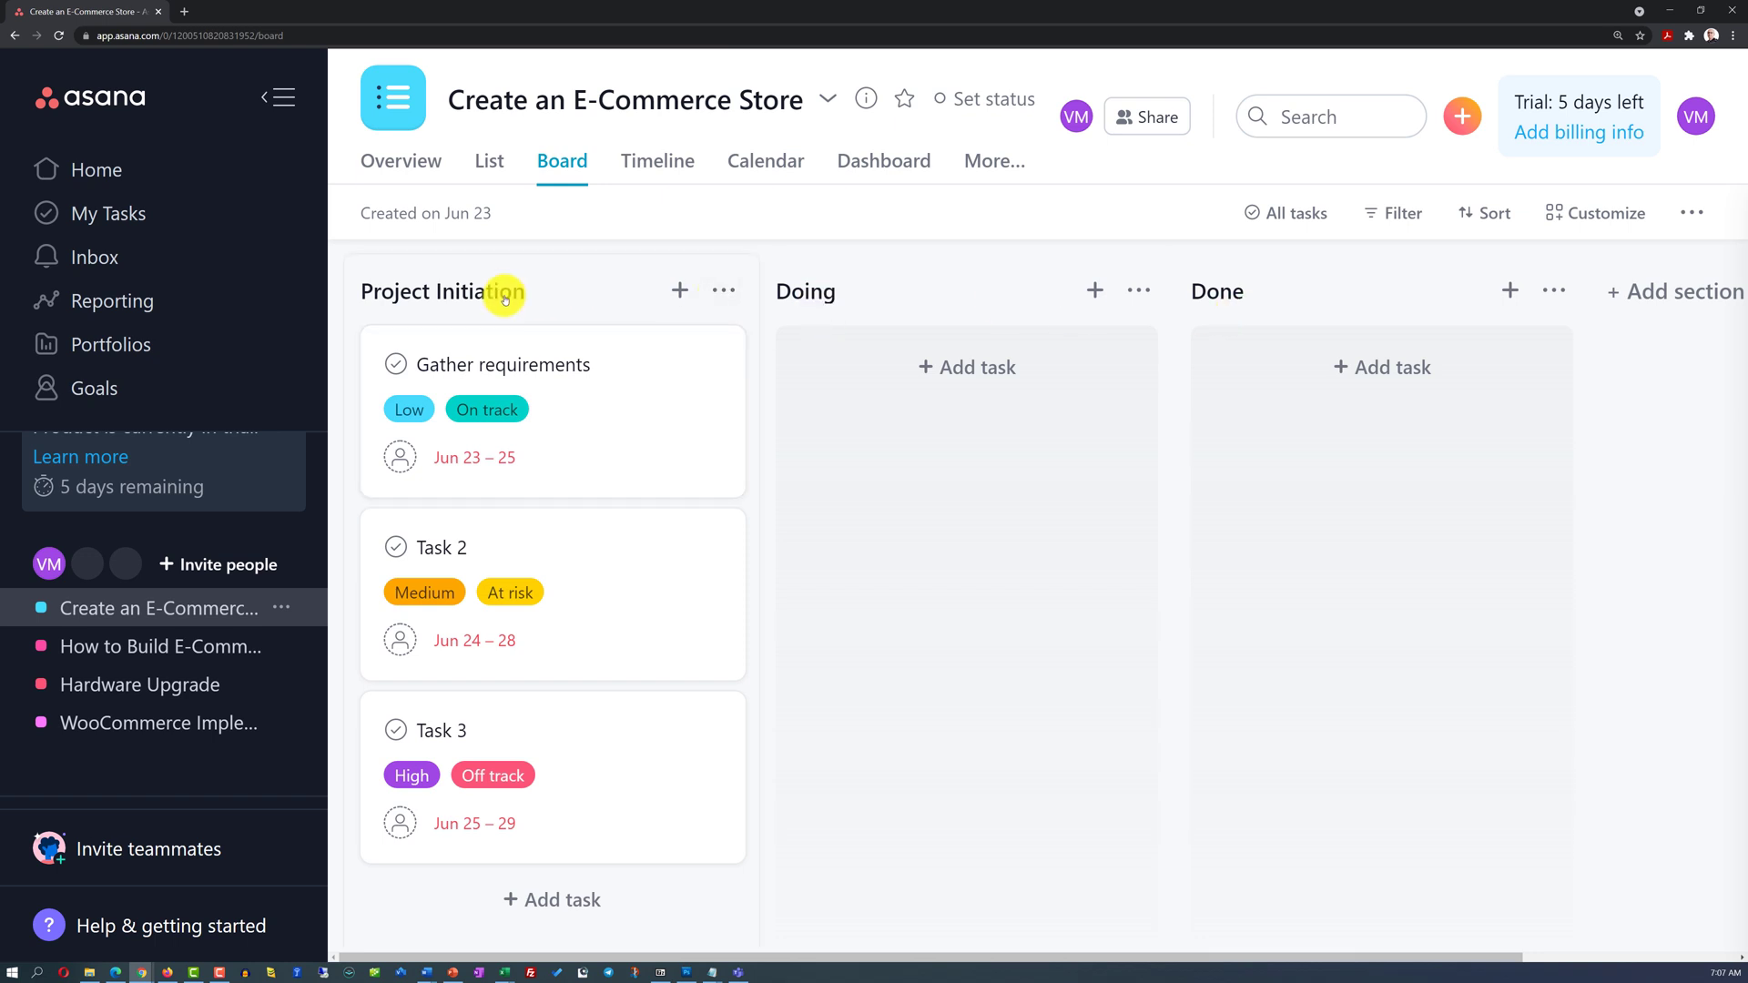
{"action": "left_click", "coordinate": [563, 160]}
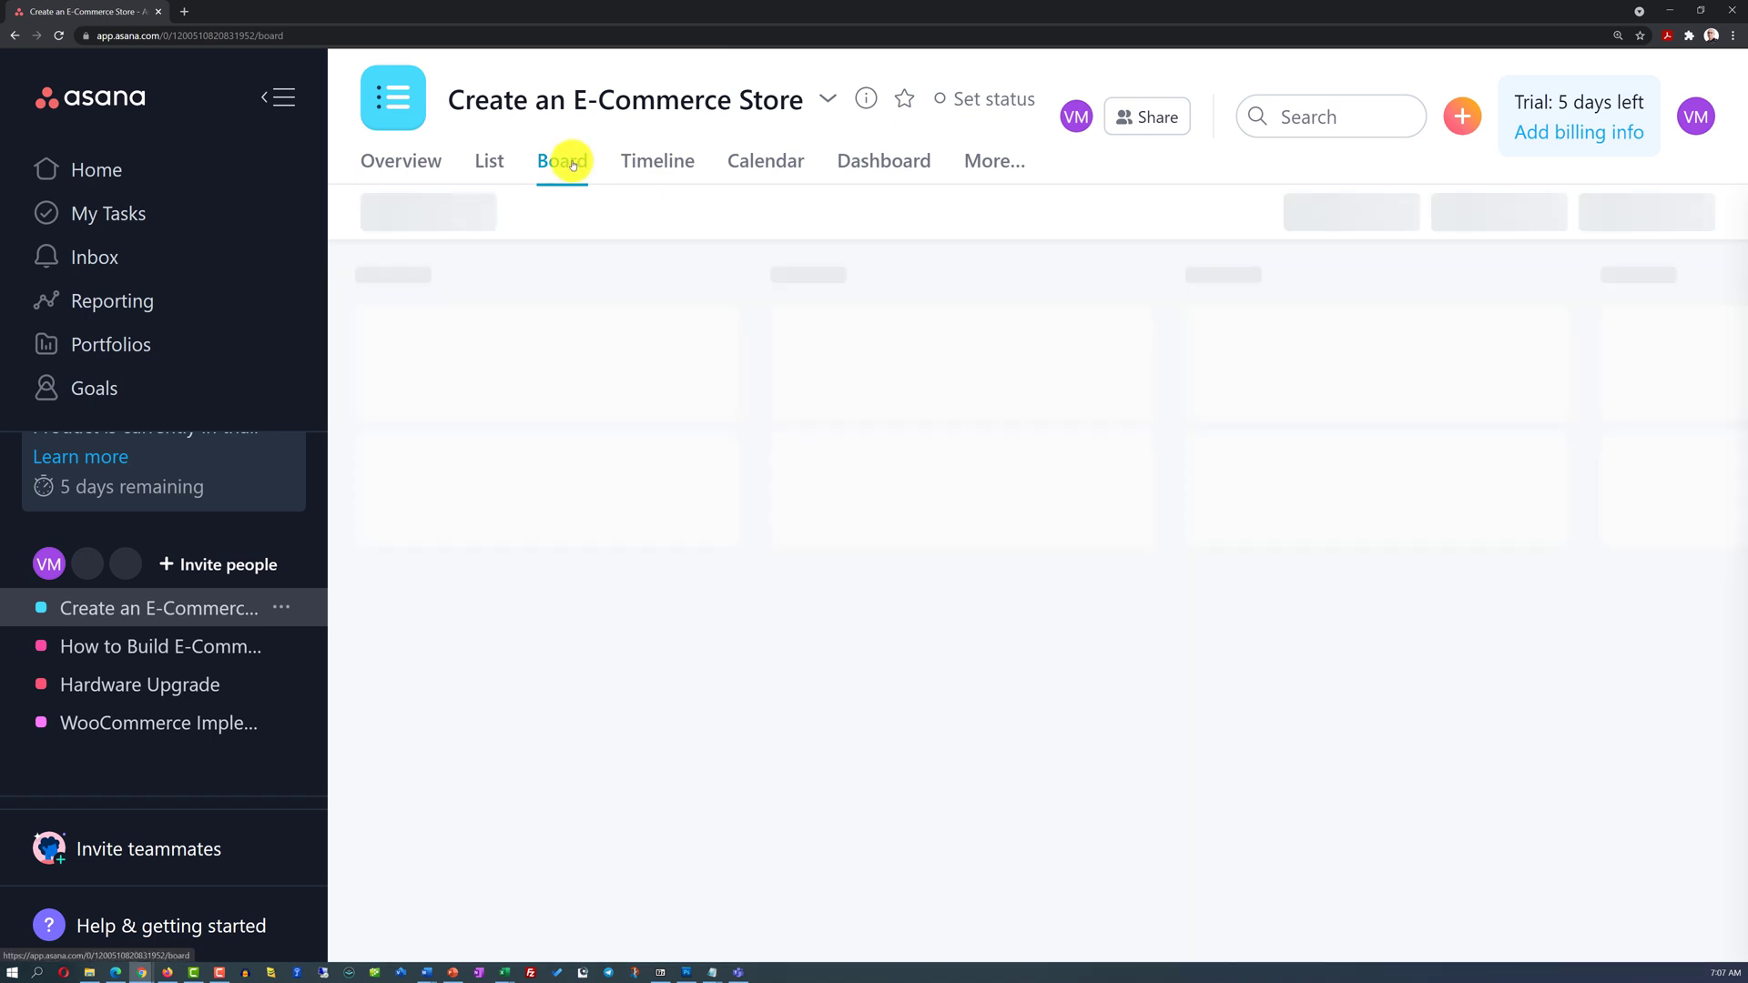
Toggle the project between list and board views, ending on the board.
{"action": "left_click", "coordinate": [563, 160]}
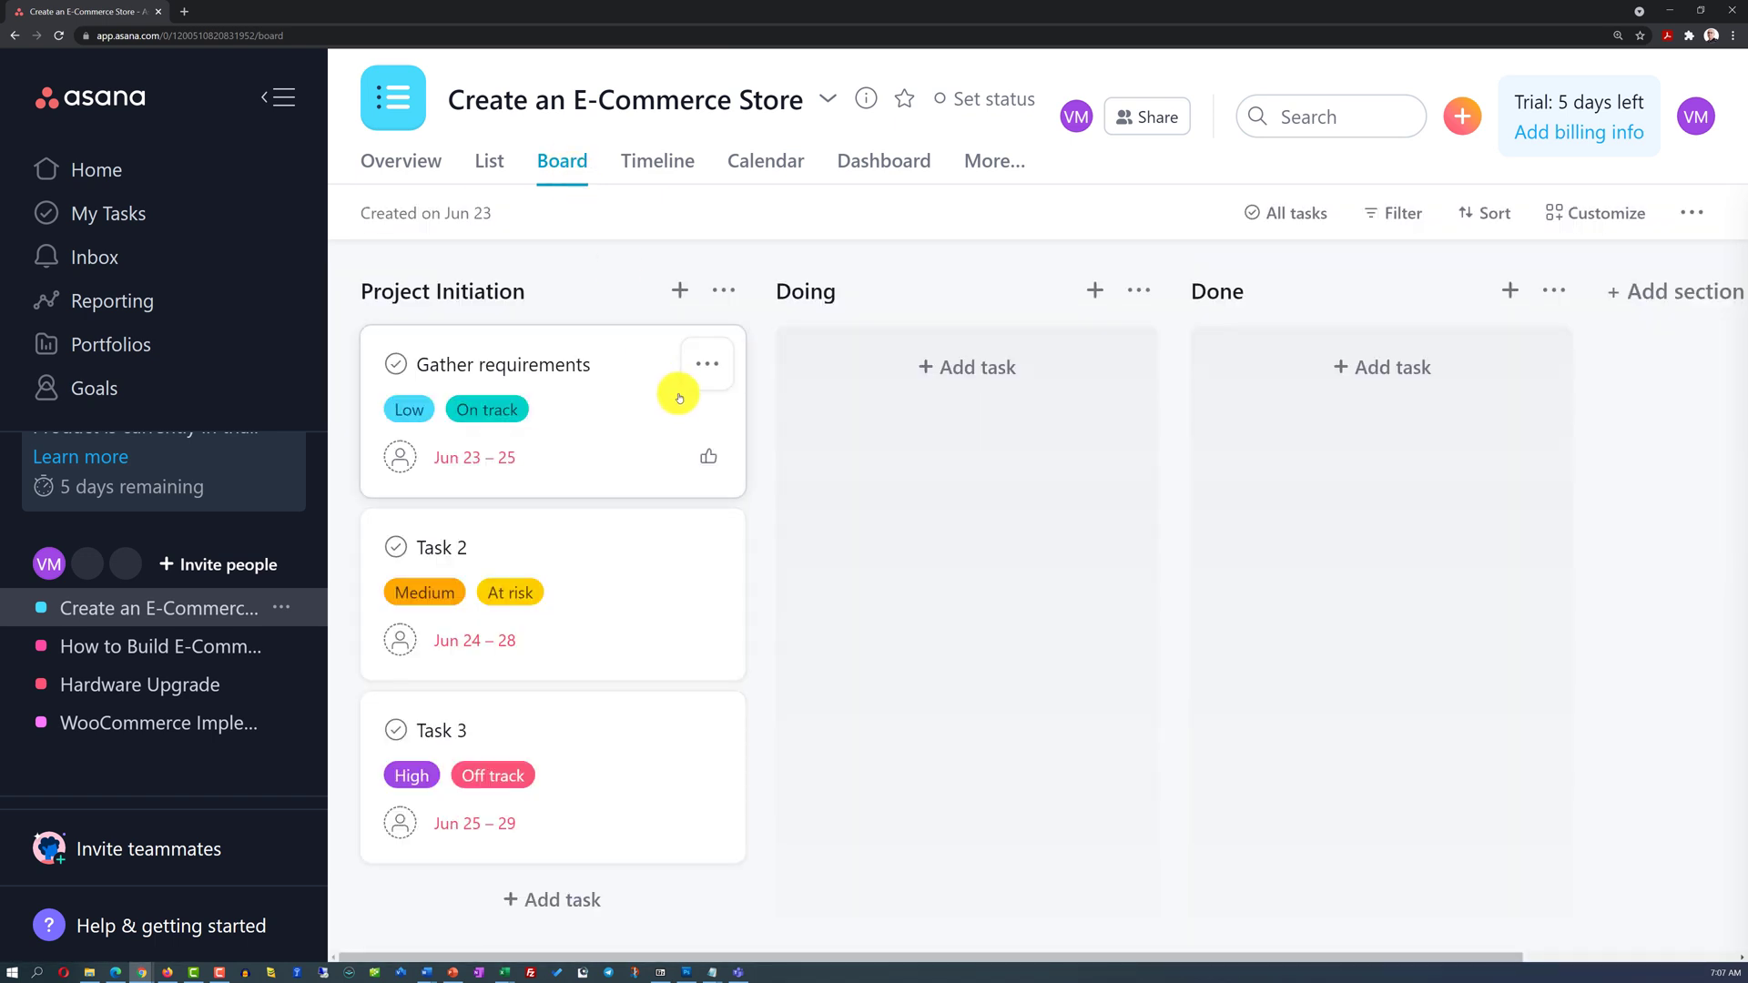
{"action": "left_click", "coordinate": [487, 160]}
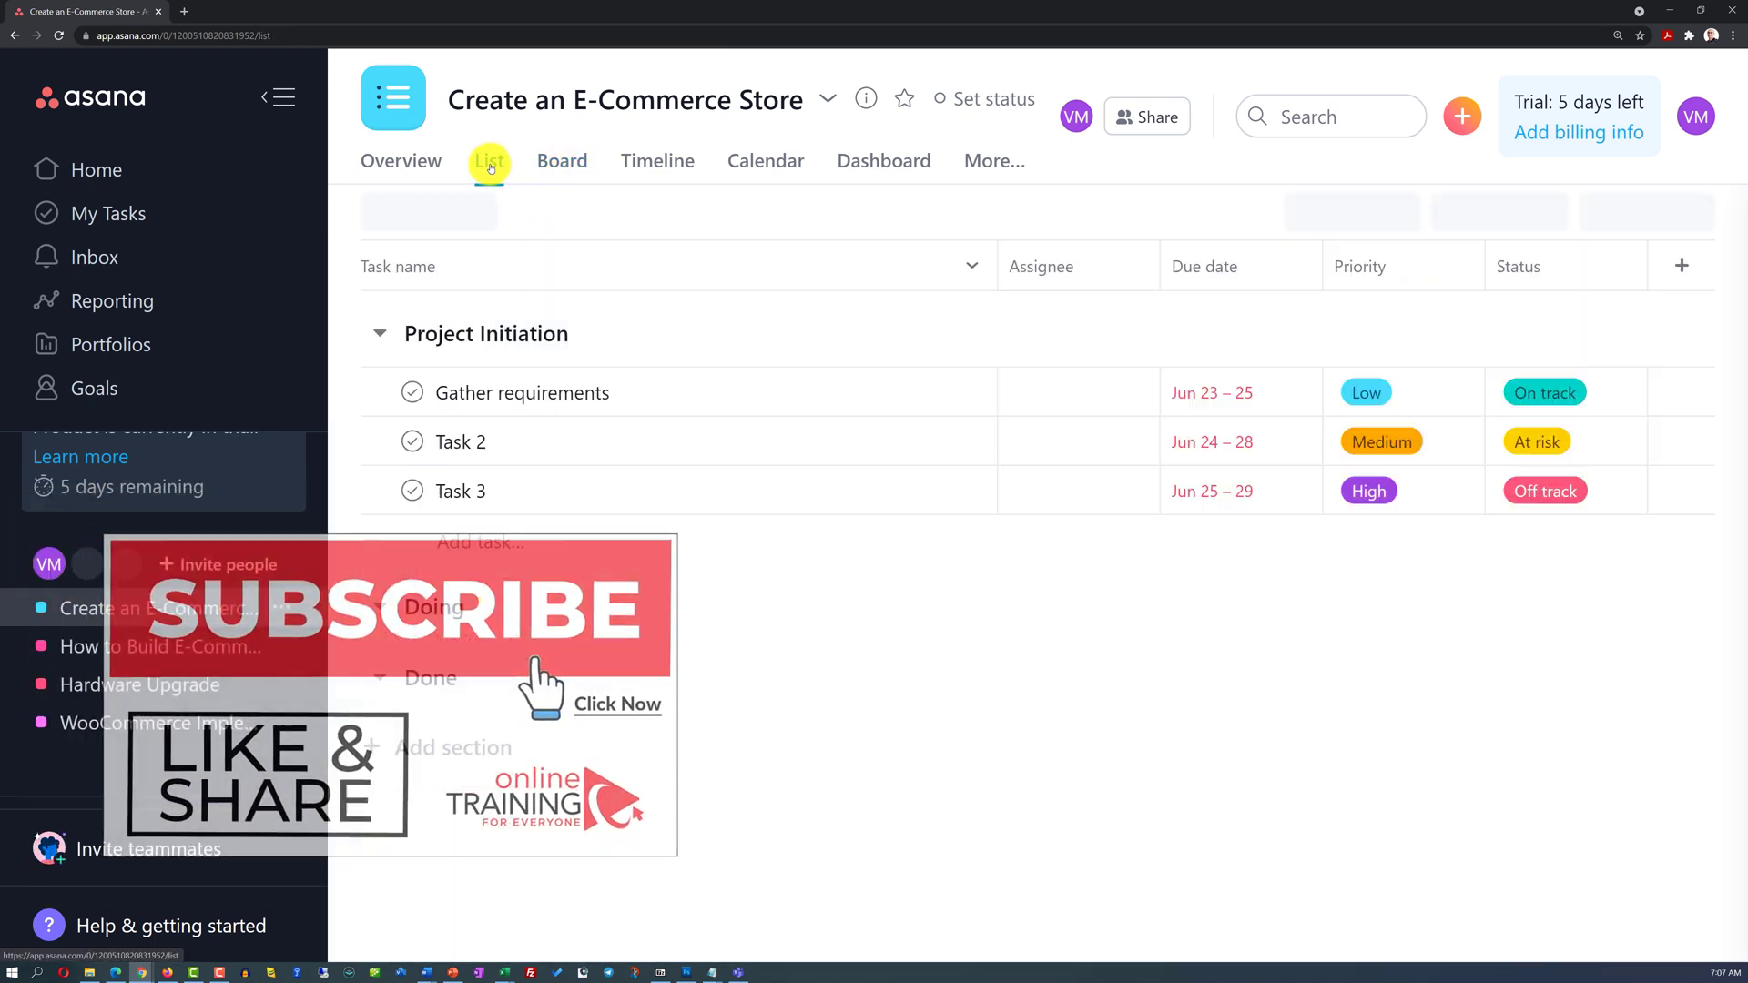
{"action": "left_click", "coordinate": [488, 160]}
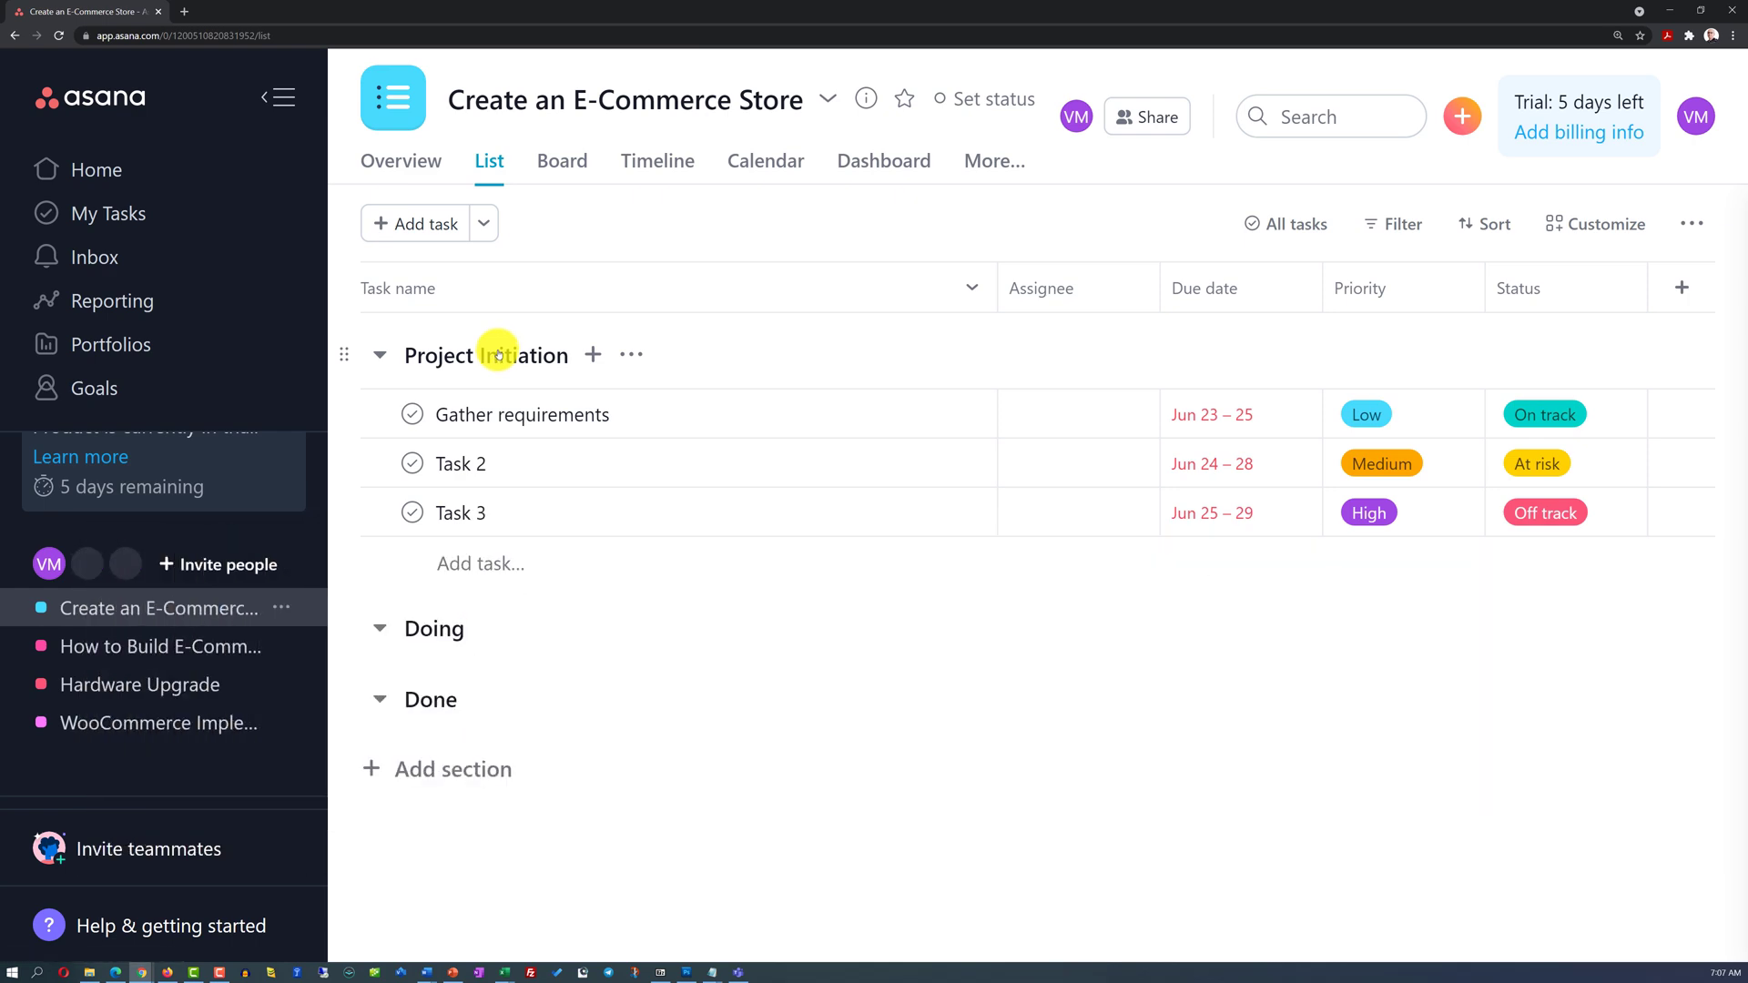
{"action": "left_click", "coordinate": [563, 160]}
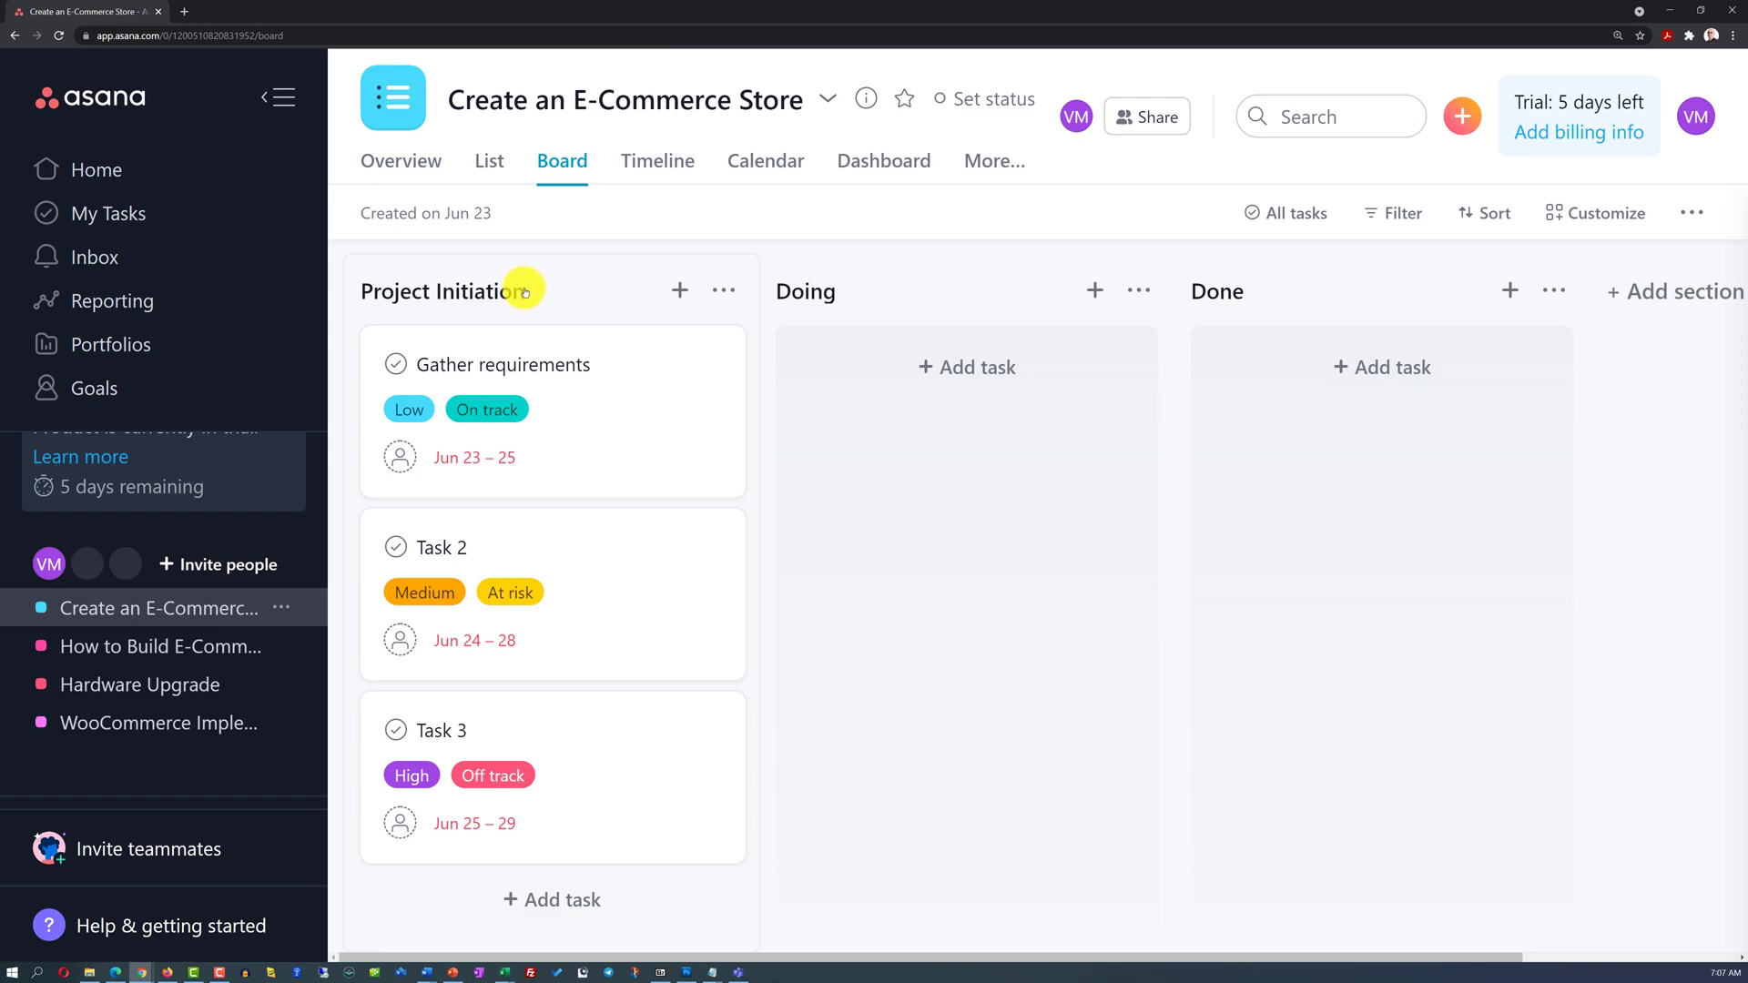
{"action": "mouse_move", "coordinate": [111, 272]}
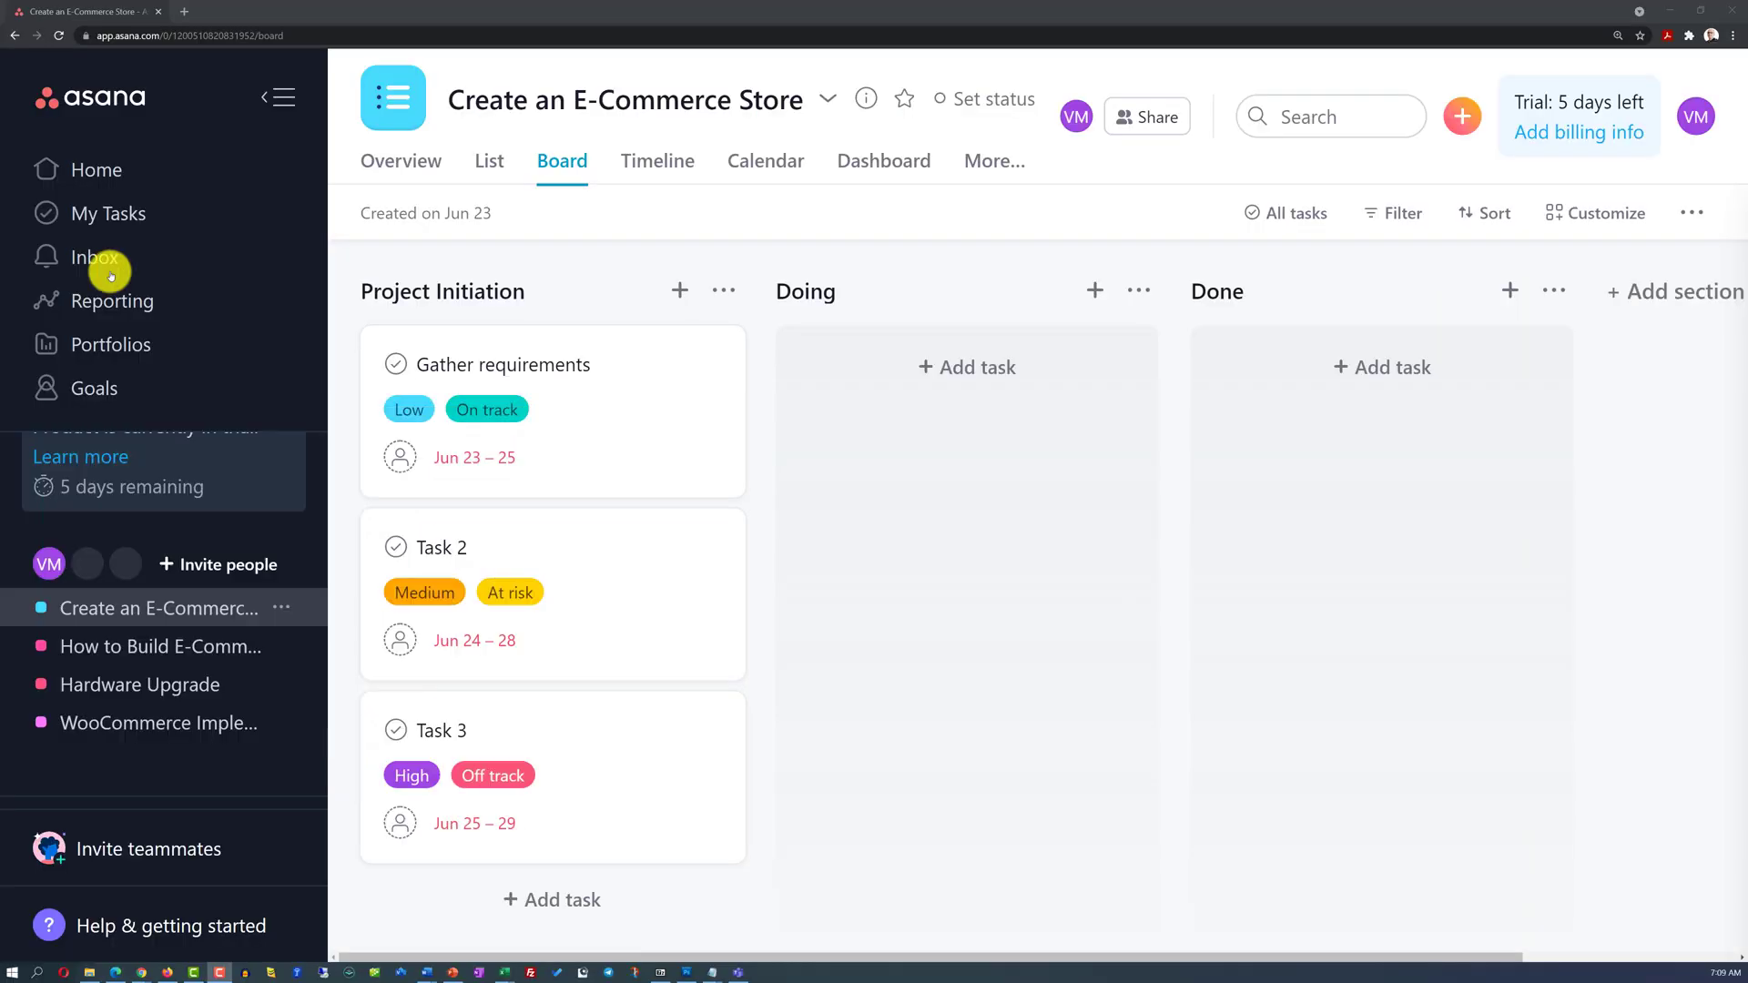
{"action": "mouse_move", "coordinate": [488, 161]}
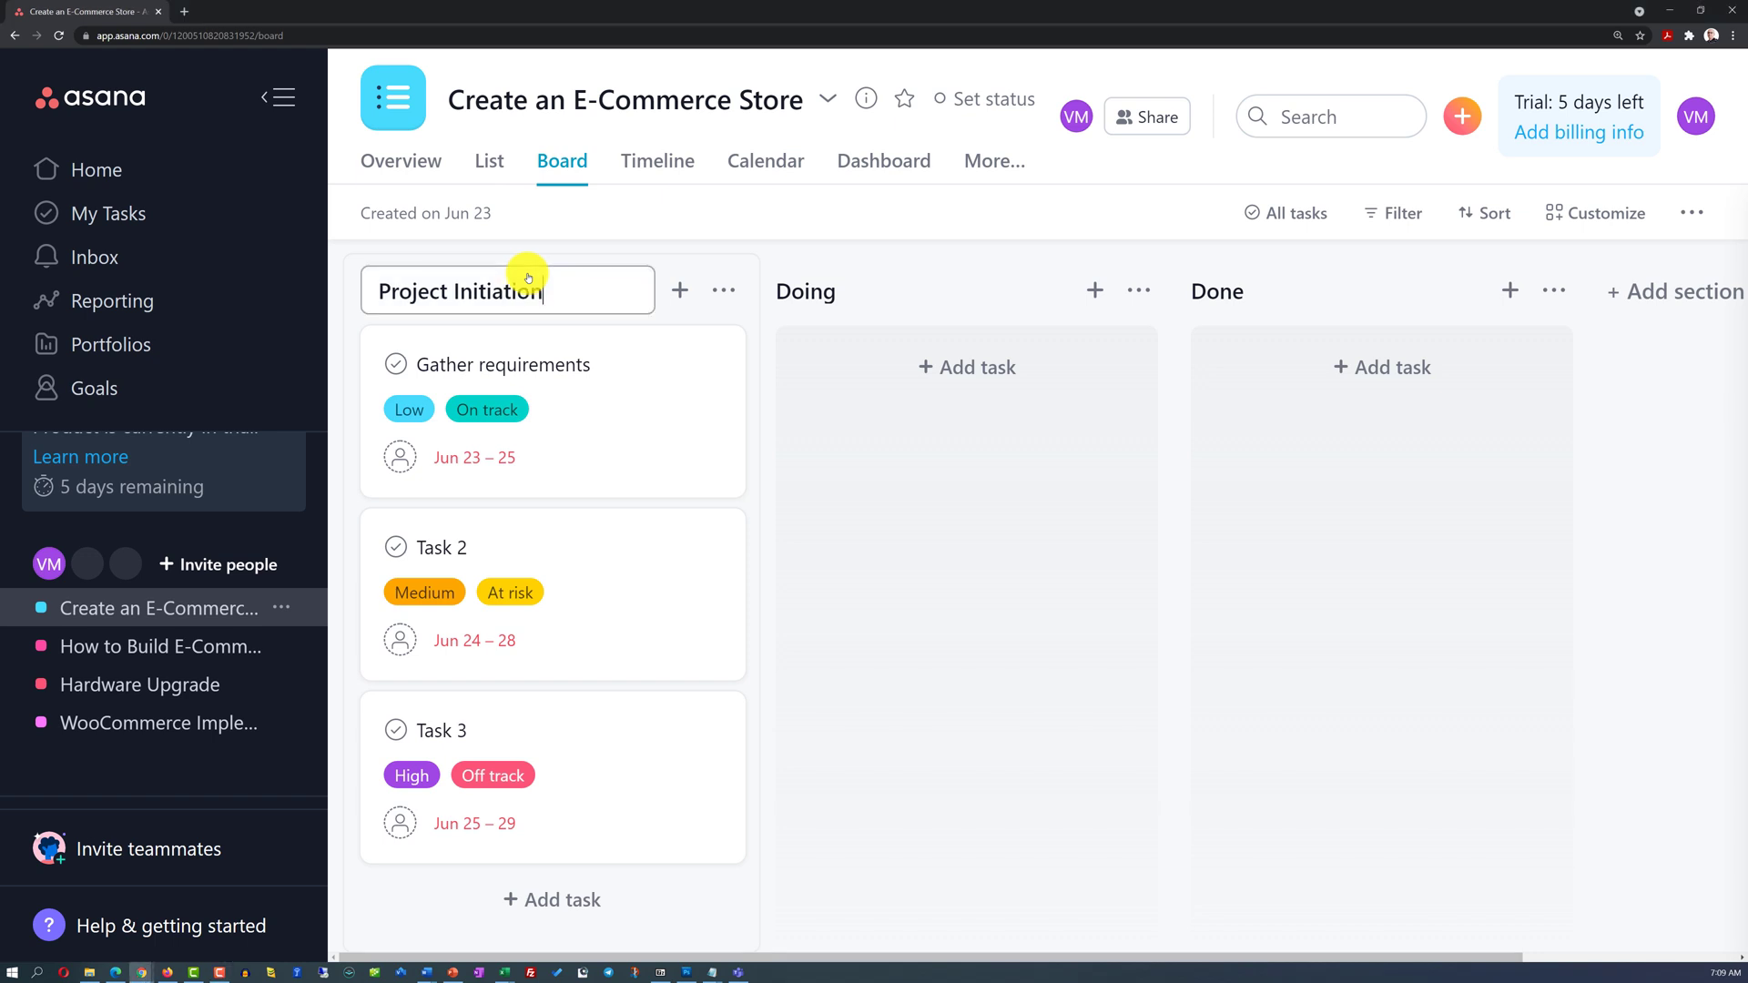
{"action": "mouse_move", "coordinate": [548, 322]}
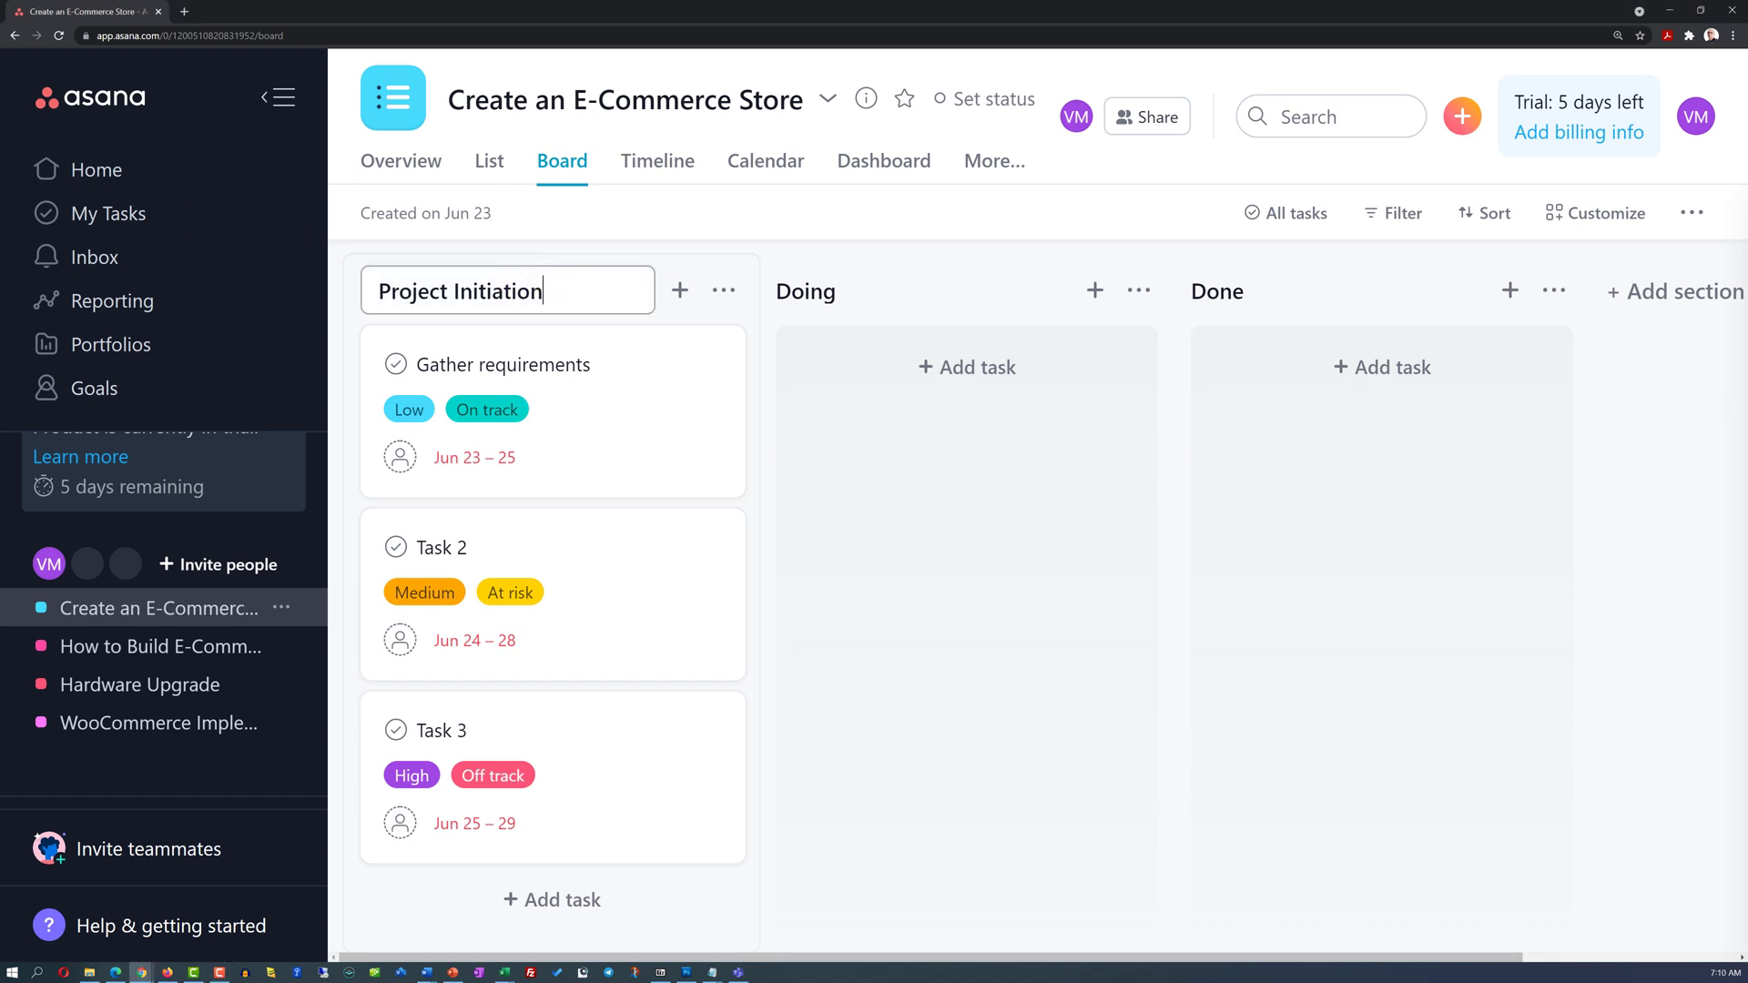
Name the Doing column Proof of Concept and move to the next column header.
{"action": "type", "text": "Proof of Concept"}
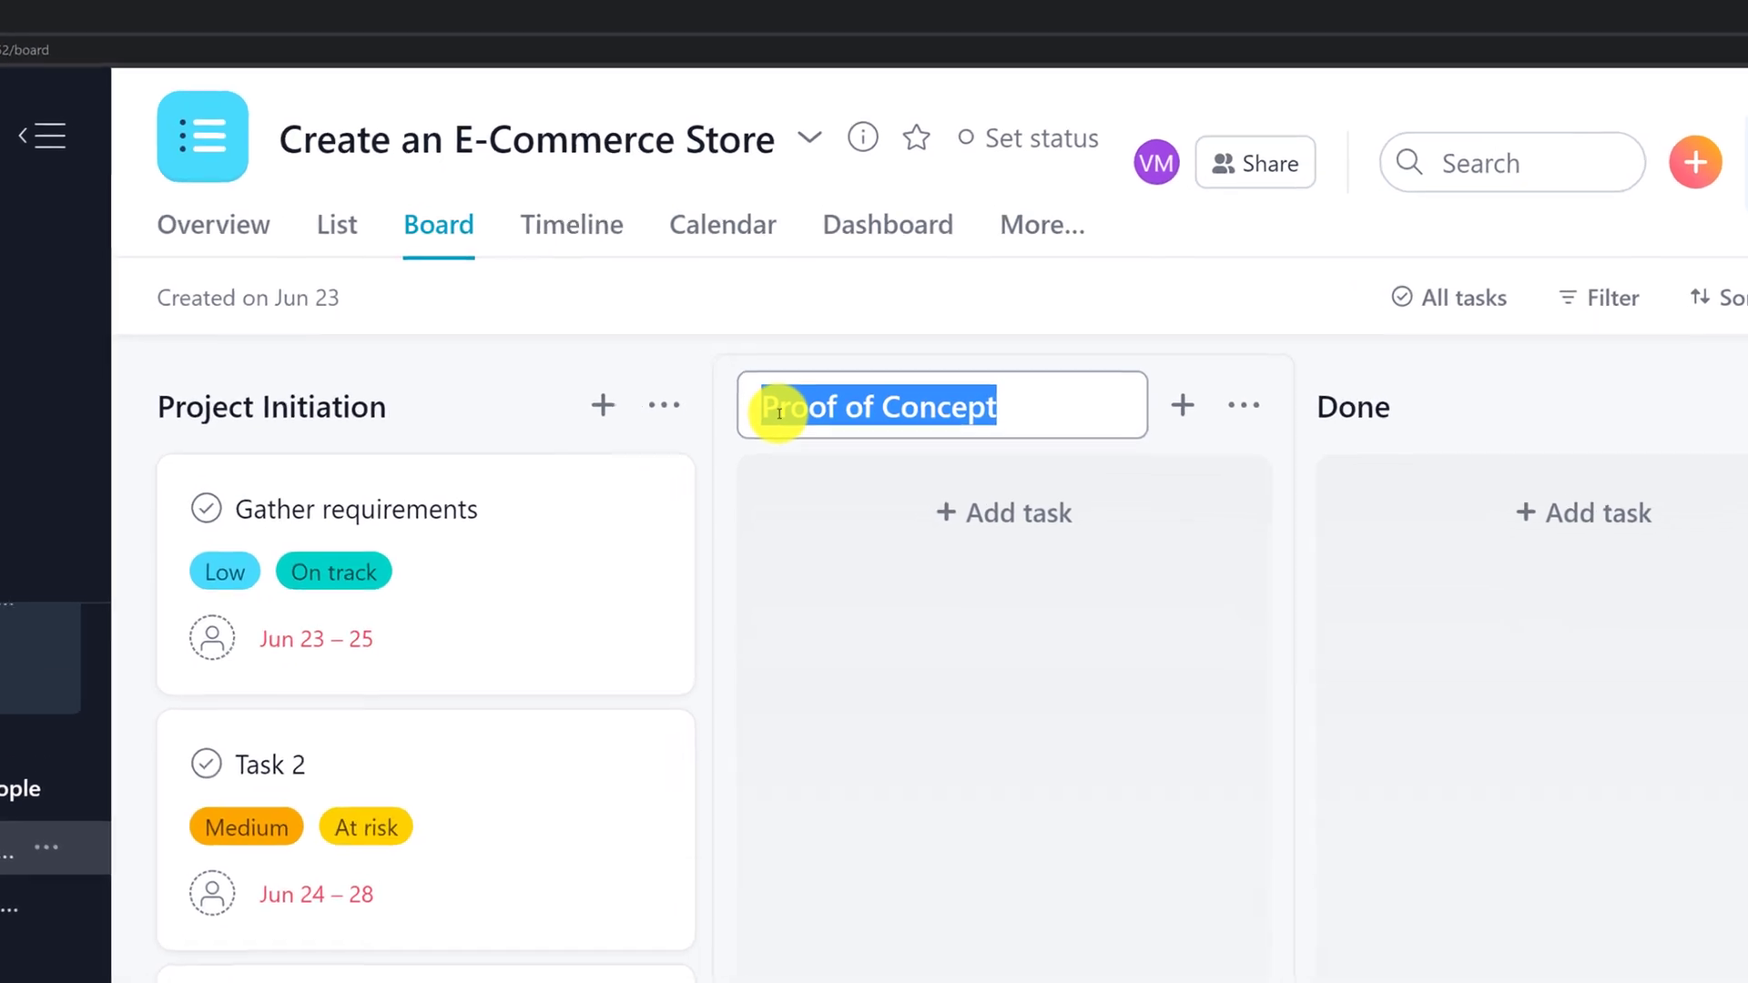
{"action": "key", "text": "Enter"}
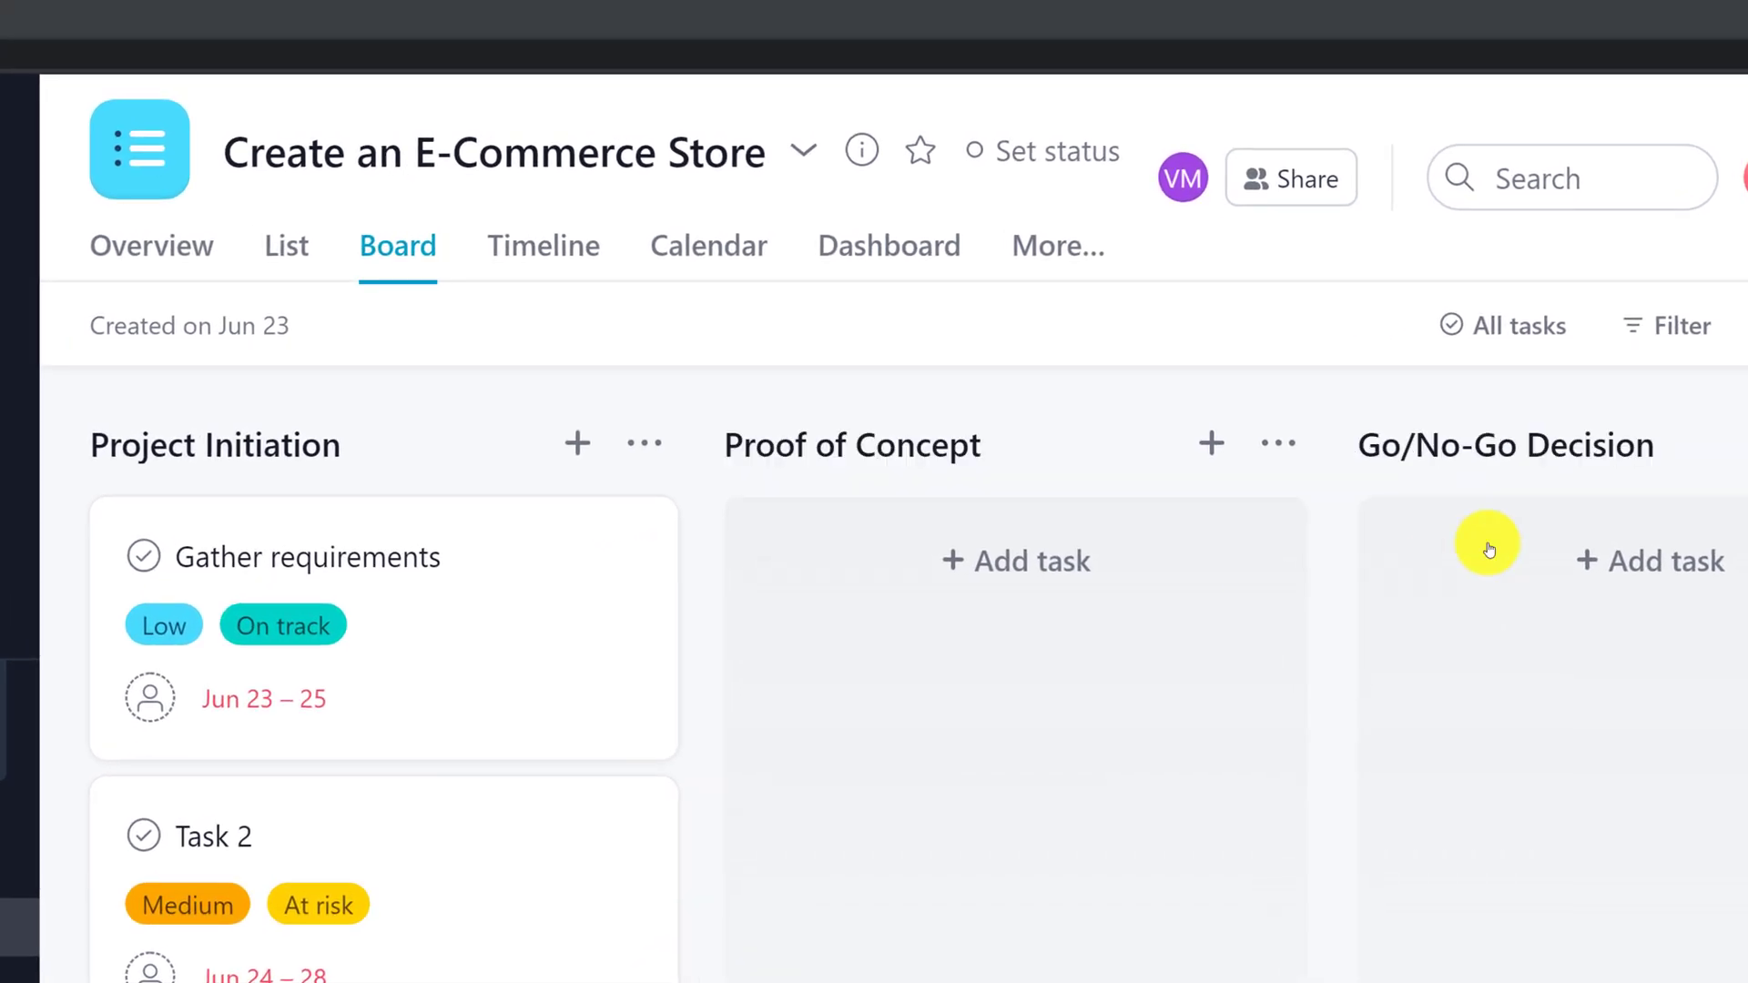
{"action": "scroll", "scroll_direction": "right", "scroll_amount": 3}
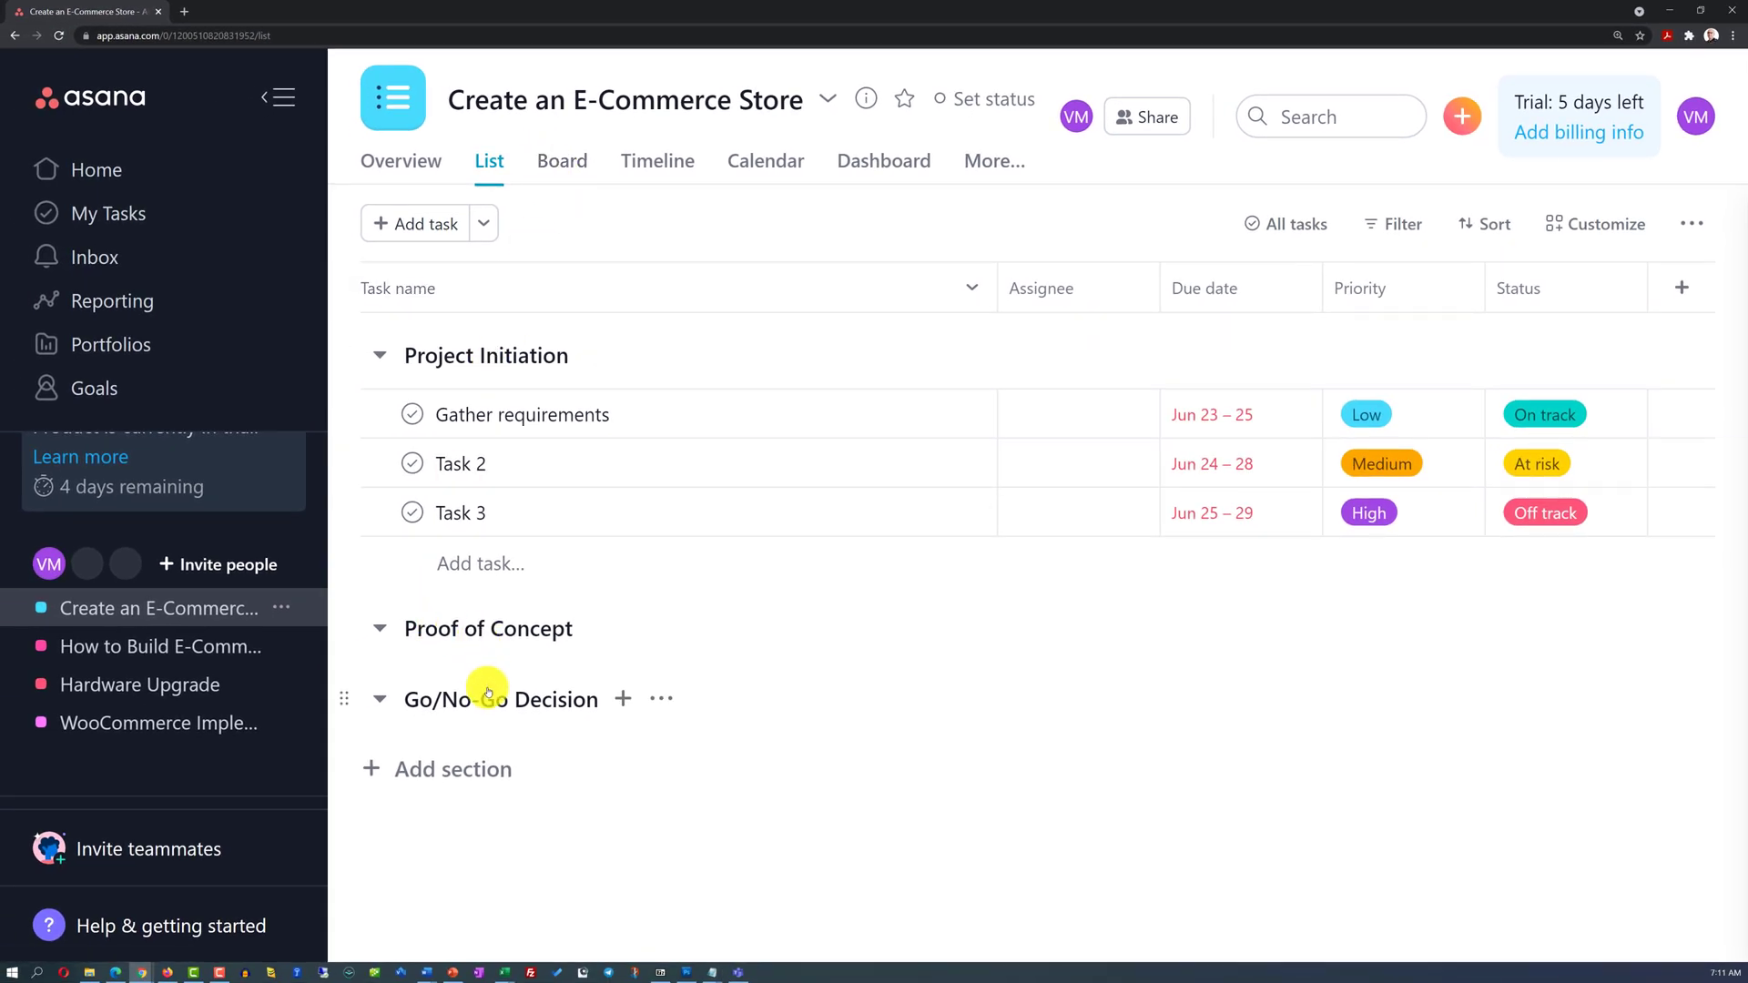
Browse the project's timeline and calendar views showing the renamed sections.
{"action": "left_click", "coordinate": [657, 160]}
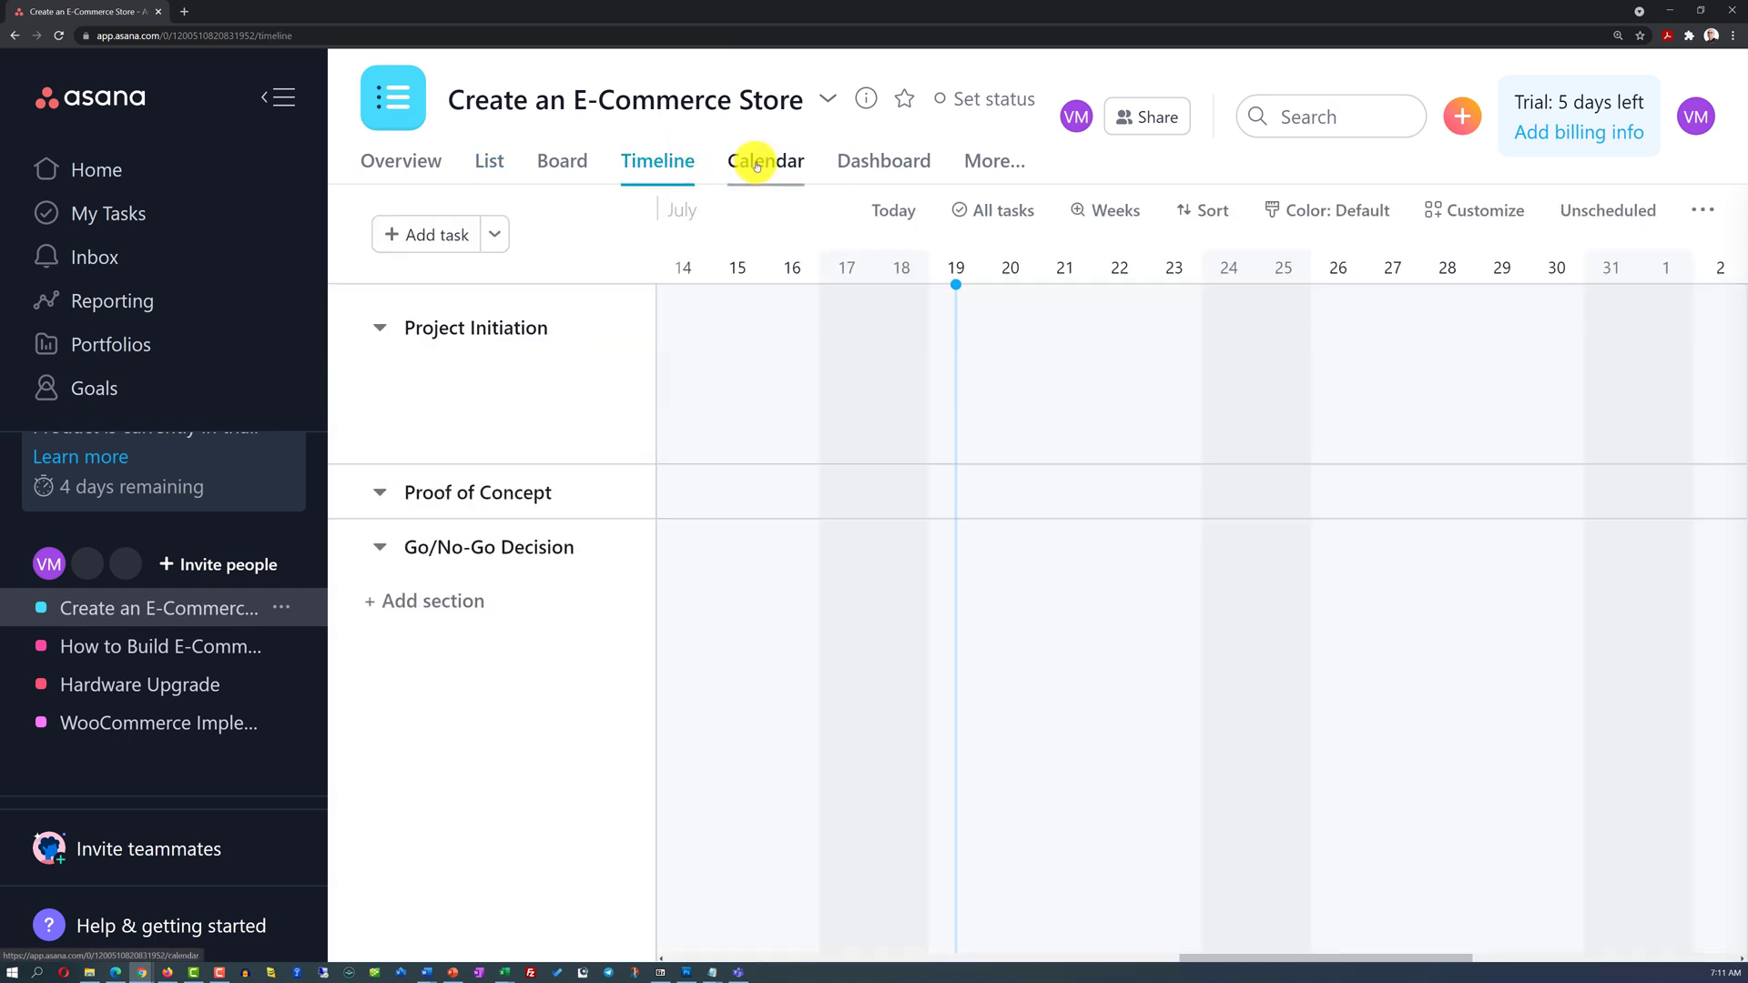
{"action": "left_click", "coordinate": [488, 160]}
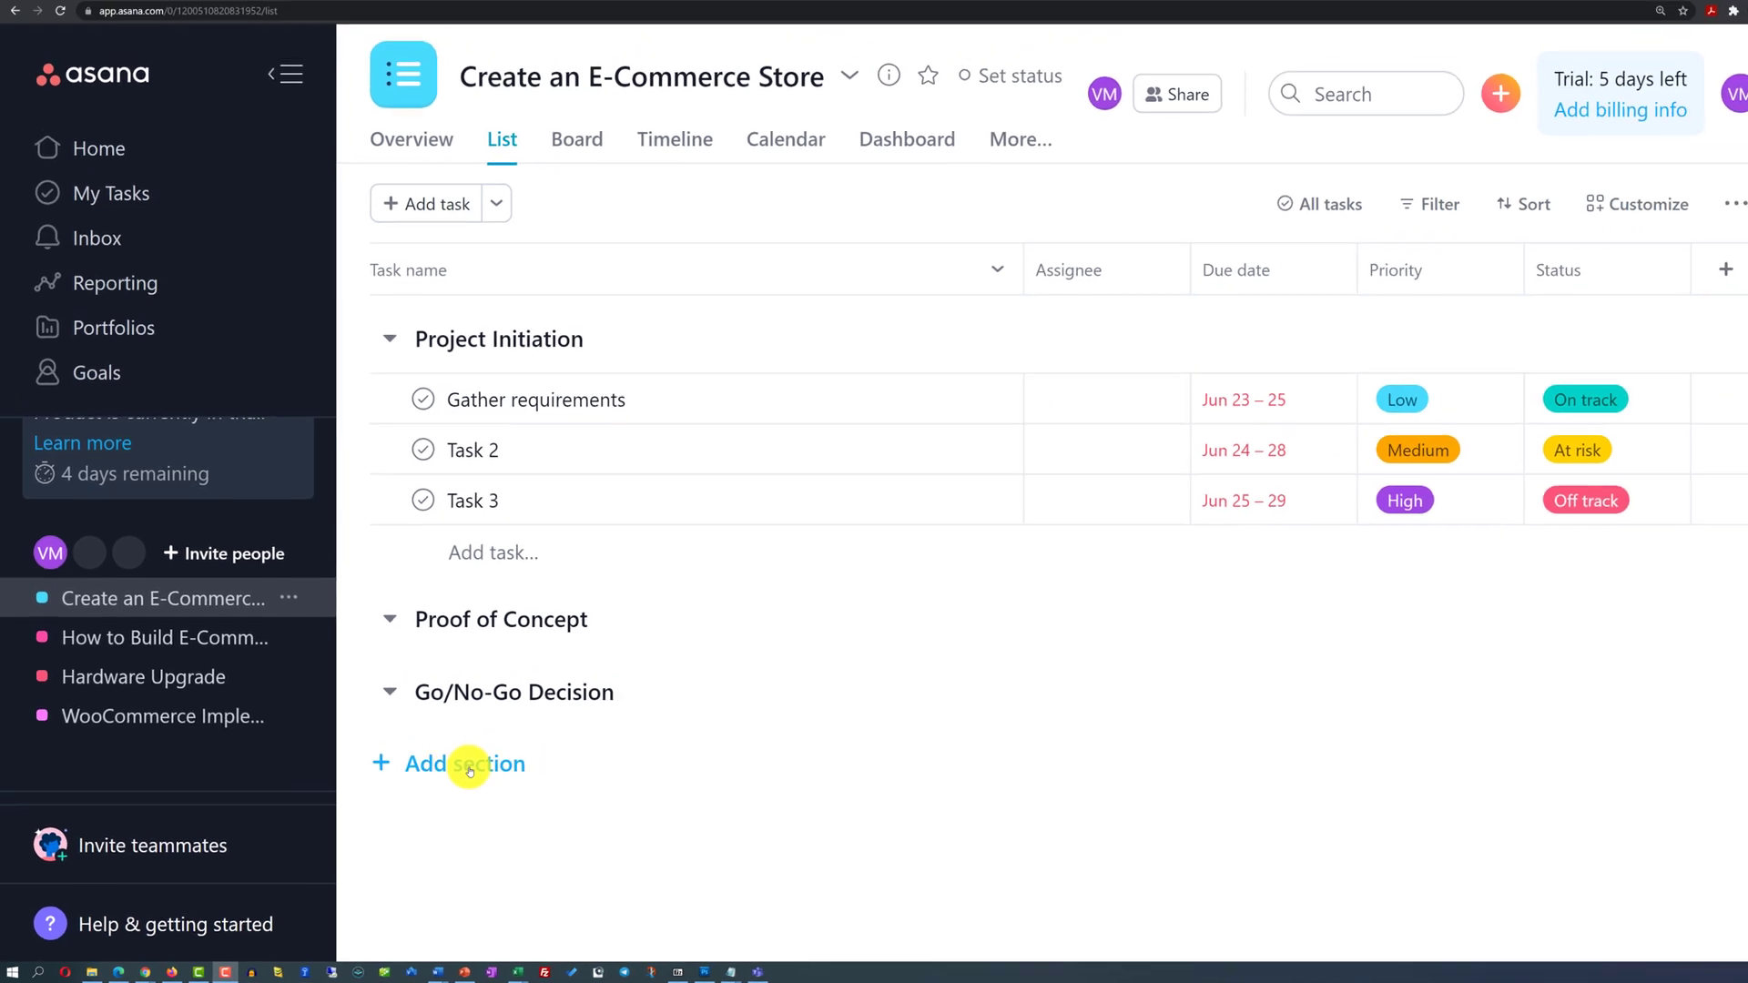
Name the new section 'Design' after Go/No-Go Decision.
{"action": "type", "text": "Design"}
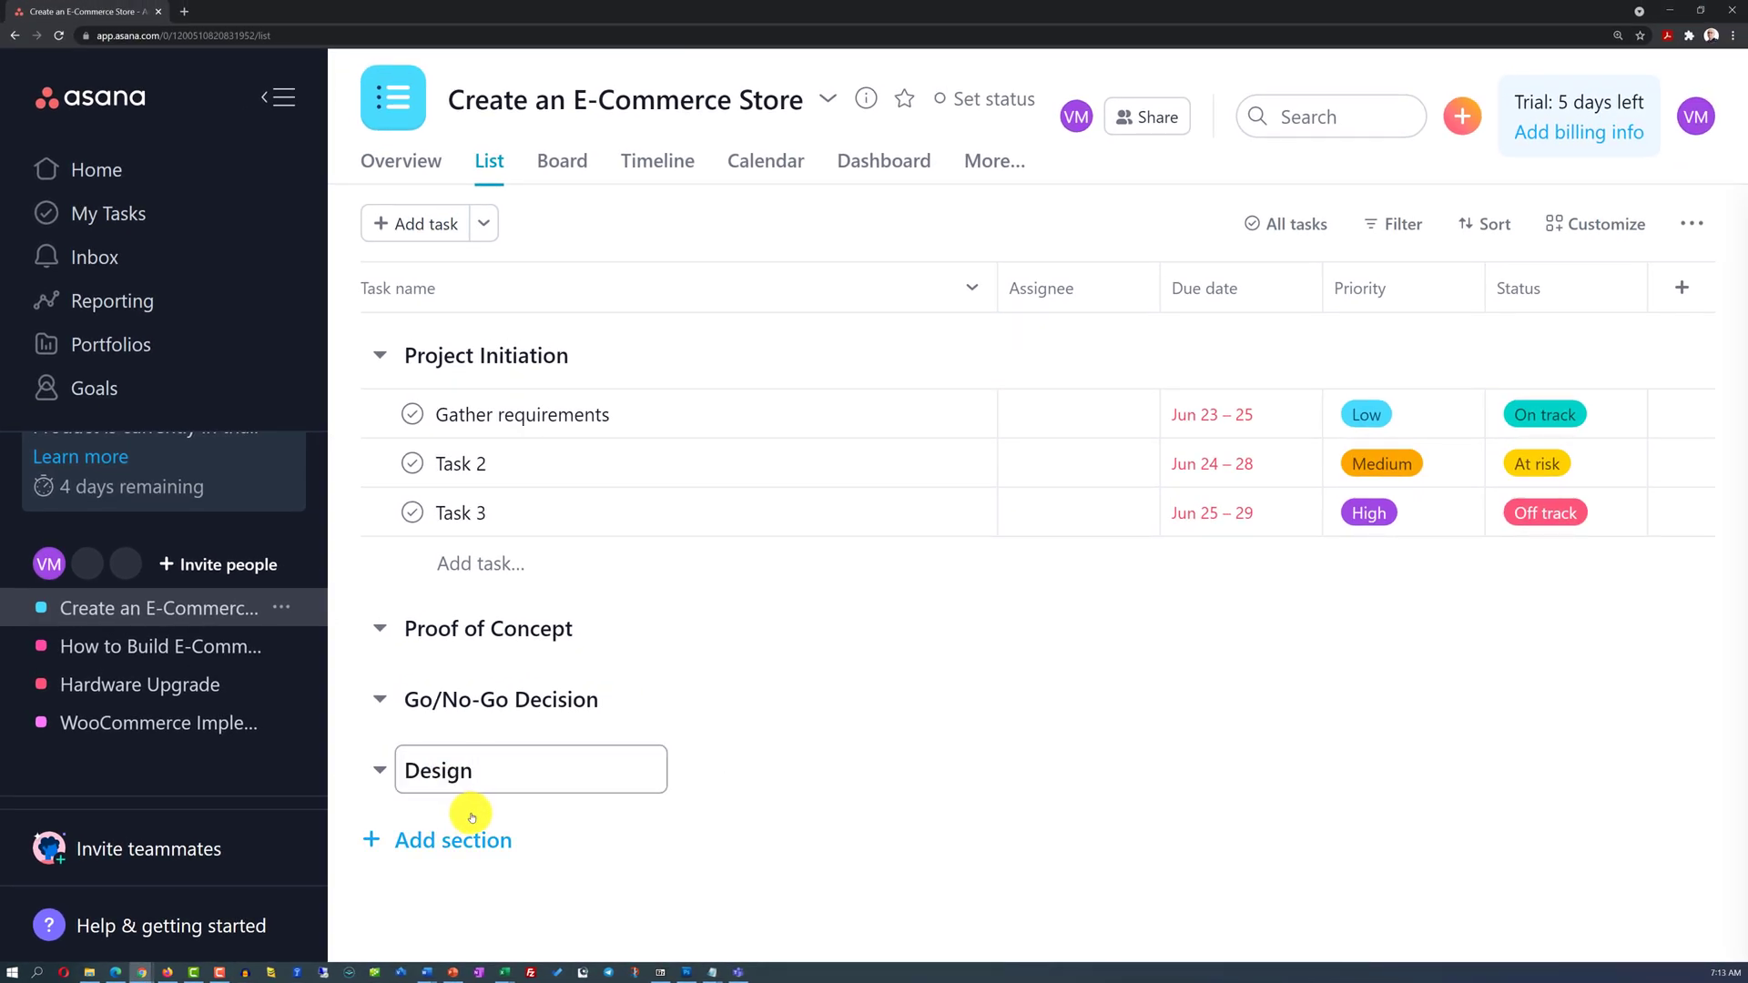
{"action": "scroll", "scroll_direction": "down", "scroll_amount": 3}
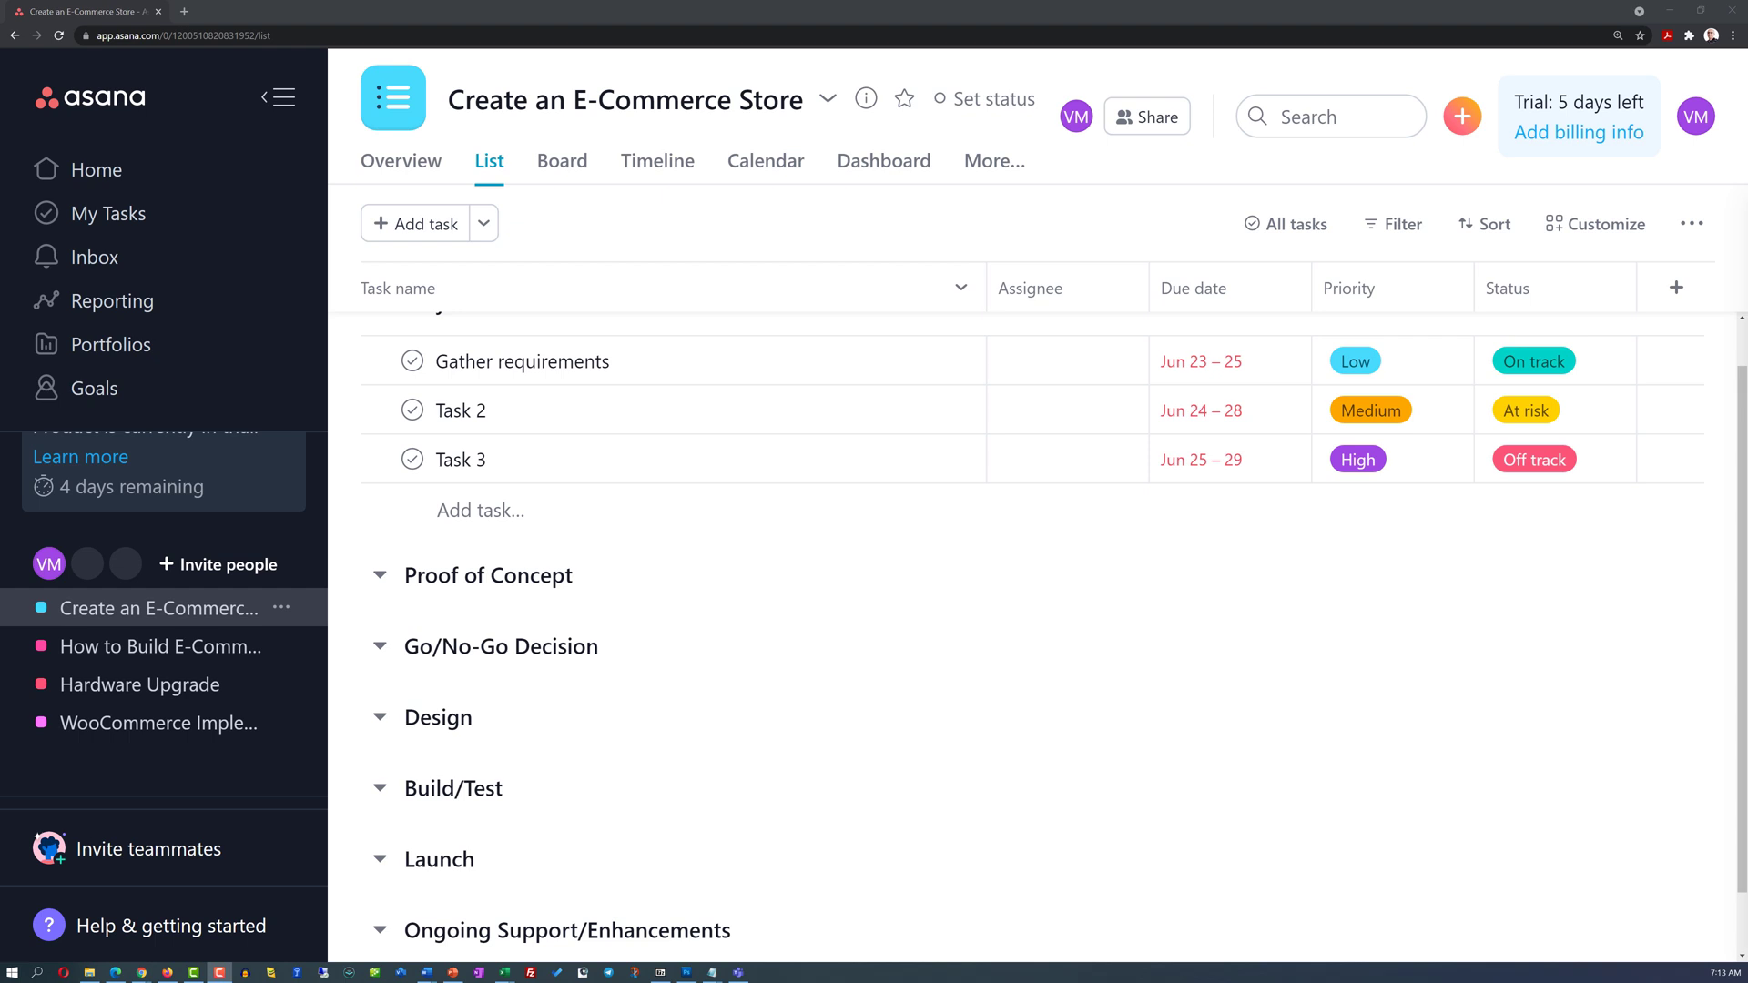